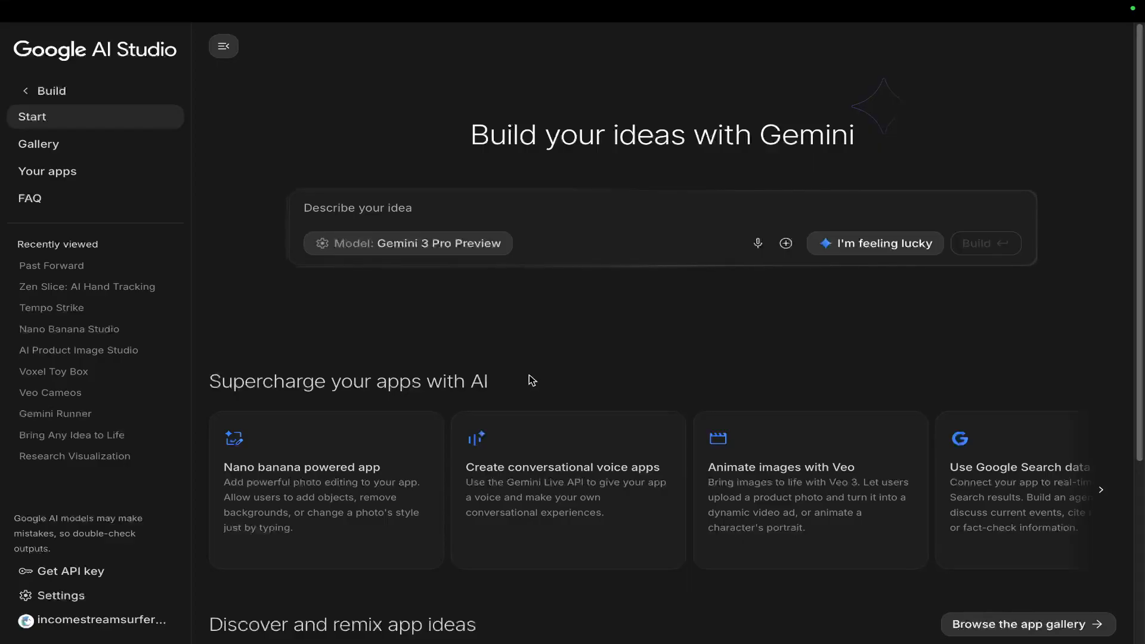
mouse_move(379, 331)
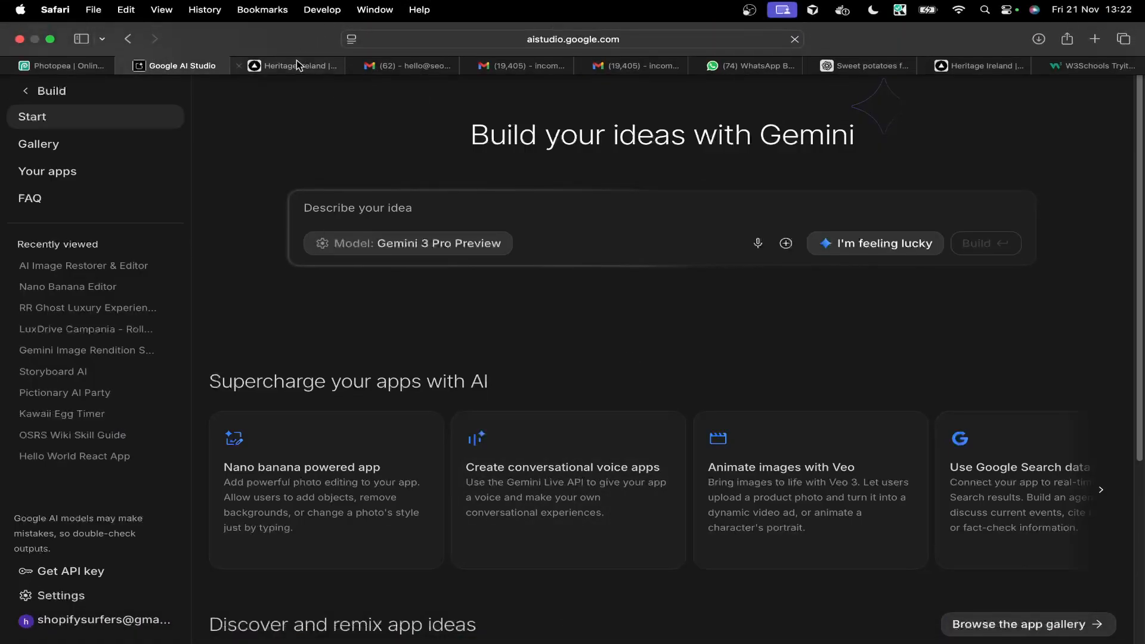
- Review the current local Heritage Ireland homepage by scrolling through its sections
click(292, 66)
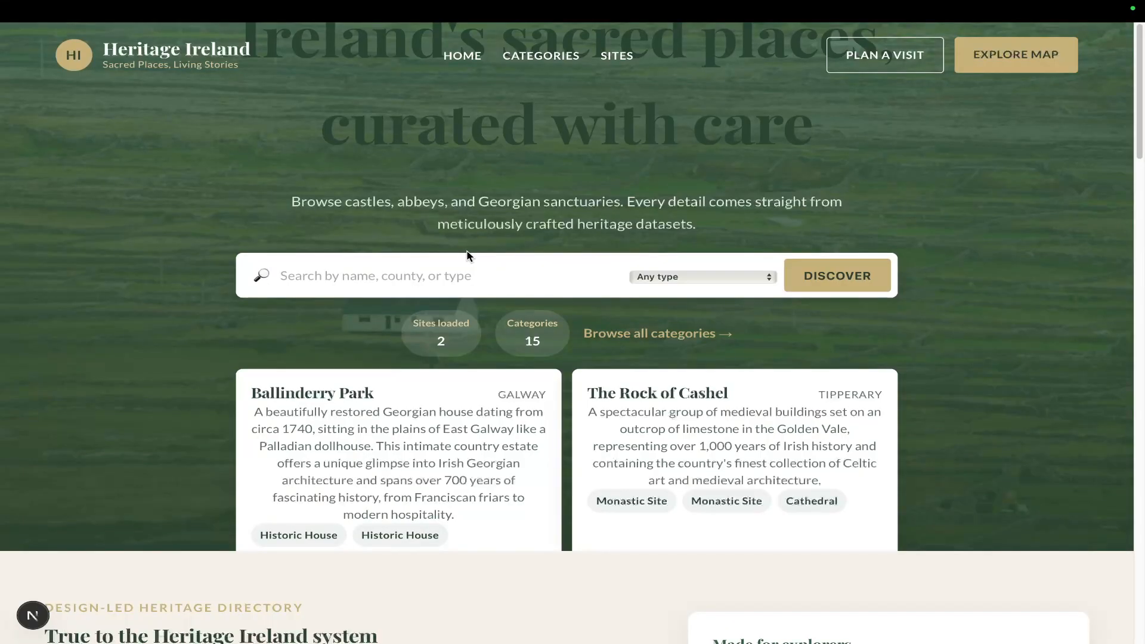
scroll(down, 3)
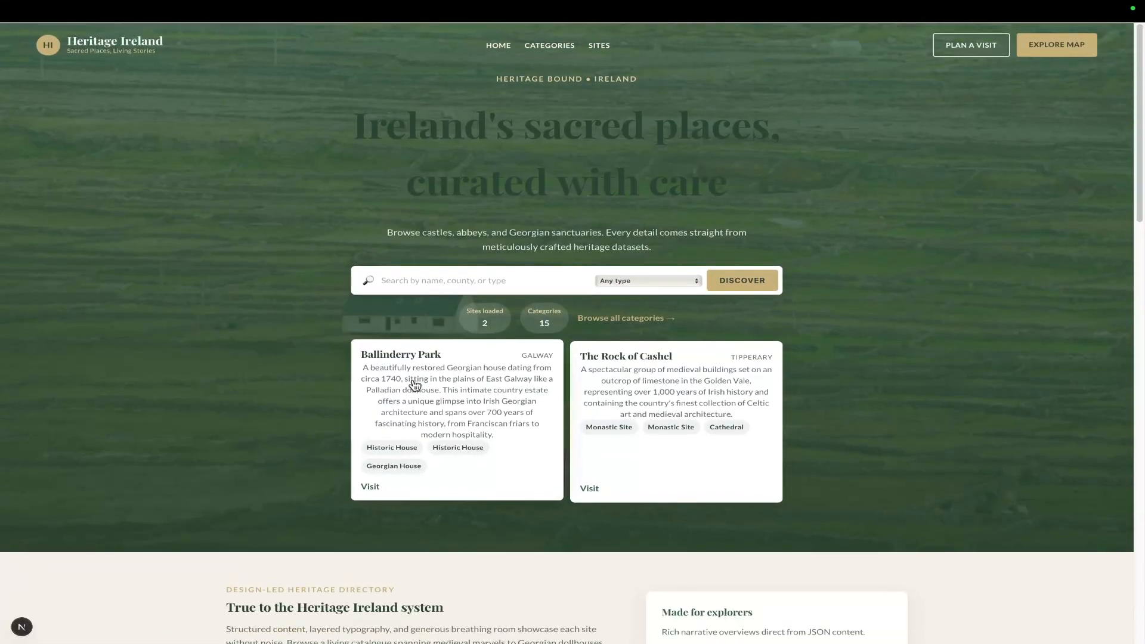
scroll(down, 3)
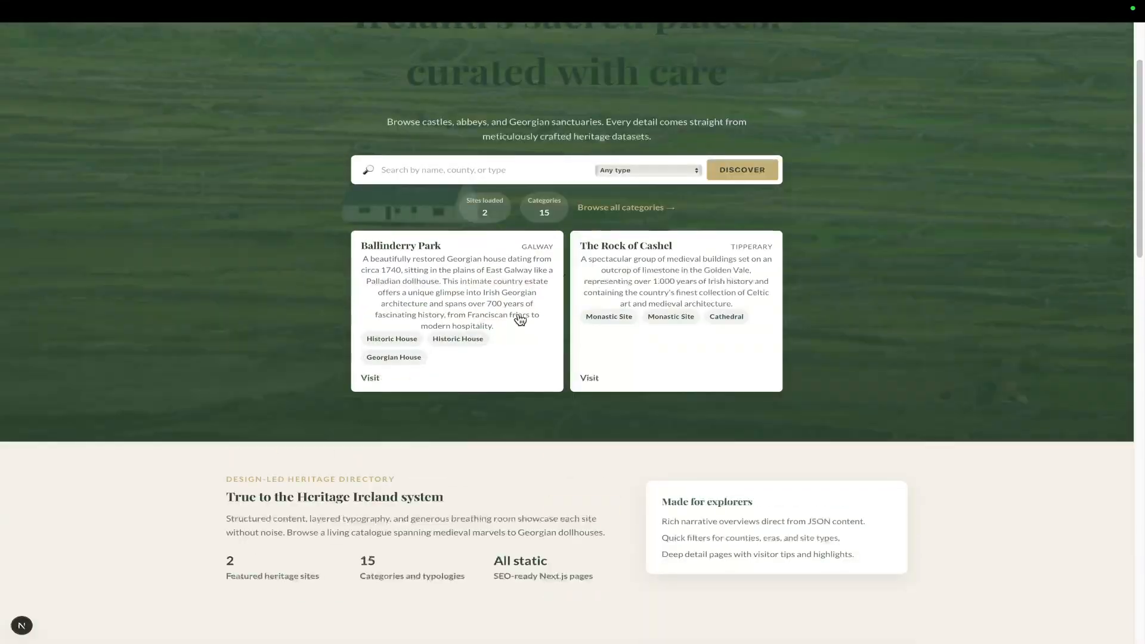
scroll(down, 3)
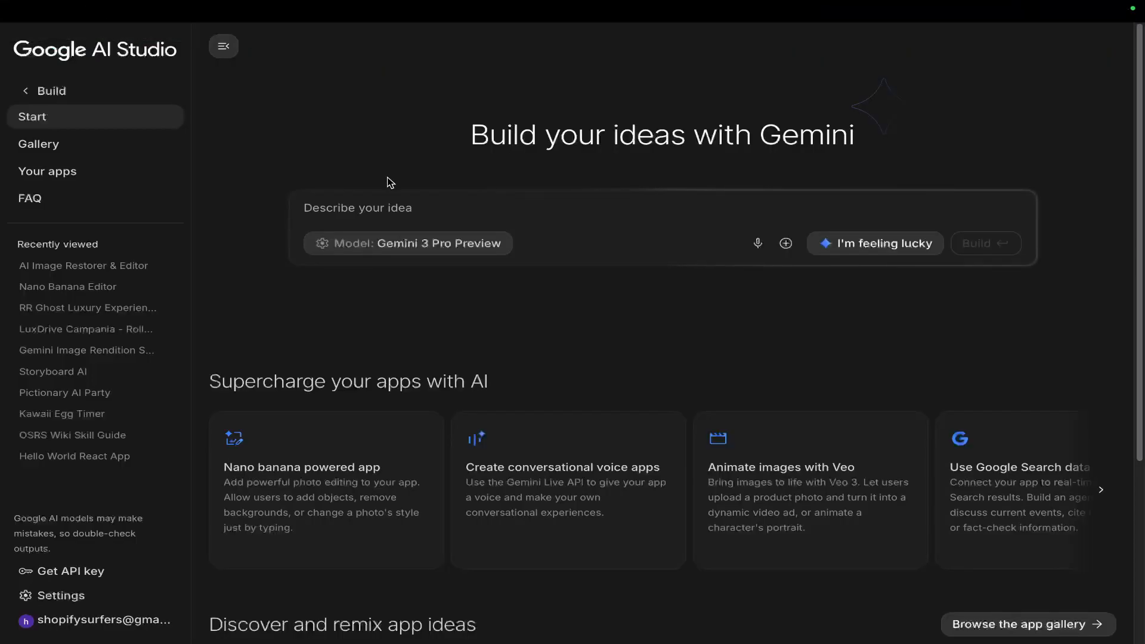
mouse_move(432, 180)
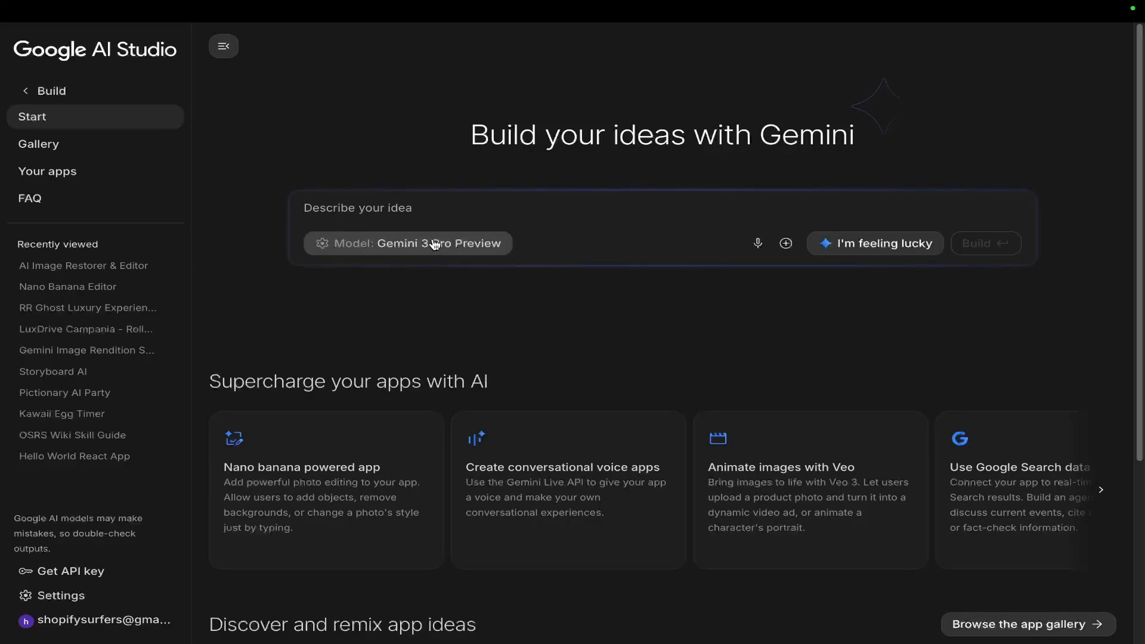
mouse_move(459, 224)
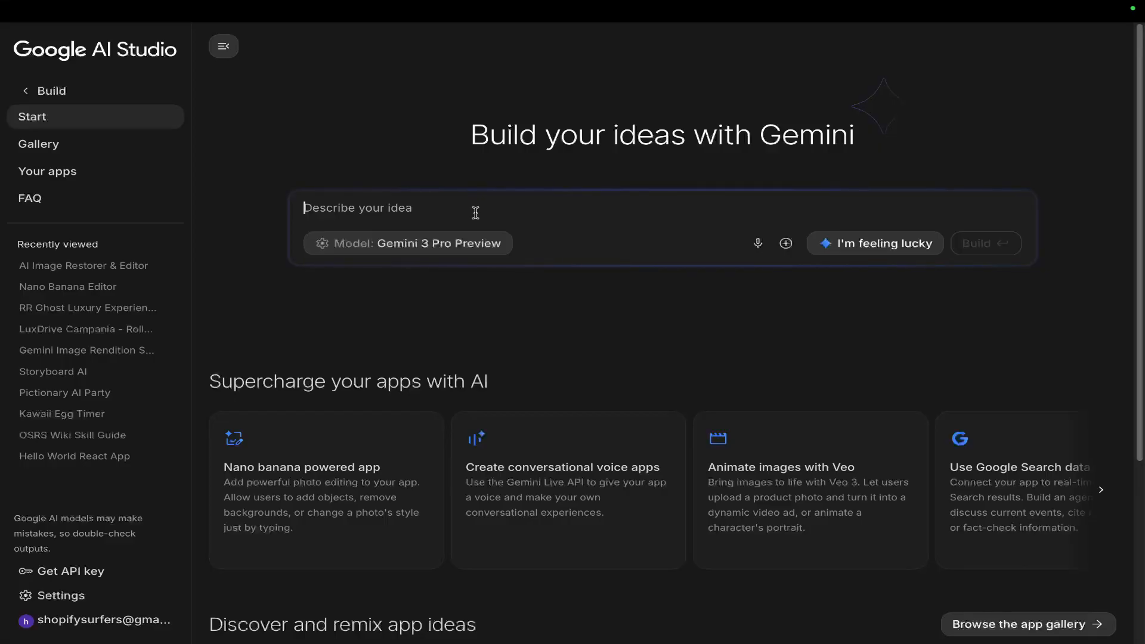
- Start the UI prompt and link the paid API key to the AI Studio session
text(give me a UI)
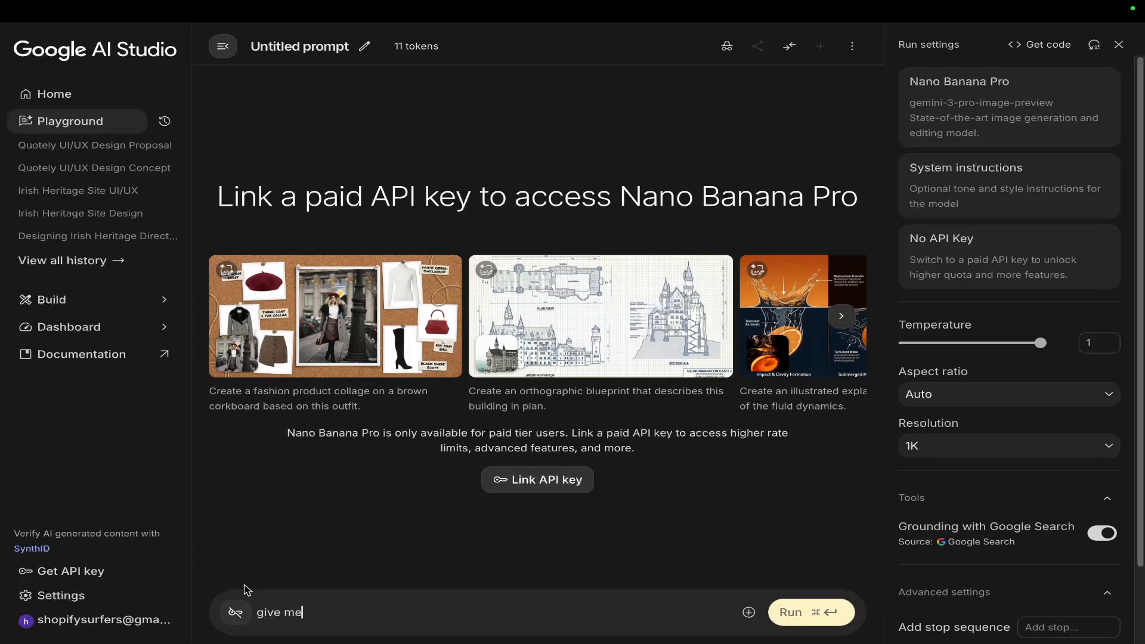
click(538, 480)
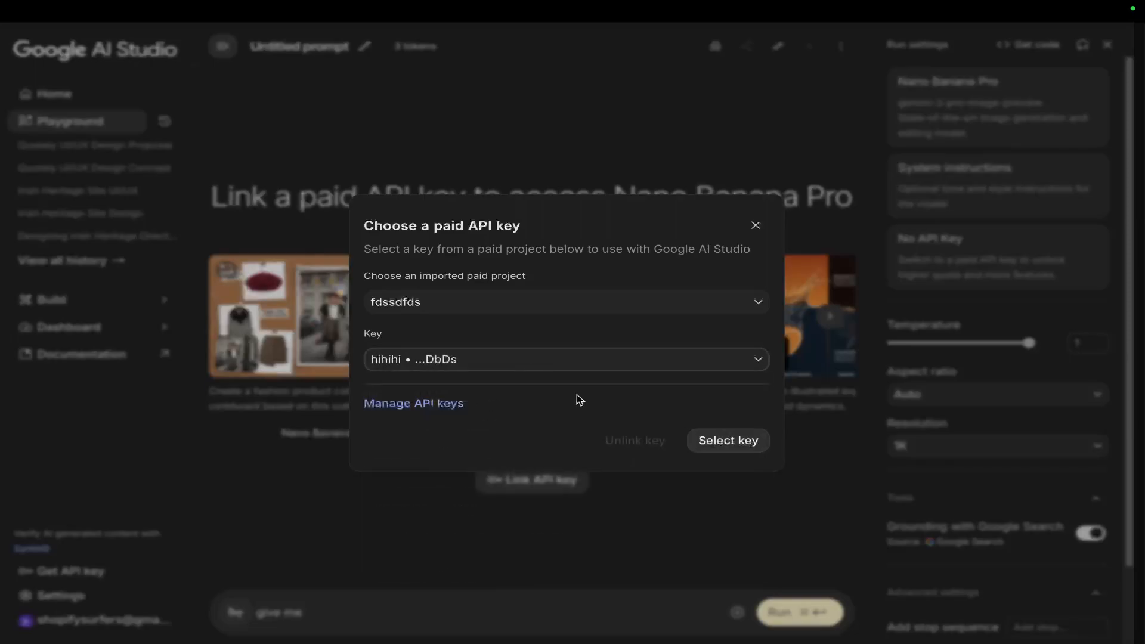
click(727, 440)
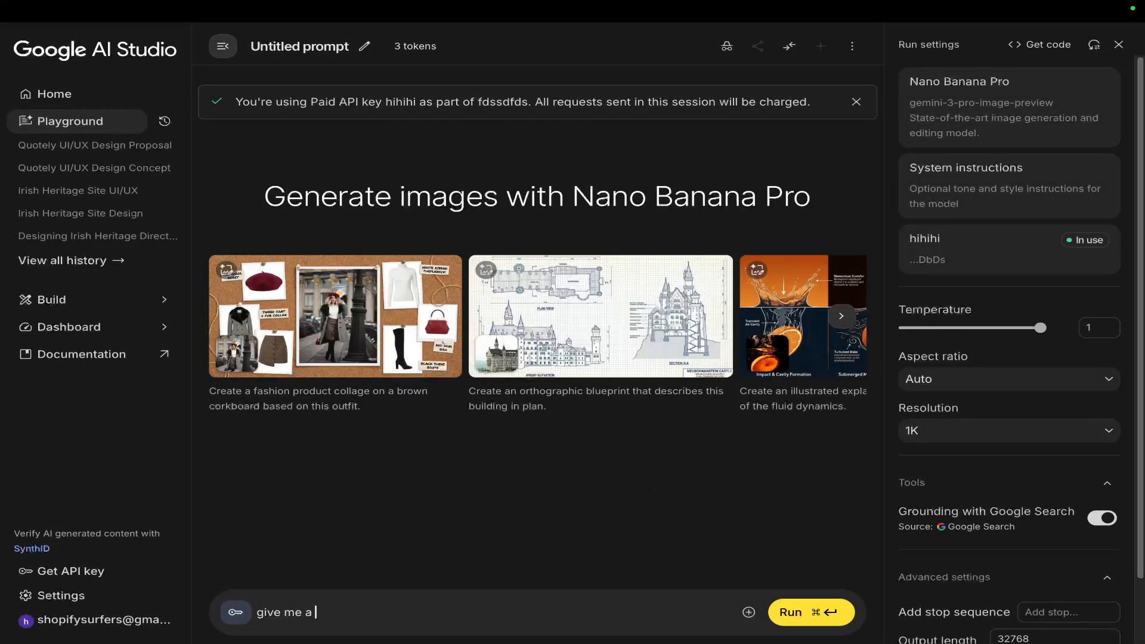
- Draft the prompt: a UI/UX for an Irish heritage directory showing historical sites in Ireland
text(UI/UX for a)
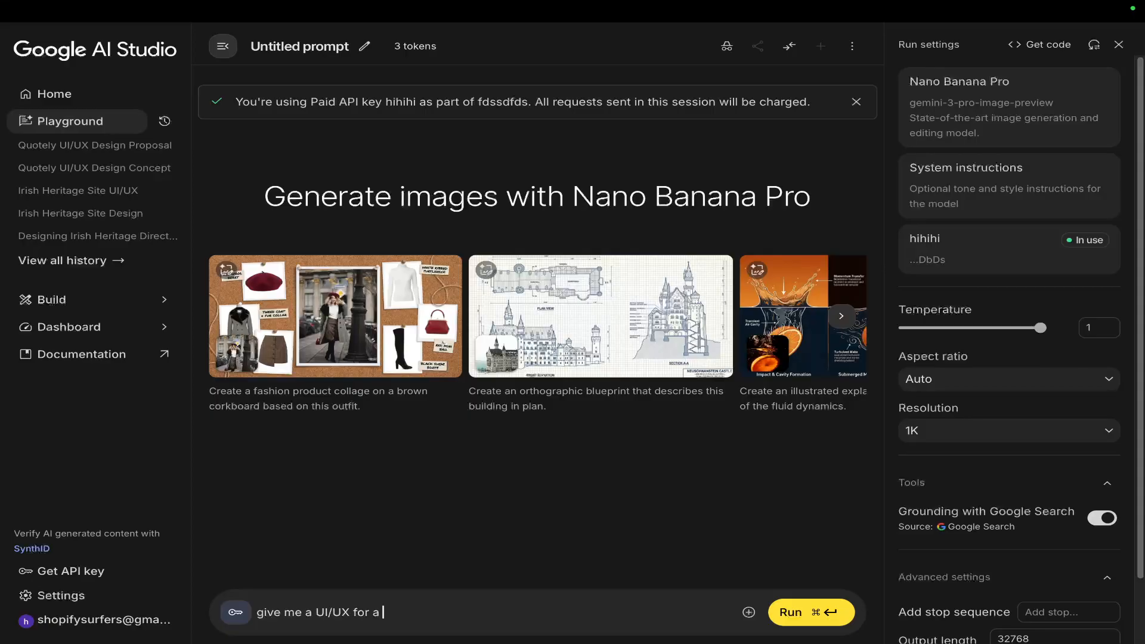
text(n Irish heritage site directory)
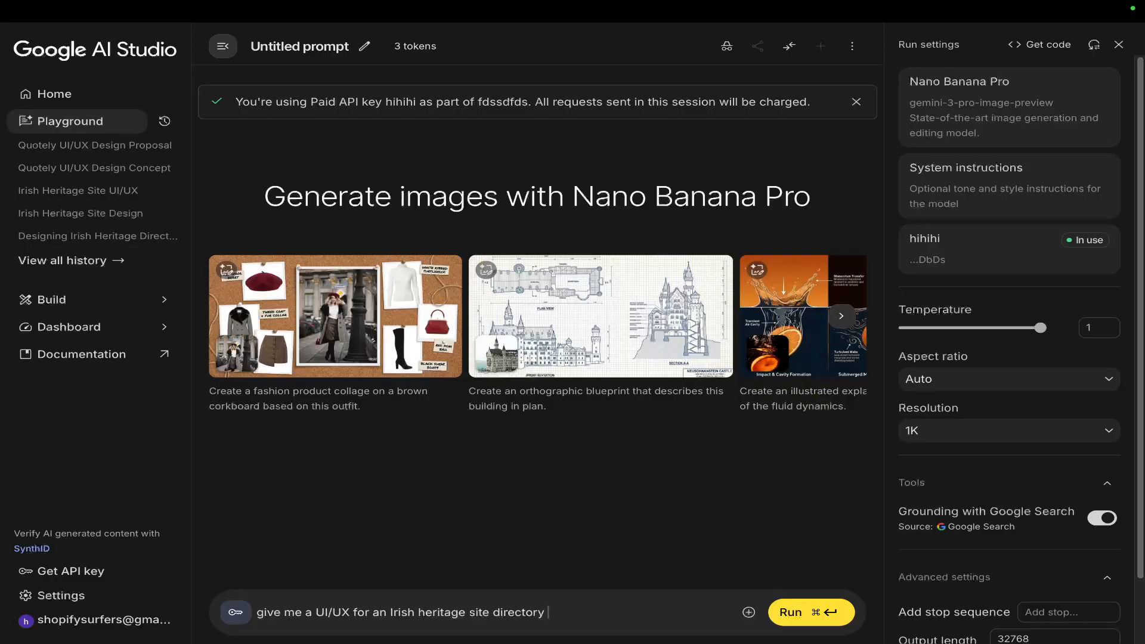
text(showing historical)
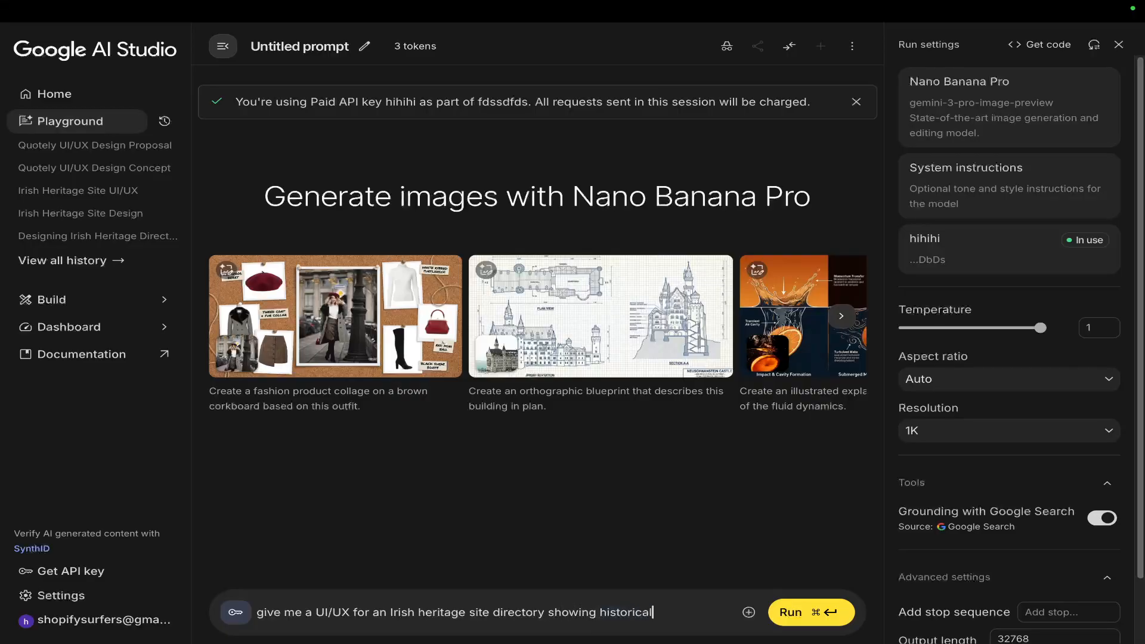
text(sites in Ireland)
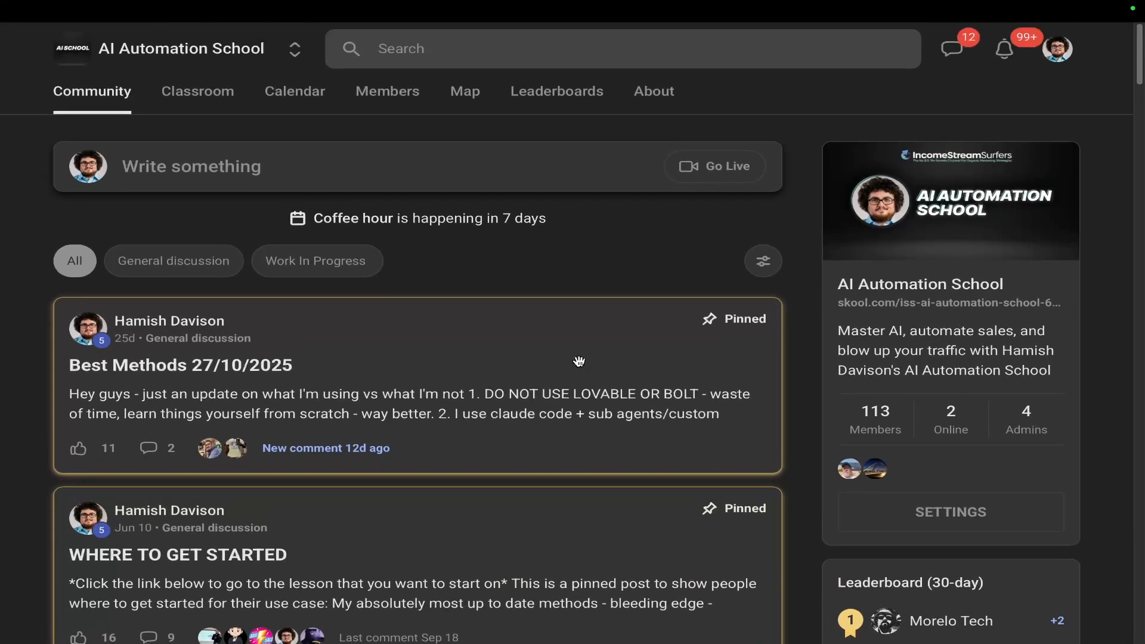
- Open the 'My latest stack, convex + Claude Code' lesson in the Vibe Coding With CLI Coders course
scroll(down, 3)
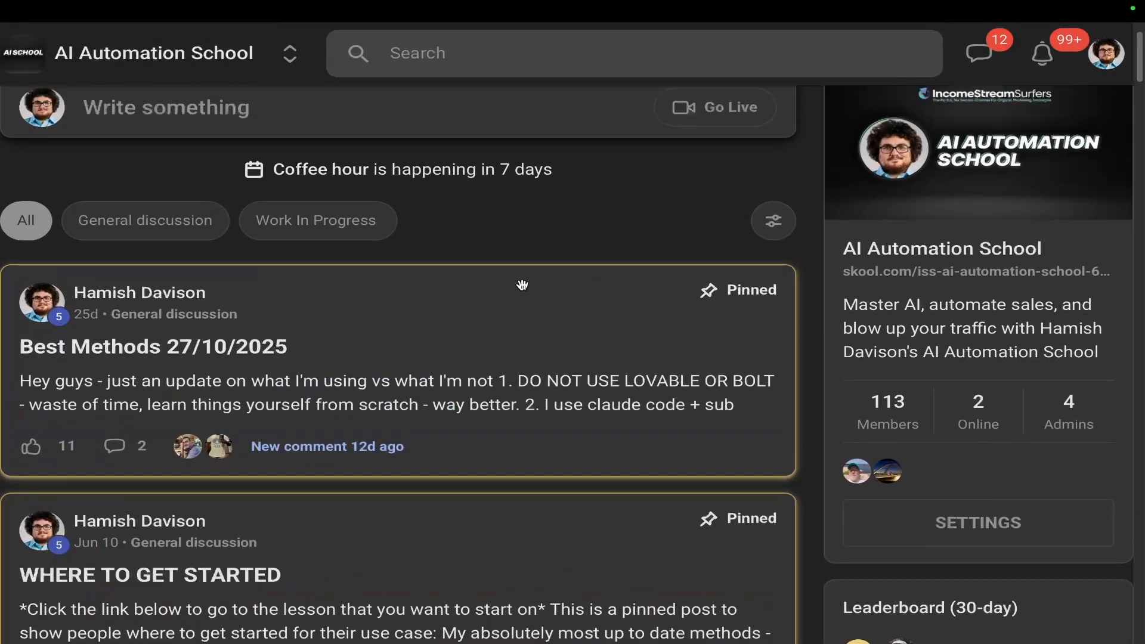
click(173, 104)
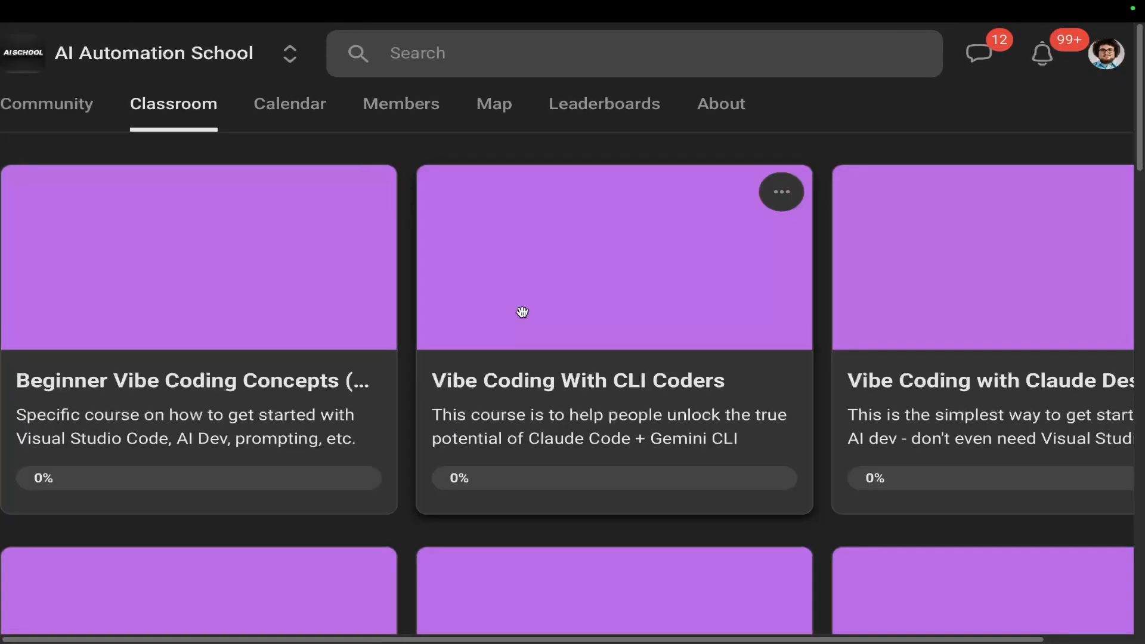
click(613, 258)
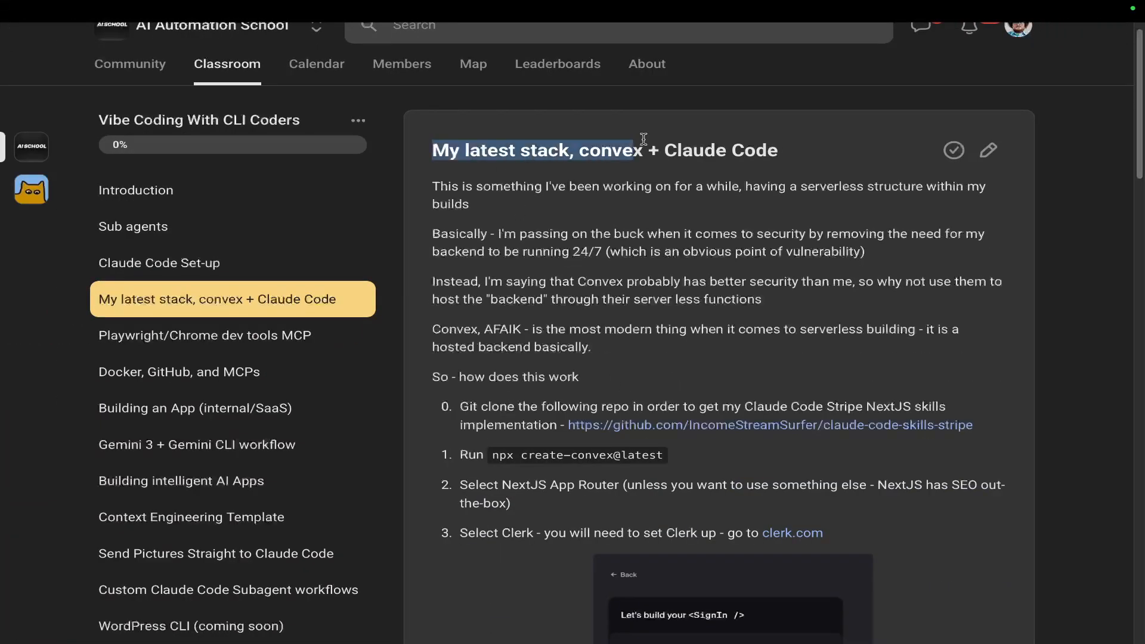
double_click(612, 151)
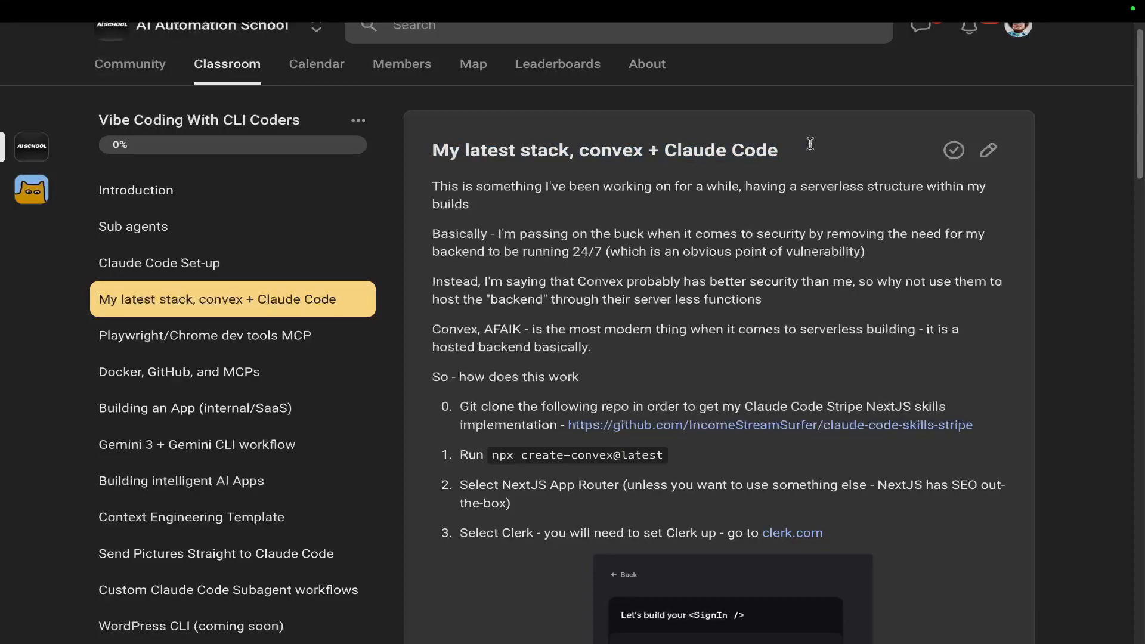
mouse_move(719, 325)
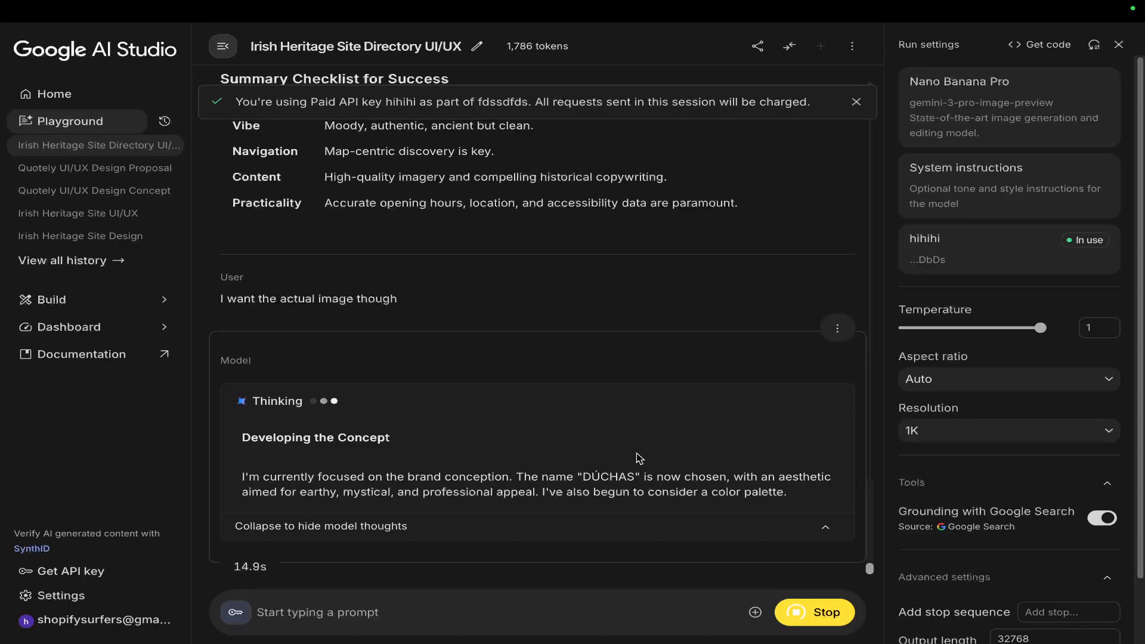
- Send the follow-up asking for the actual mockup image and view the generated multi-device design
scroll(down, 3)
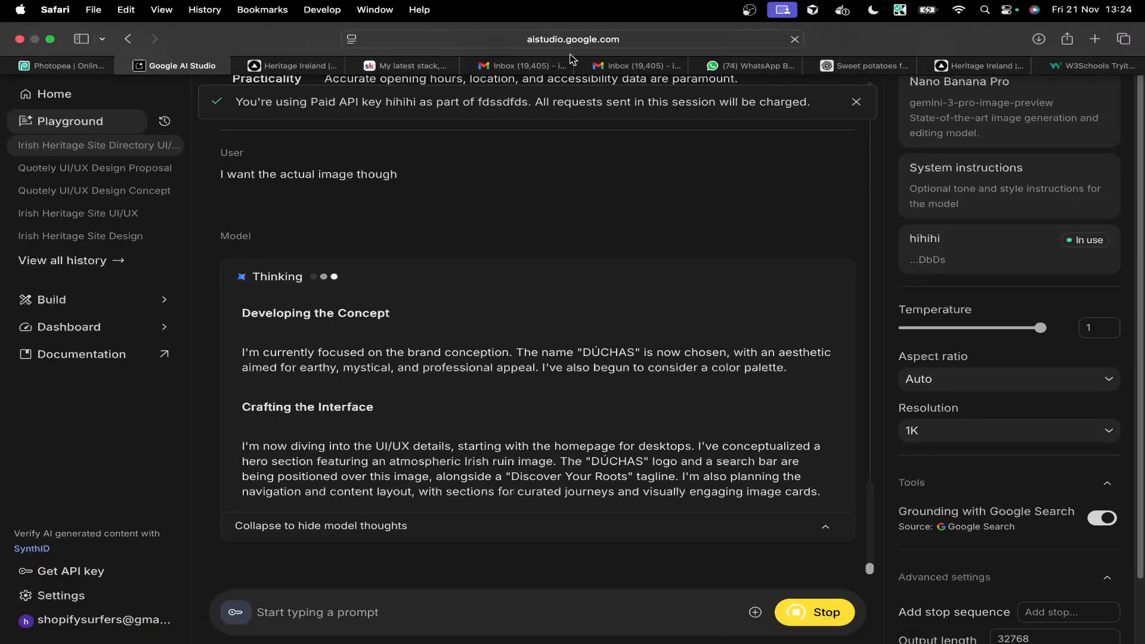
click(291, 65)
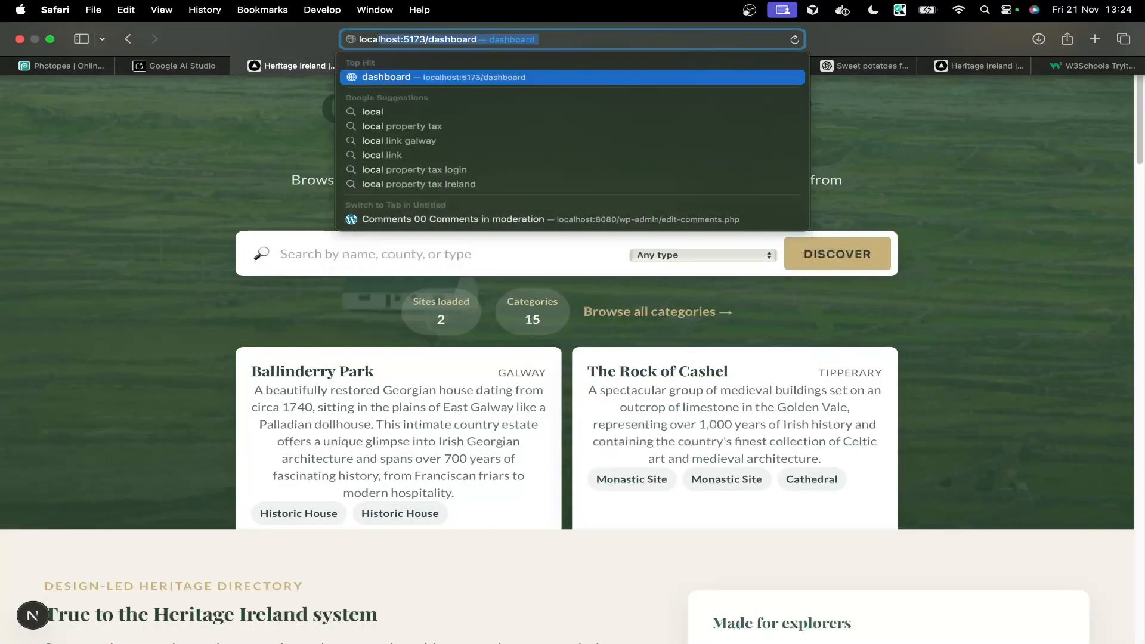
click(174, 66)
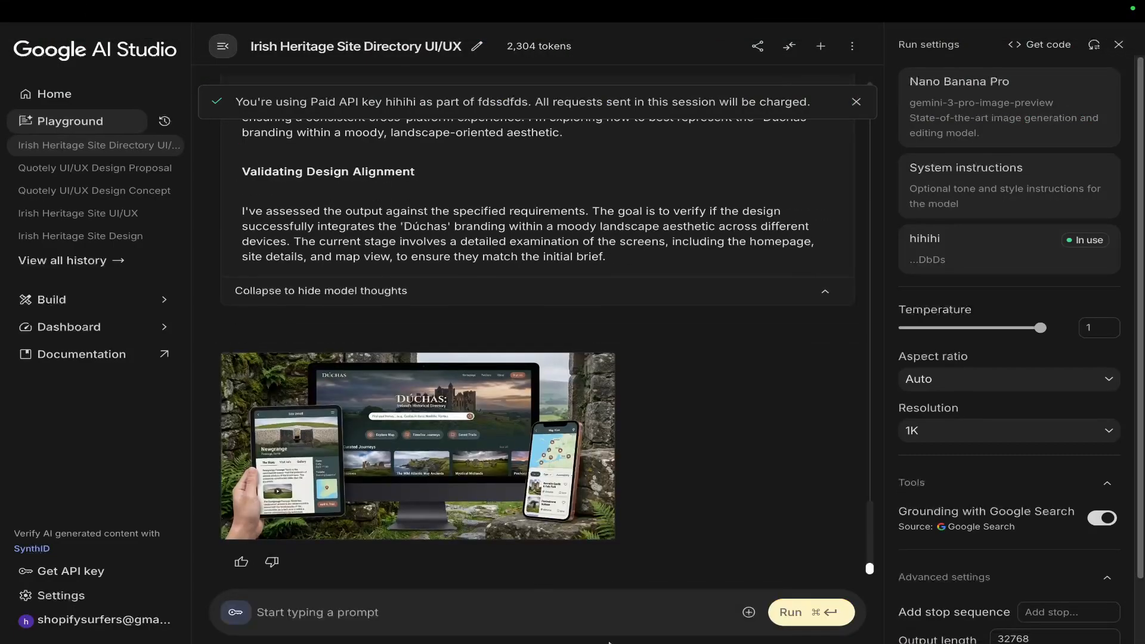
click(417, 445)
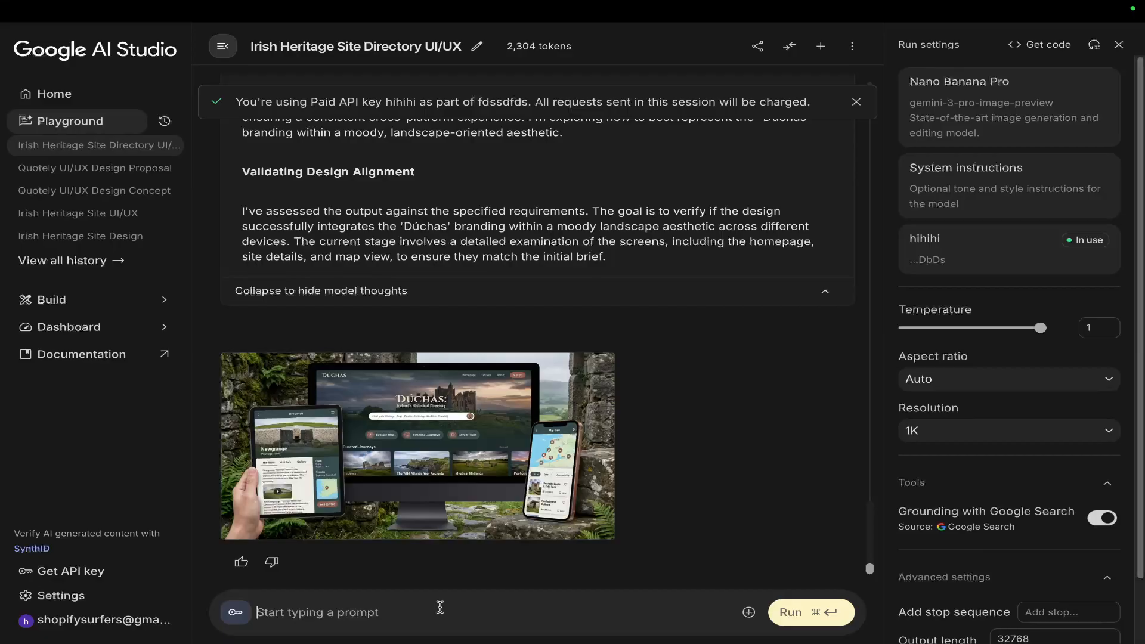
- Request only the desktop homepage image with a better result, then view the new mockup and the model's reasoning
text(I just want the deskto)
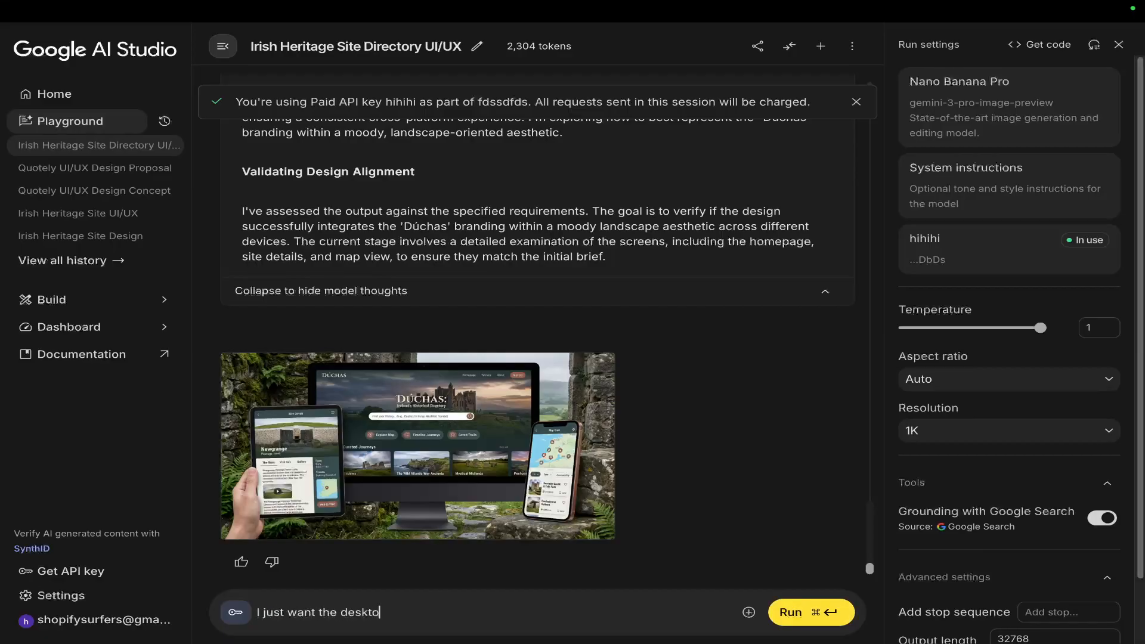
text(homepage image and)
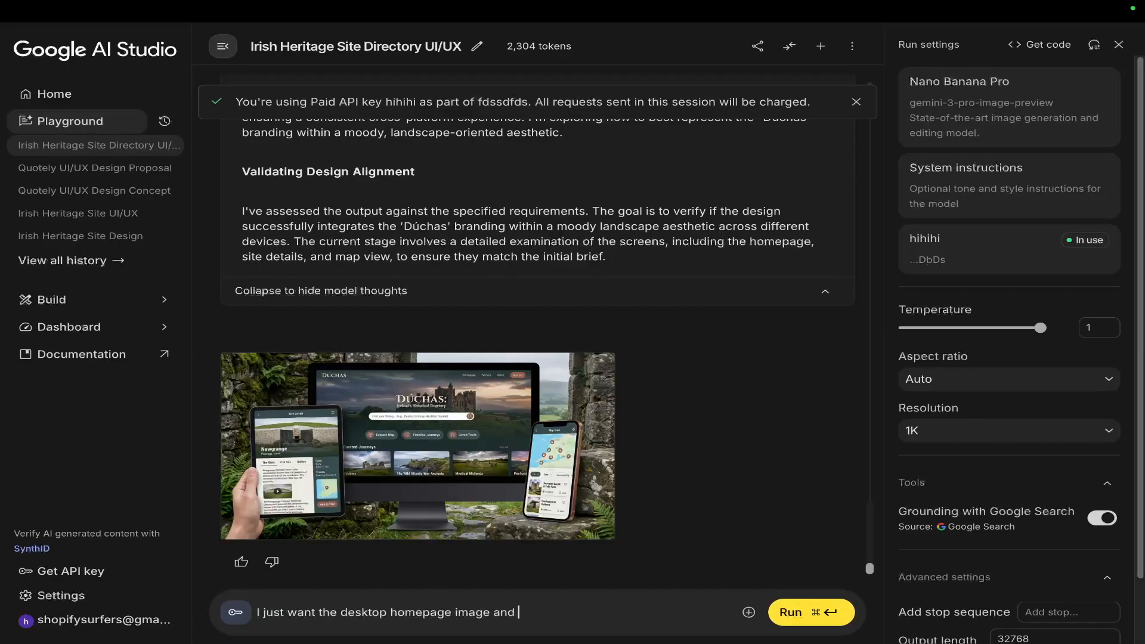
text(that's it also I think you can)
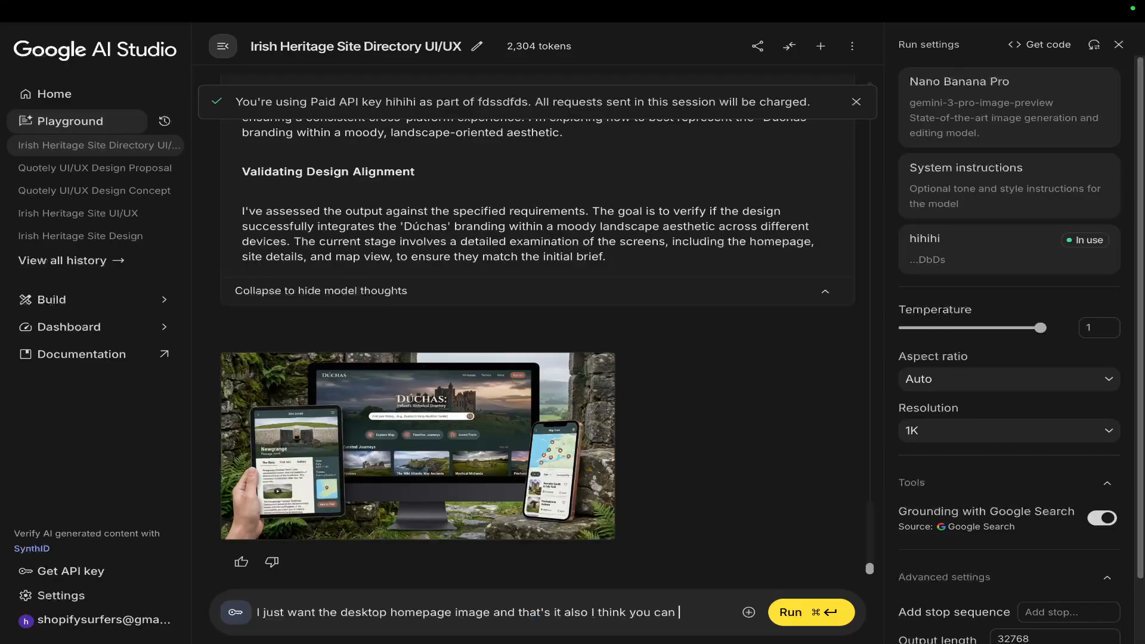
text(do better)
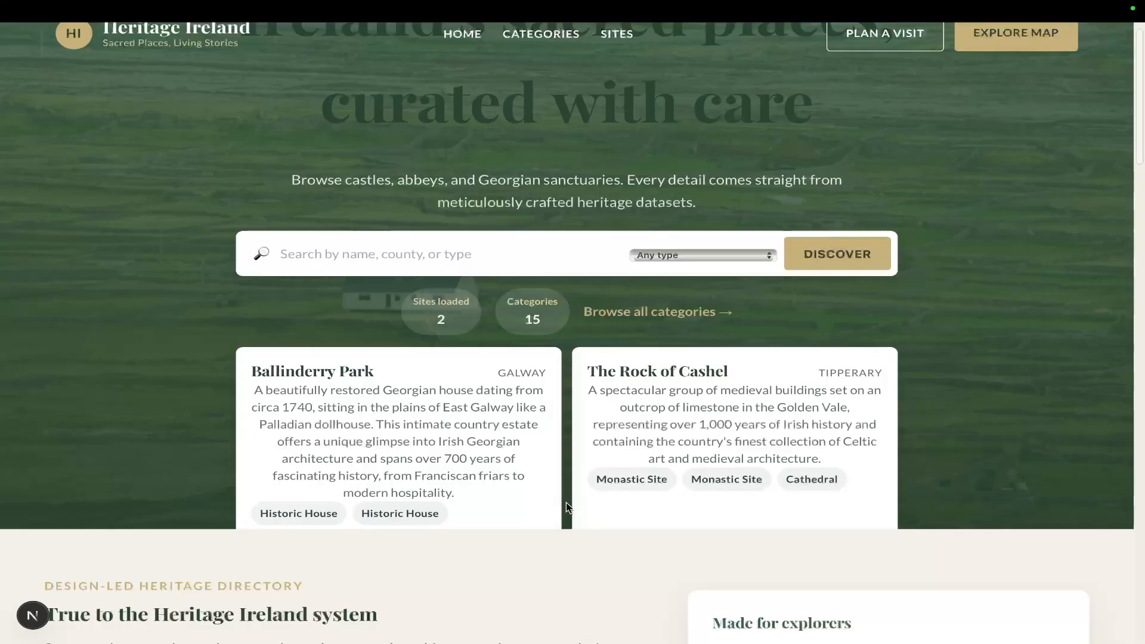
scroll(down, 3)
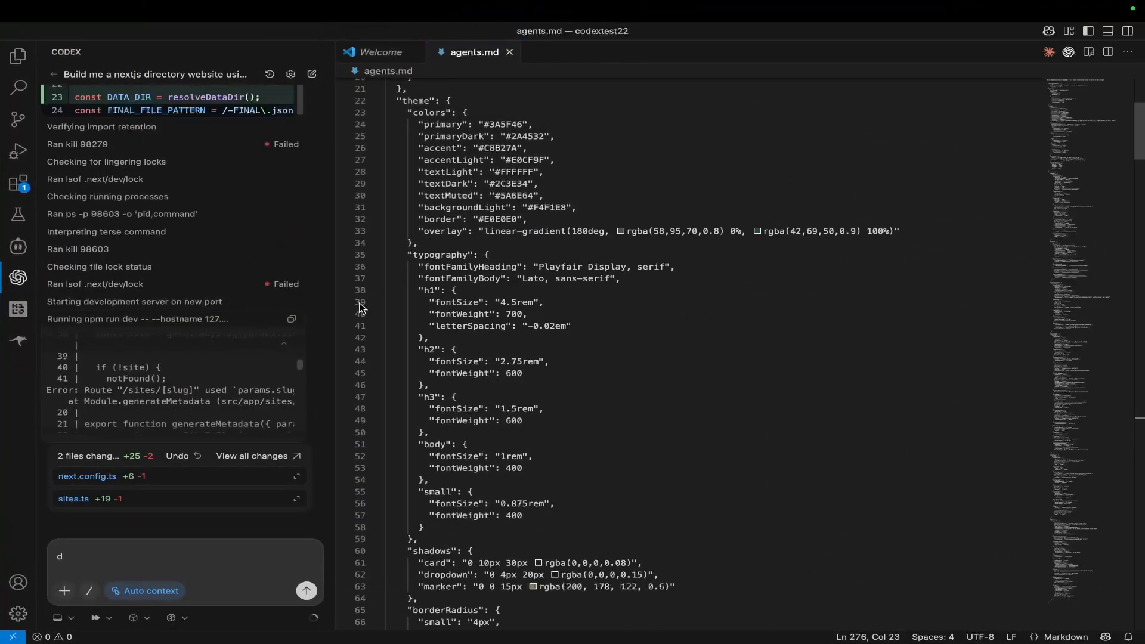
scroll(down, 3)
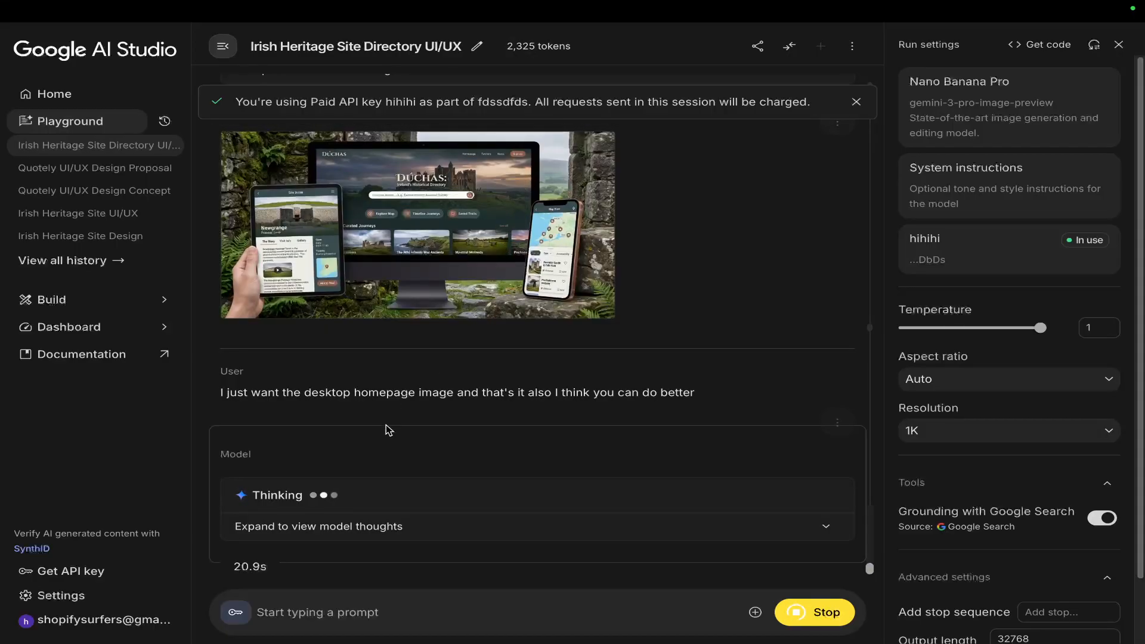
click(418, 225)
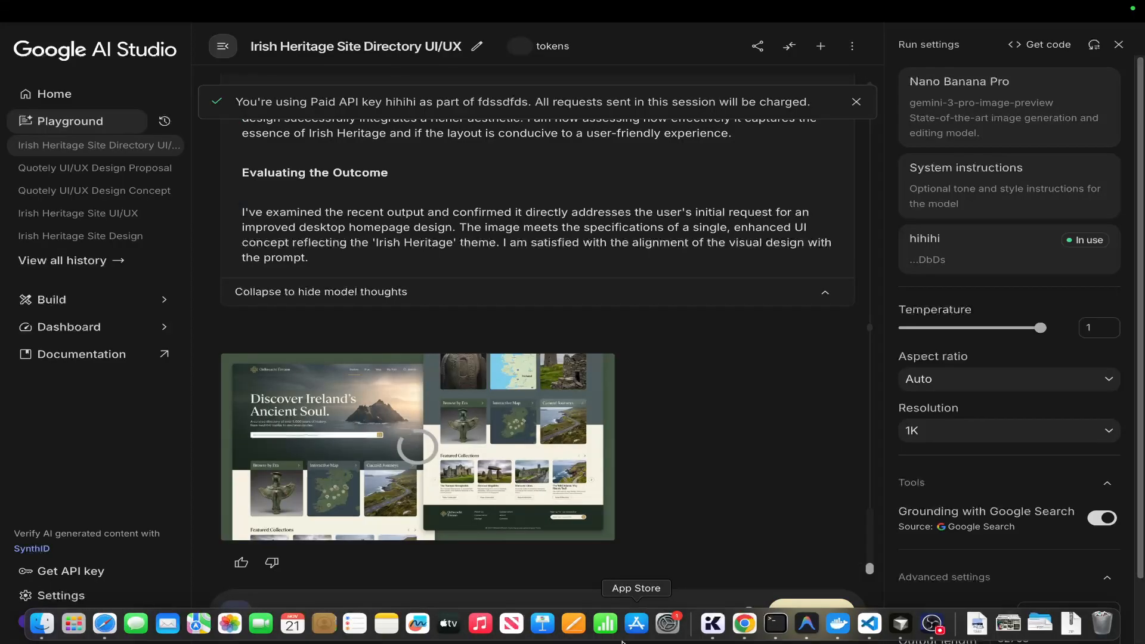
click(418, 446)
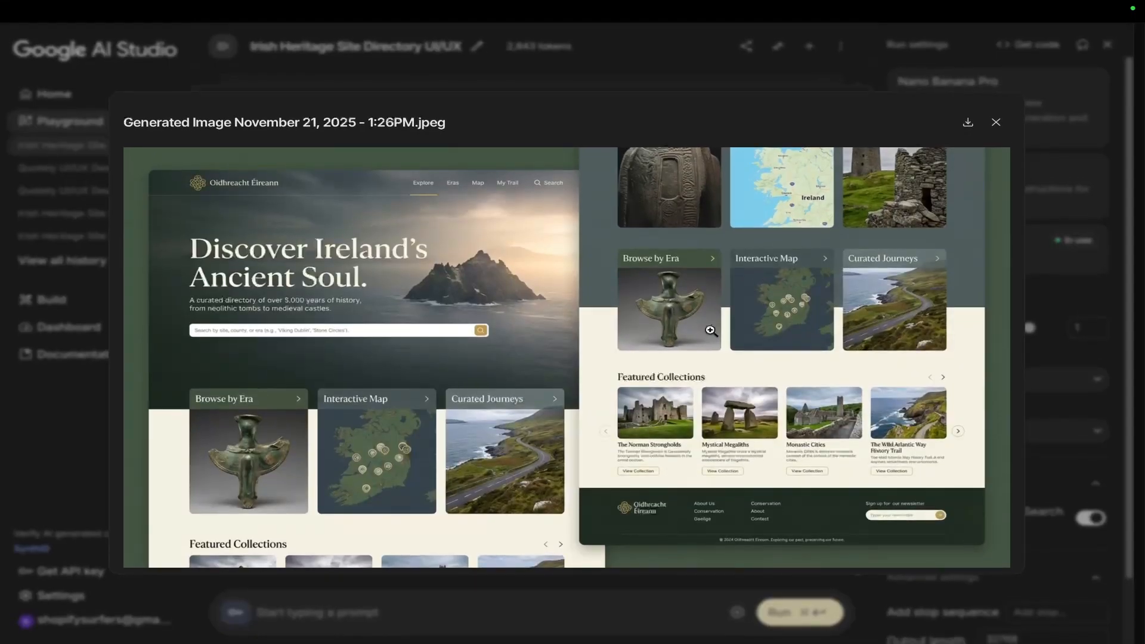
mouse_move(861, 308)
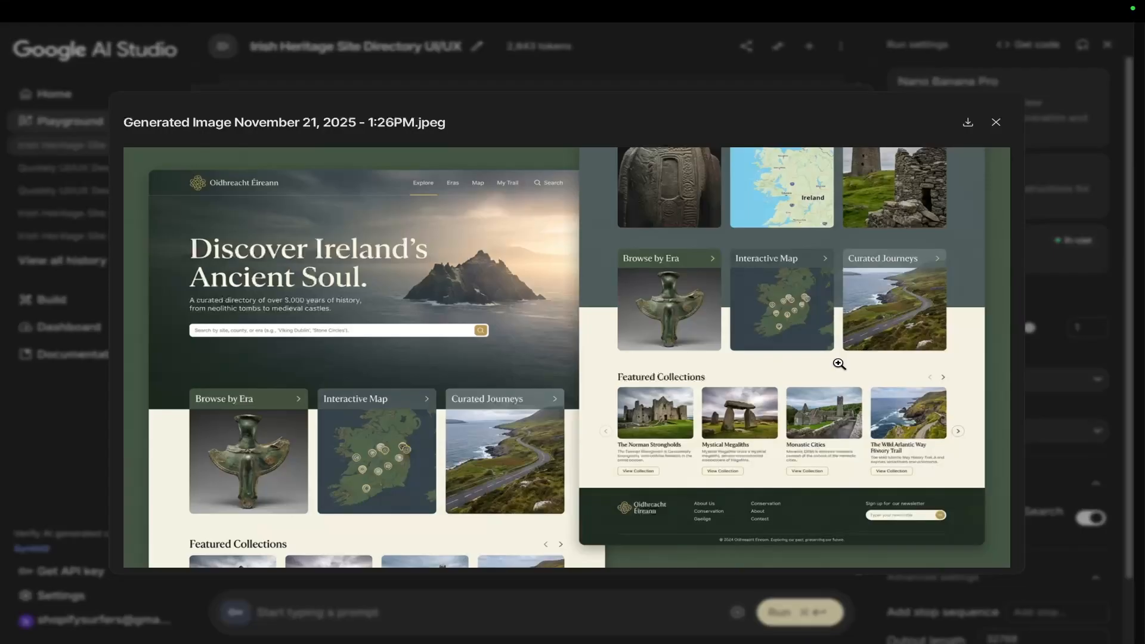
mouse_move(861, 270)
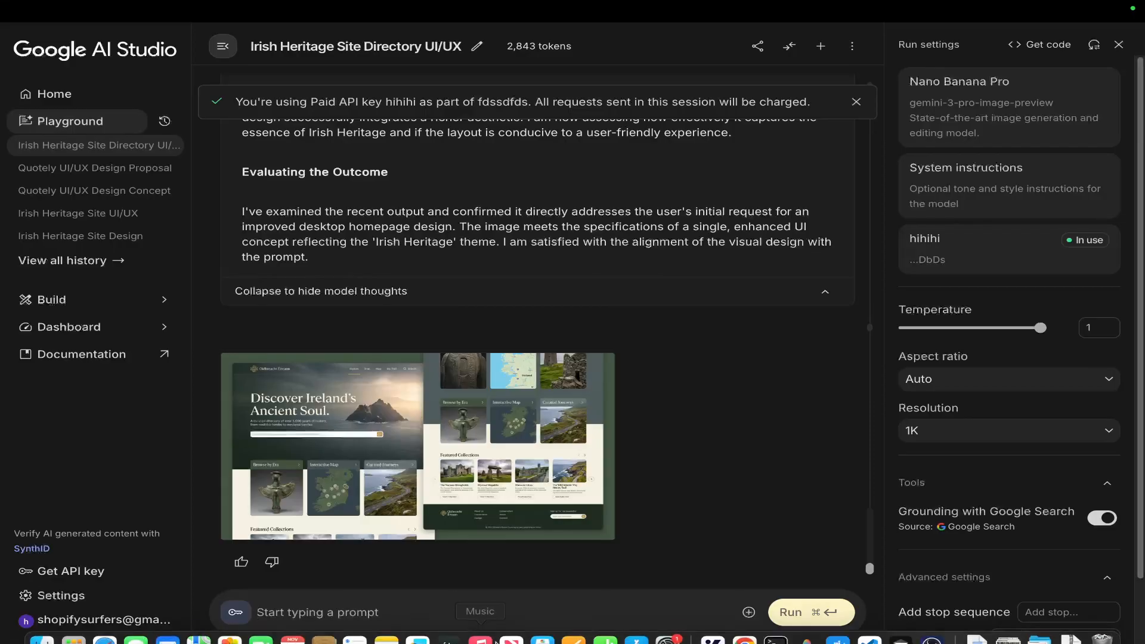
- Draft a request for the homepage's HTML/CSS/JavaScript with exact styling and placeholder images in one HTML block
text(please give me the html)
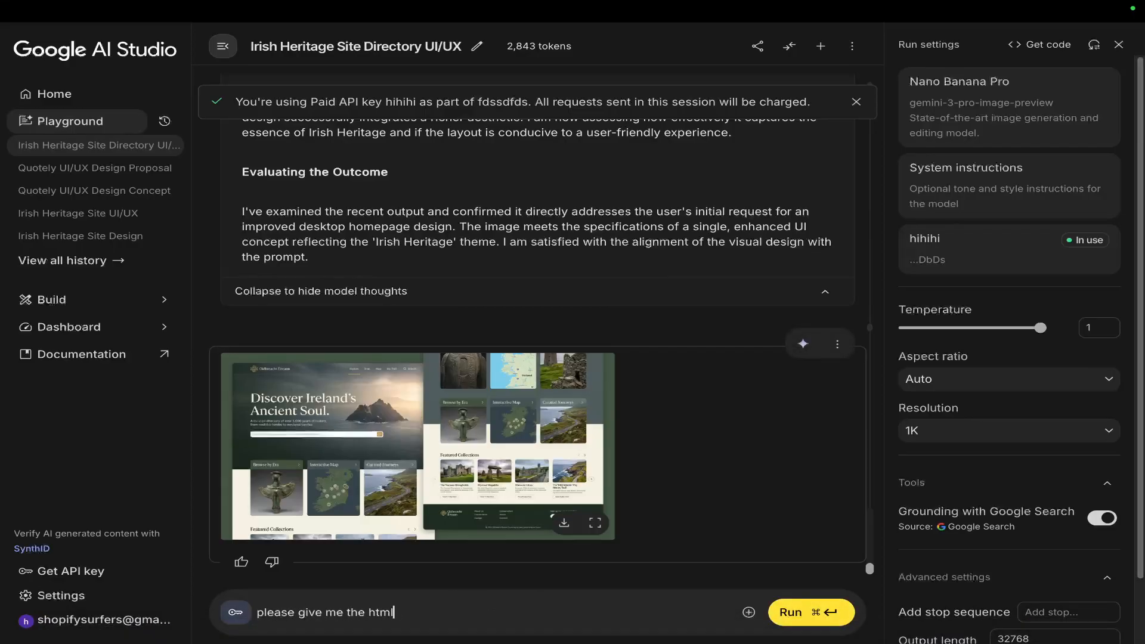
text(/css/javascript for this homepage -)
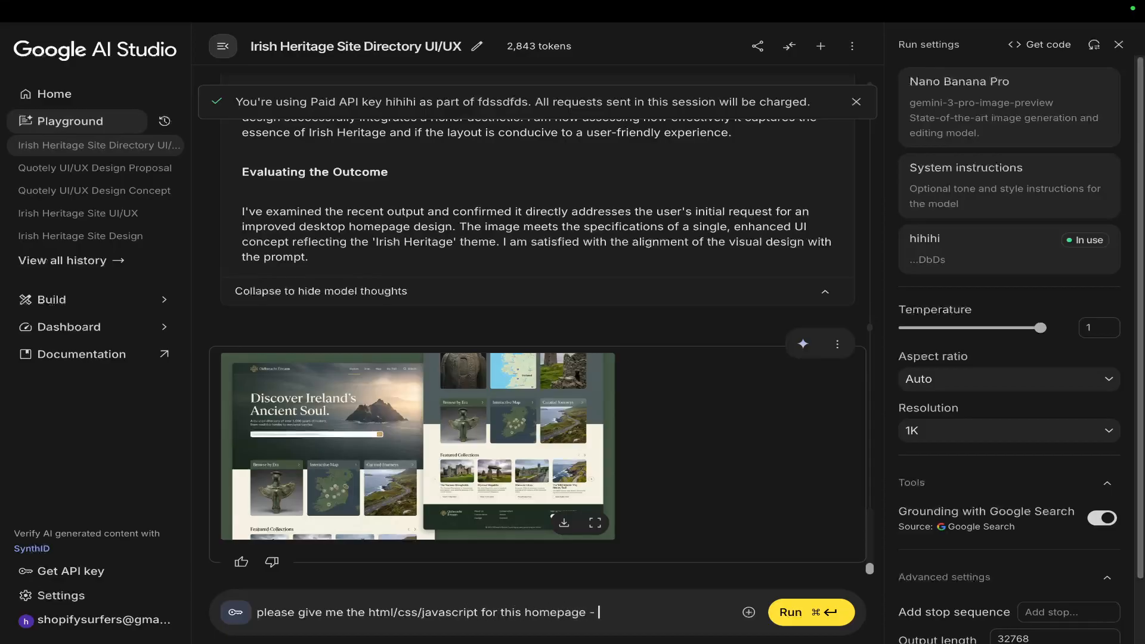
text(copying the EXACT)
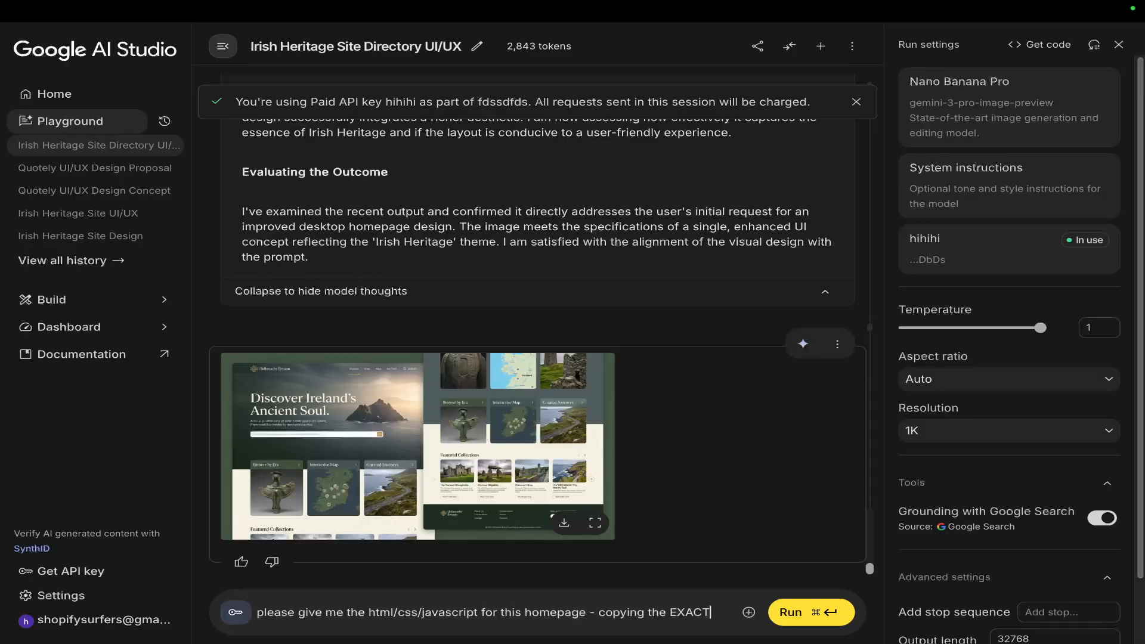
text(styling, but usin)
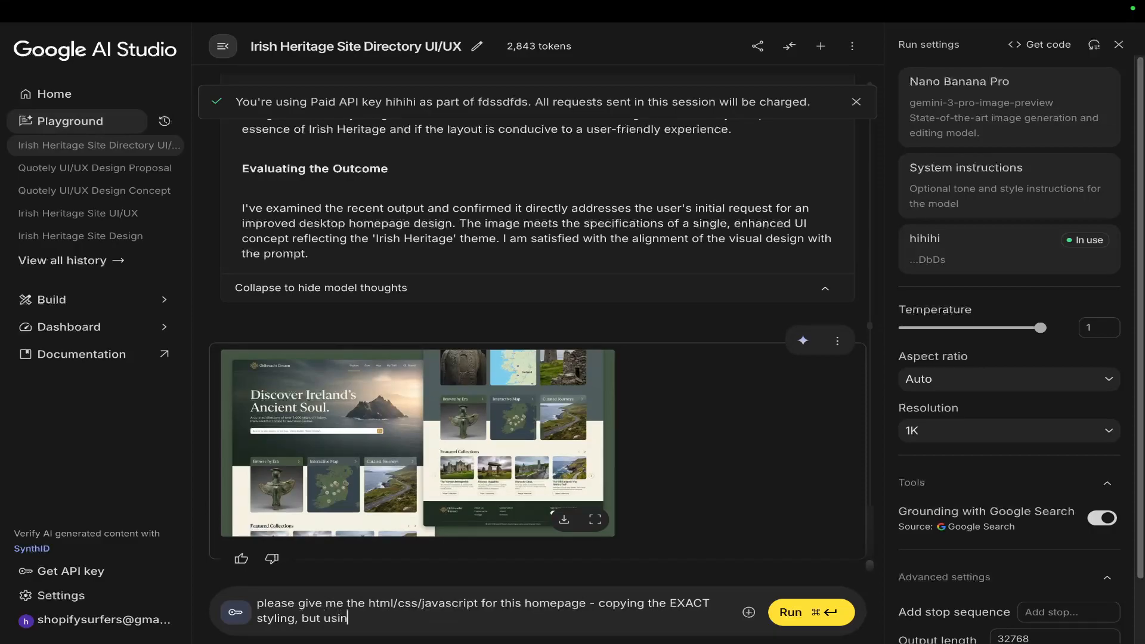
text(g placeholder images instead of images from)
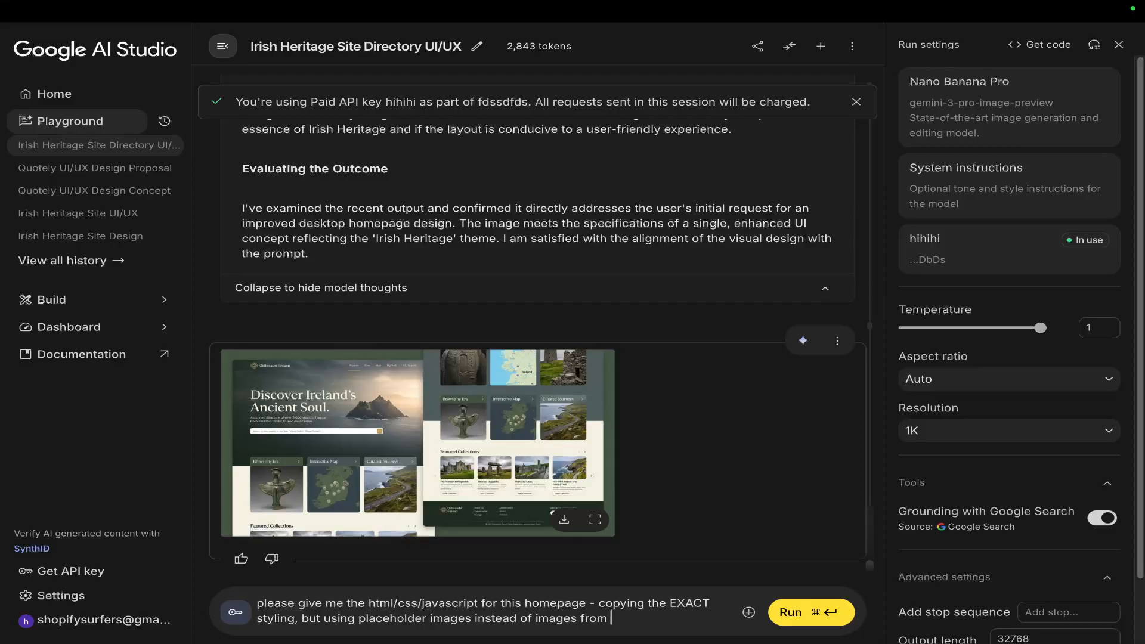
text(another site or whateer)
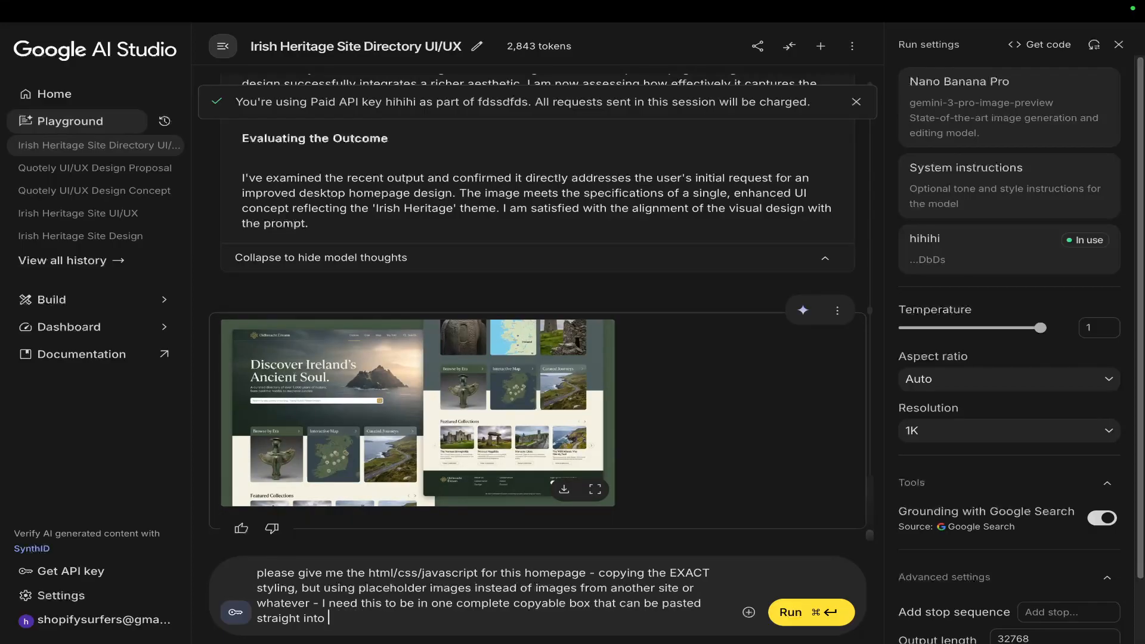
text(an HTML embedder)
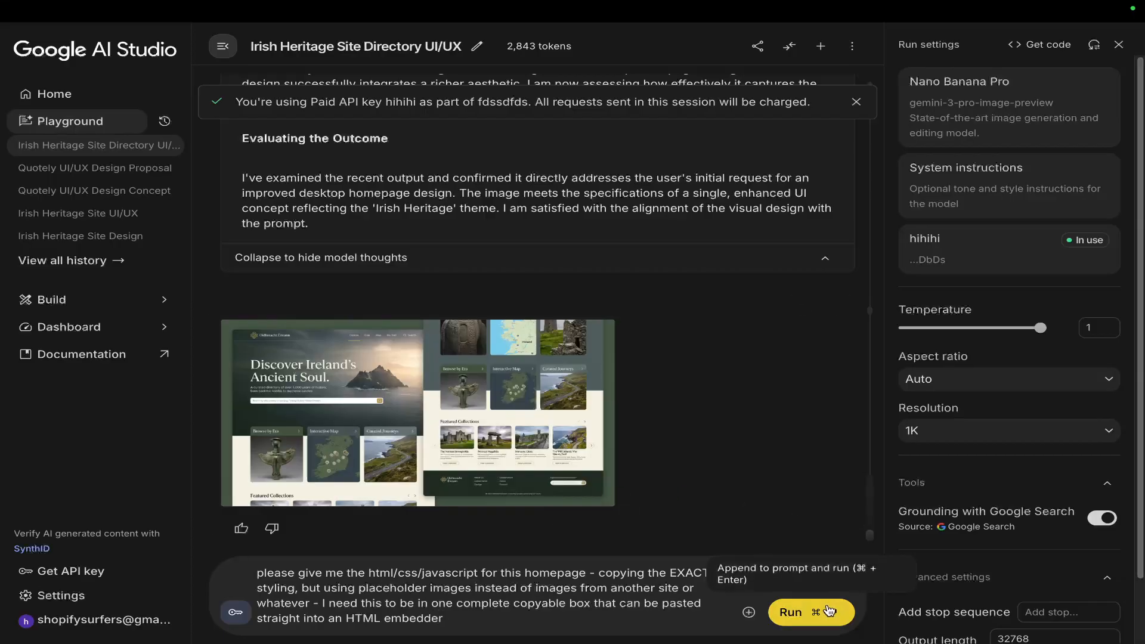
- Send the code request and follow the model's thinking as it begins constructing the homepage code
click(811, 612)
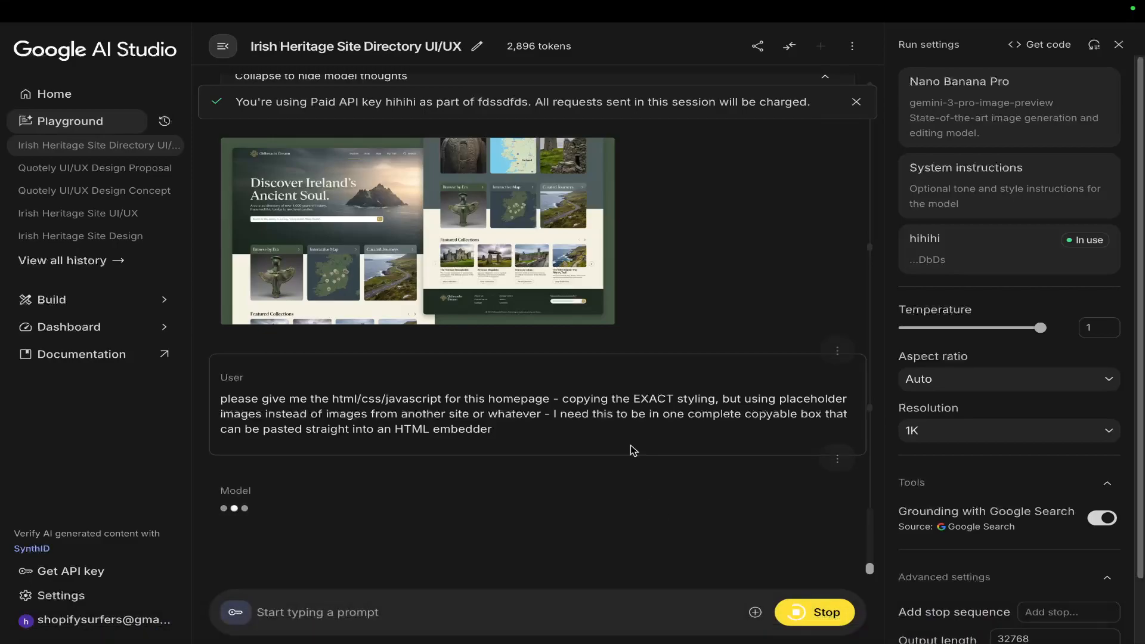
scroll(down, 3)
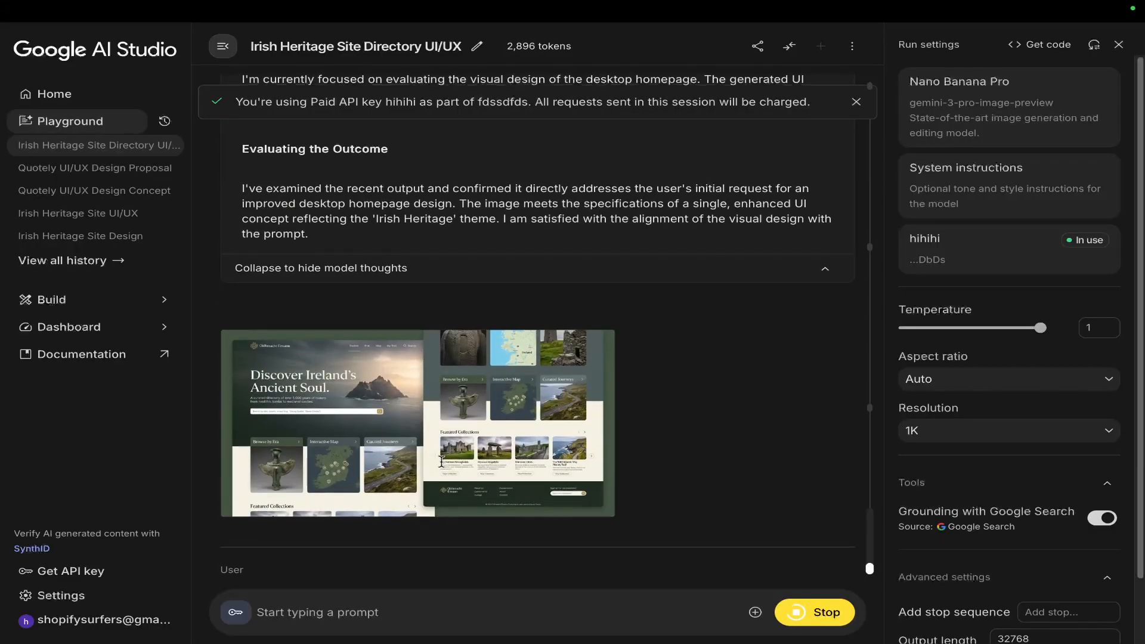
click(418, 424)
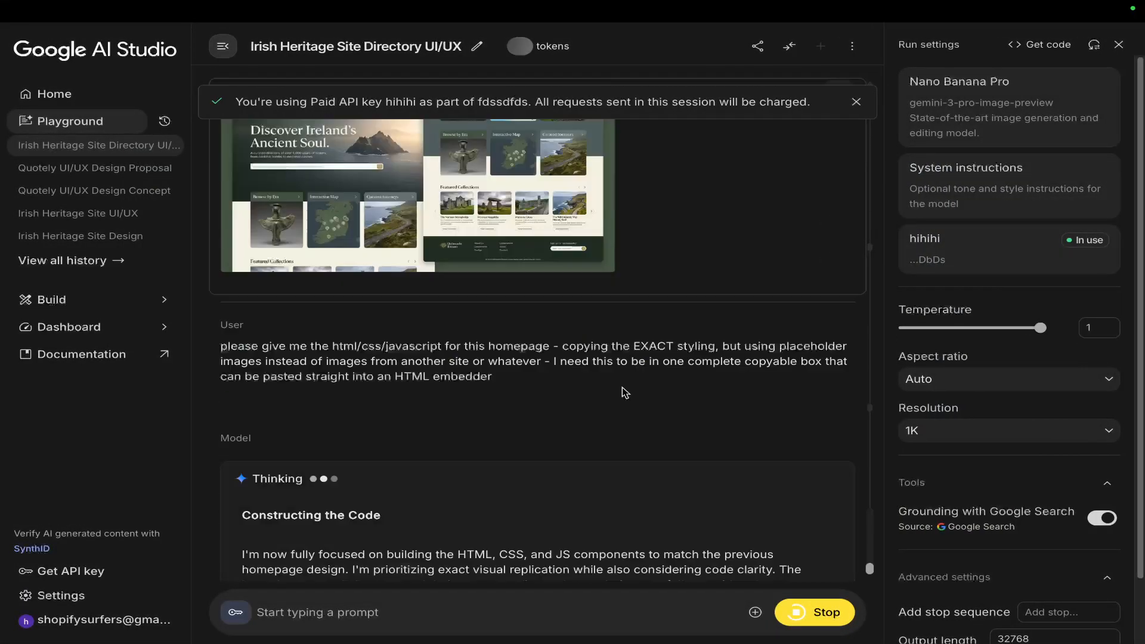
scroll(down, 3)
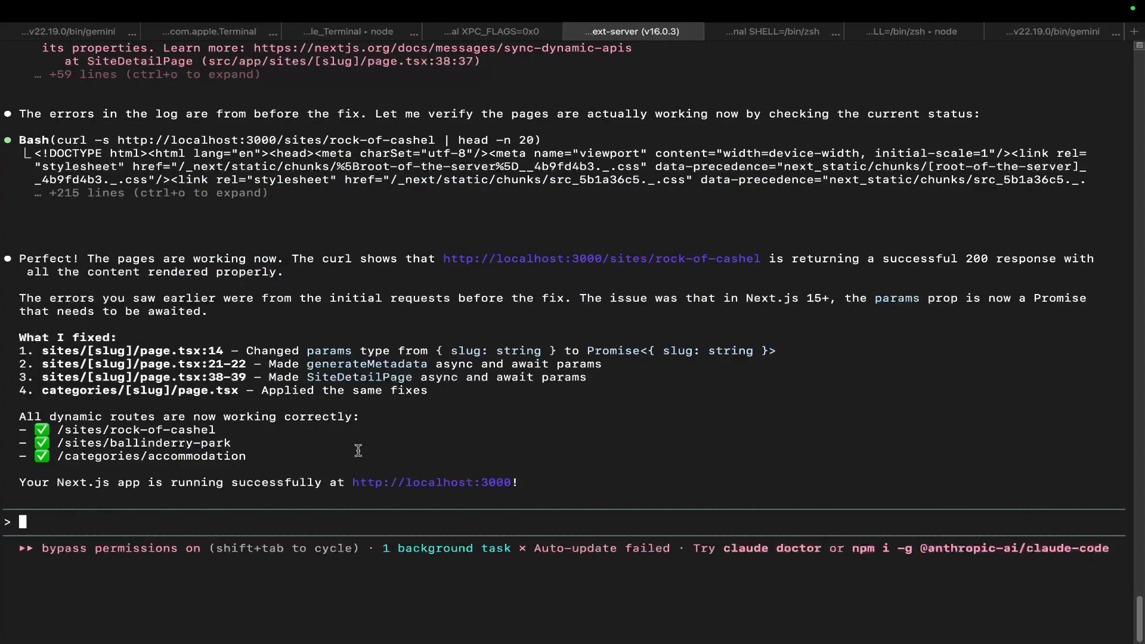
- Bring Safari forward and scroll through the localhost Heritage Ireland directory page
key(cmd+tab)
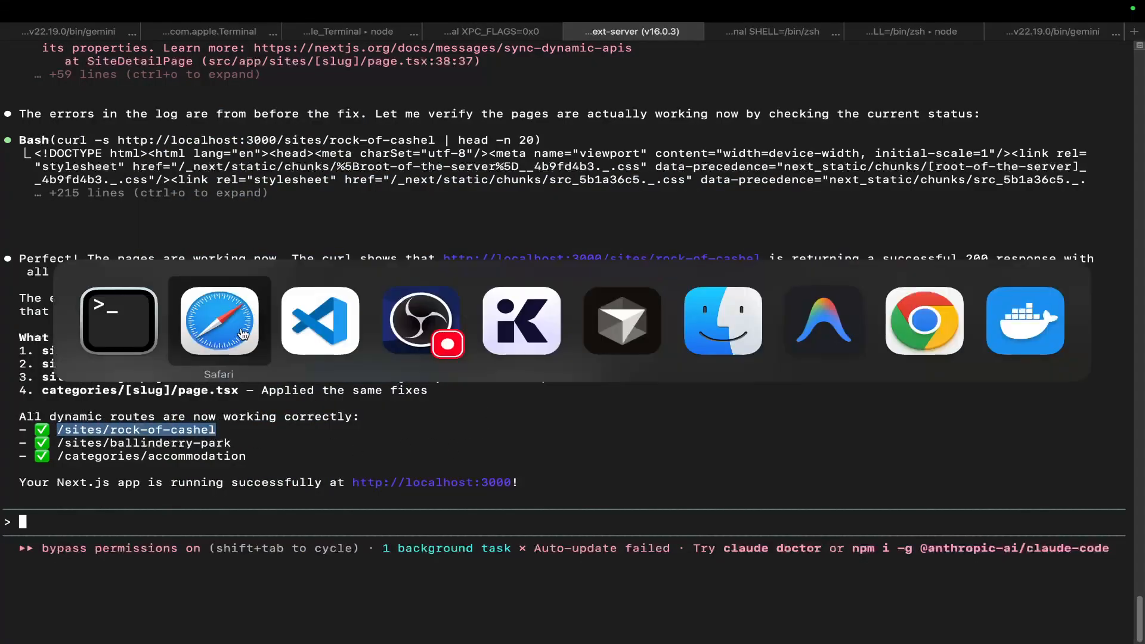
click(219, 320)
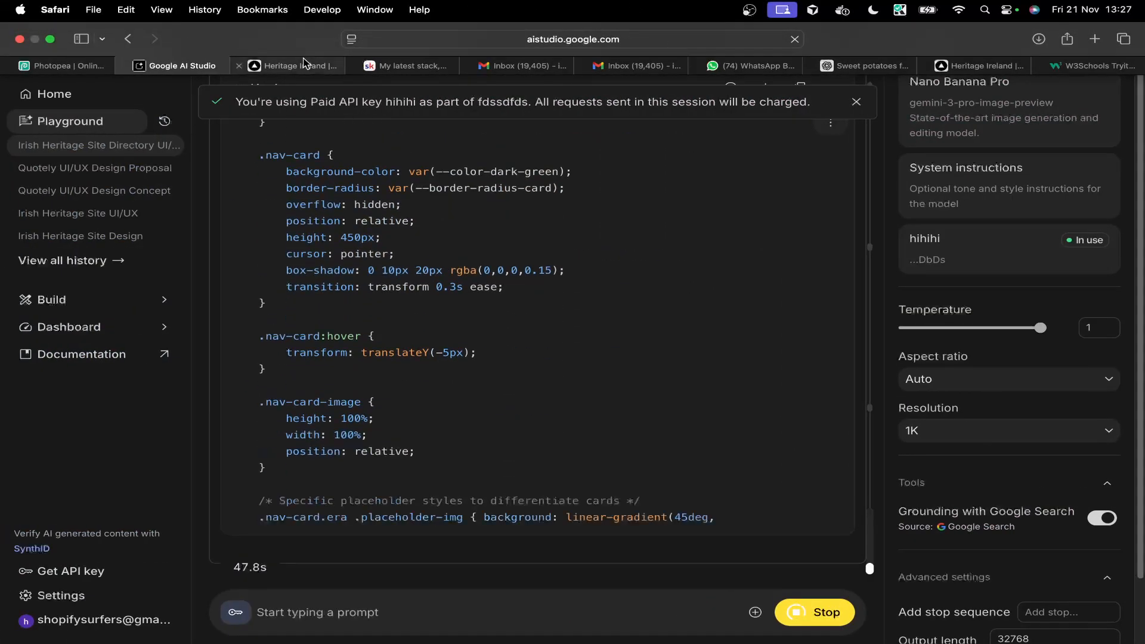
click(291, 66)
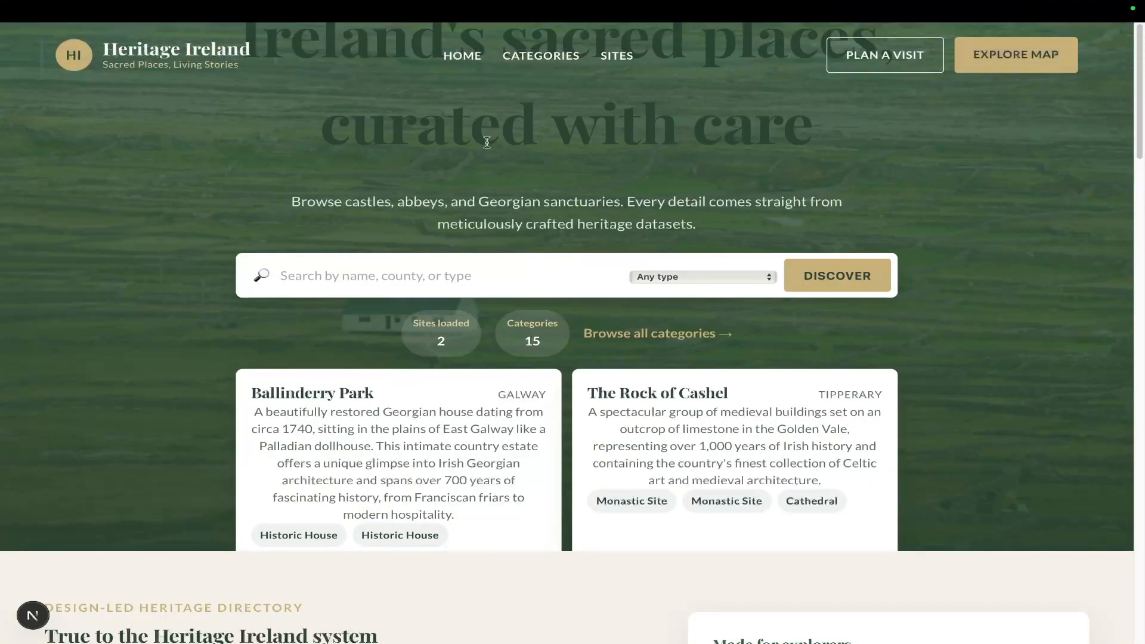
scroll(down, 3)
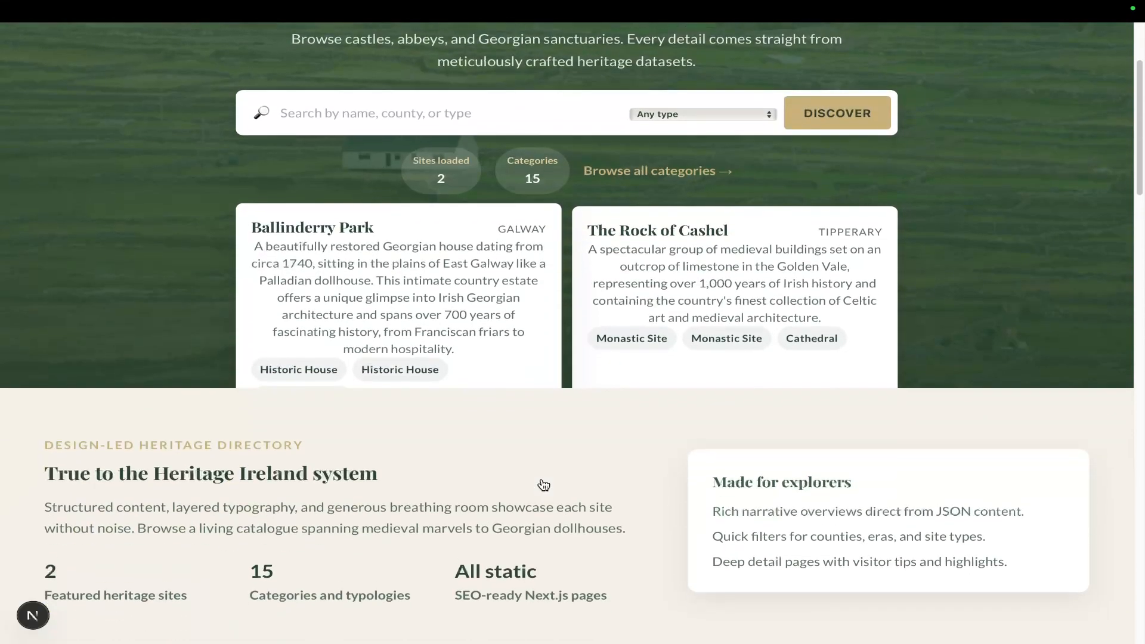
scroll(down, 3)
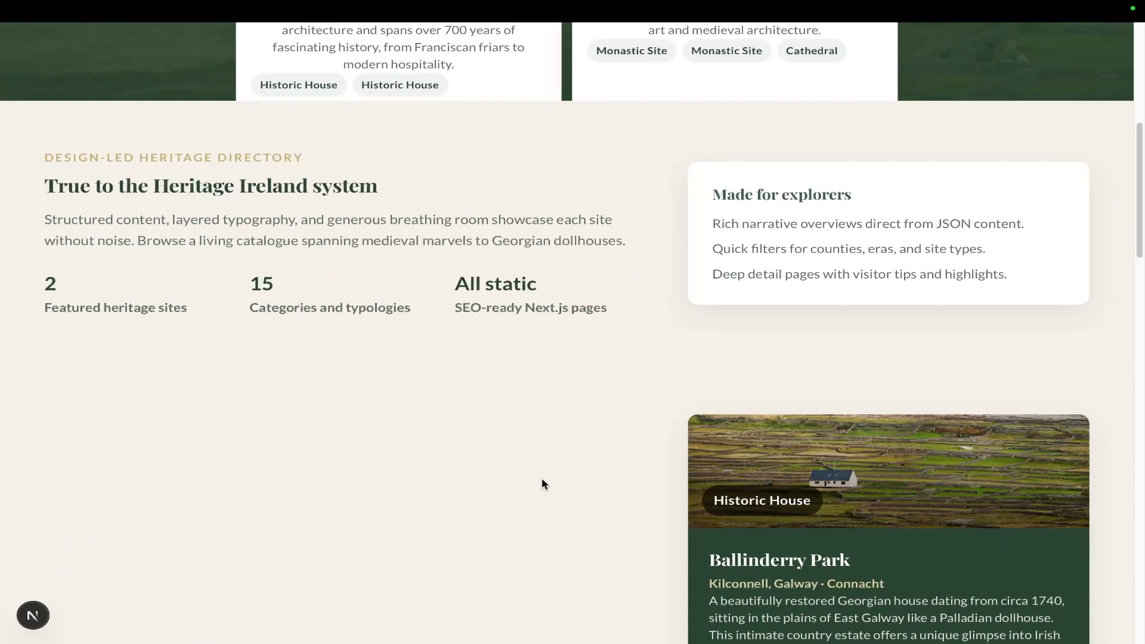
scroll(down, 3)
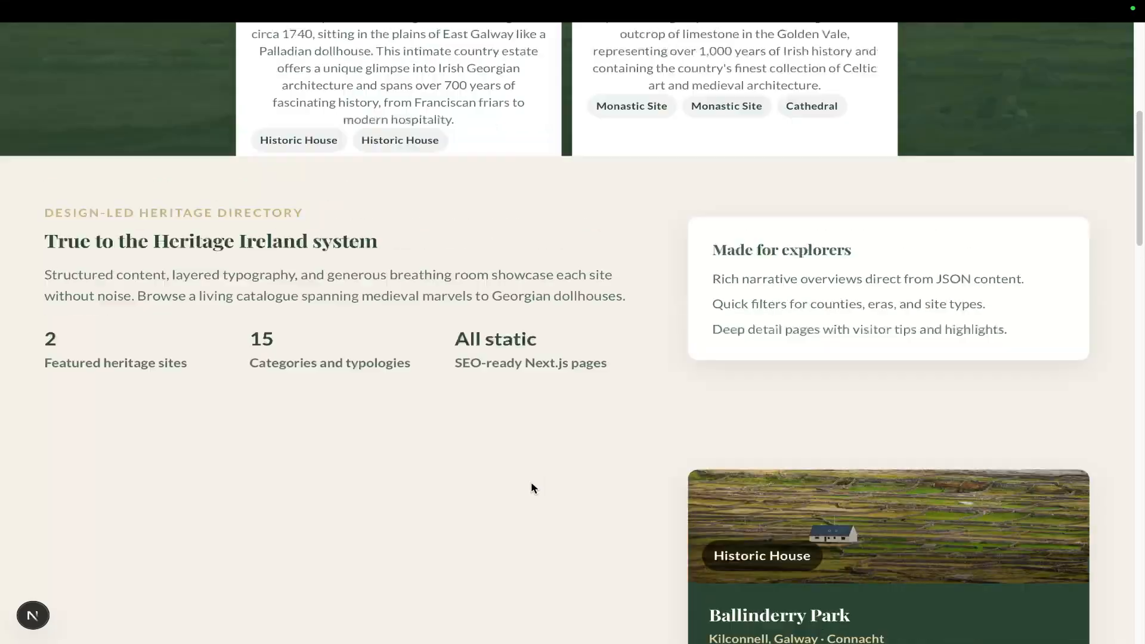
scroll(down, 3)
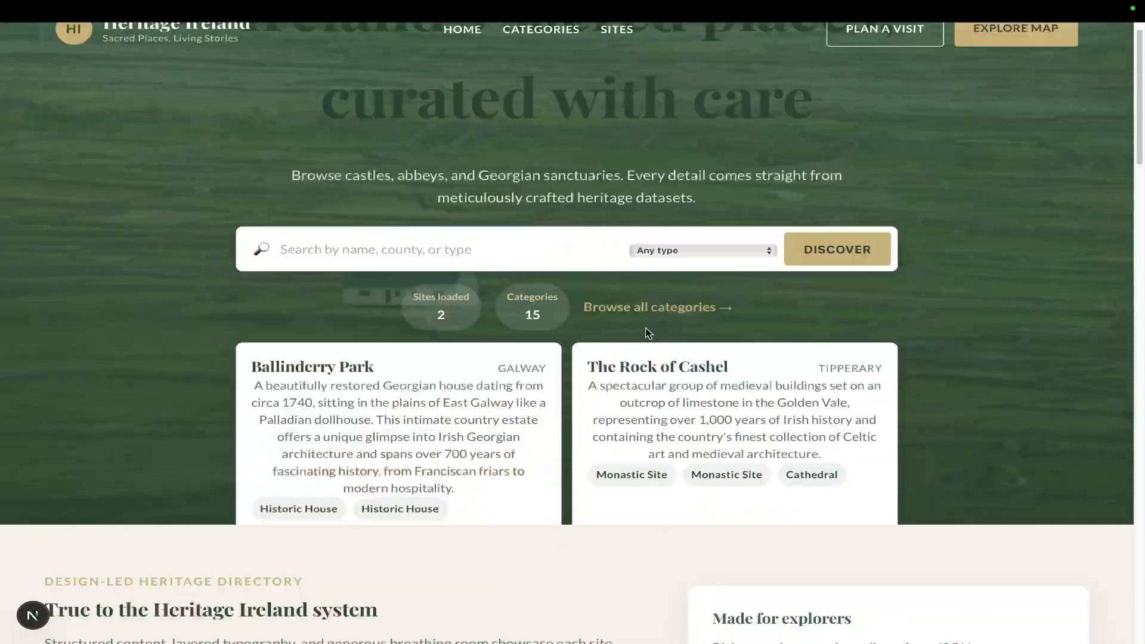
- Return to AI Studio, dismiss the paid API key notice and watch the homepage CSS streaming
click(175, 64)
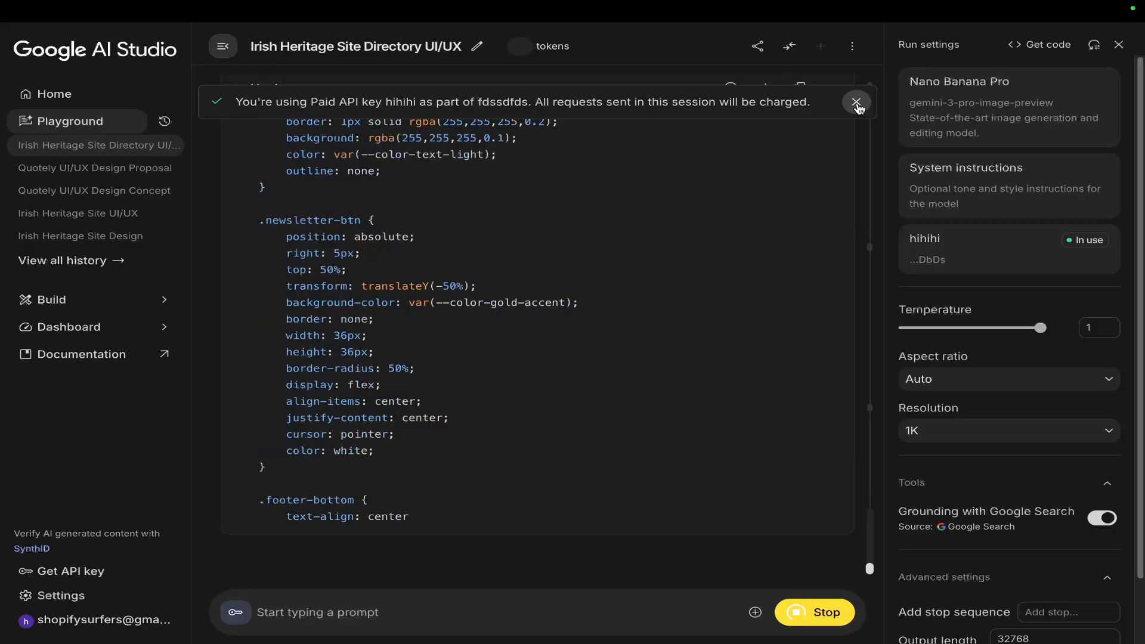
click(857, 102)
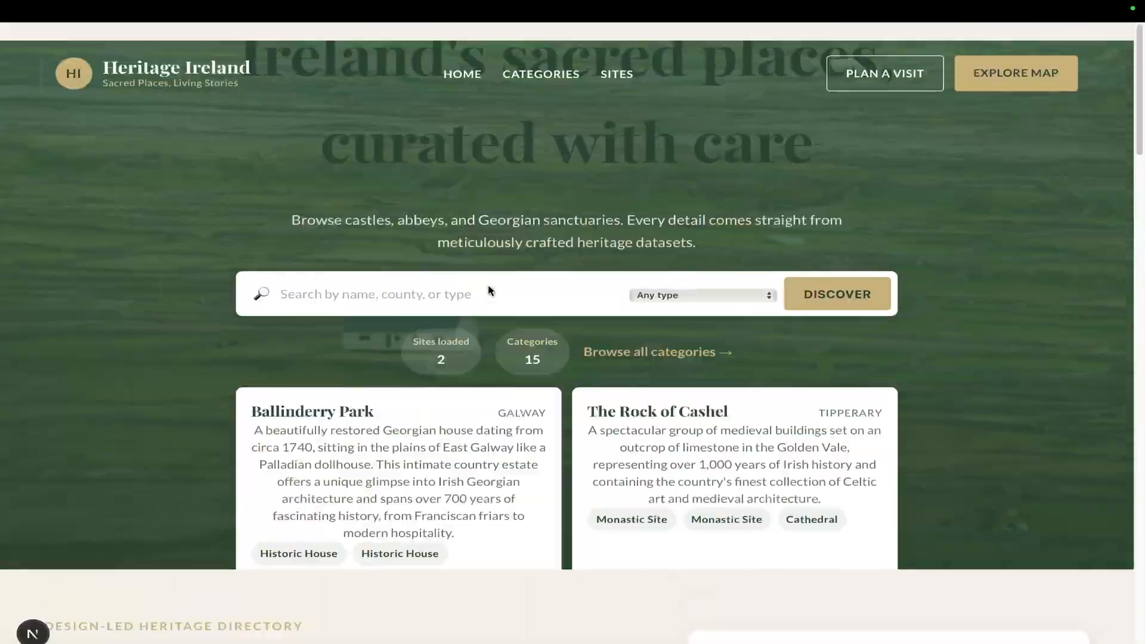
scroll(down, 3)
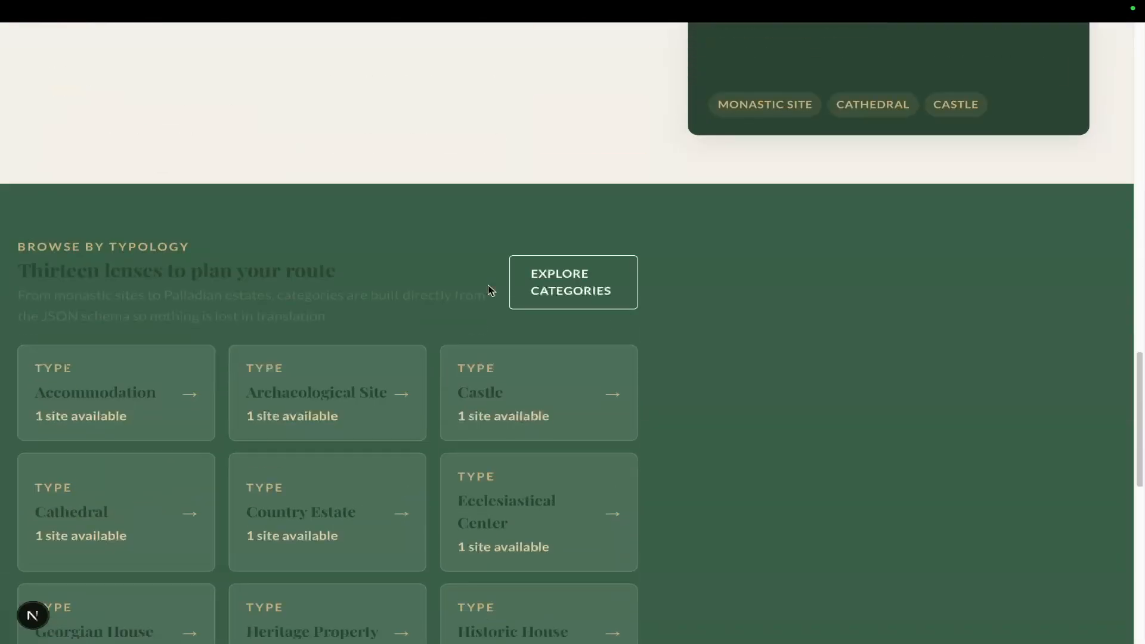
scroll(down, 3)
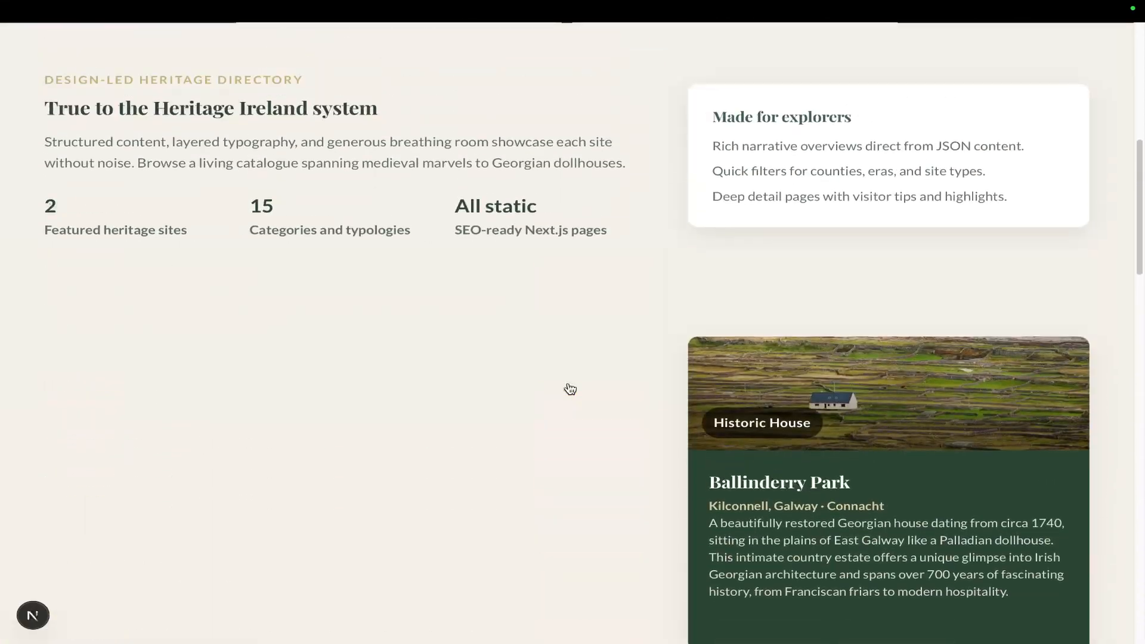
scroll(up, 3)
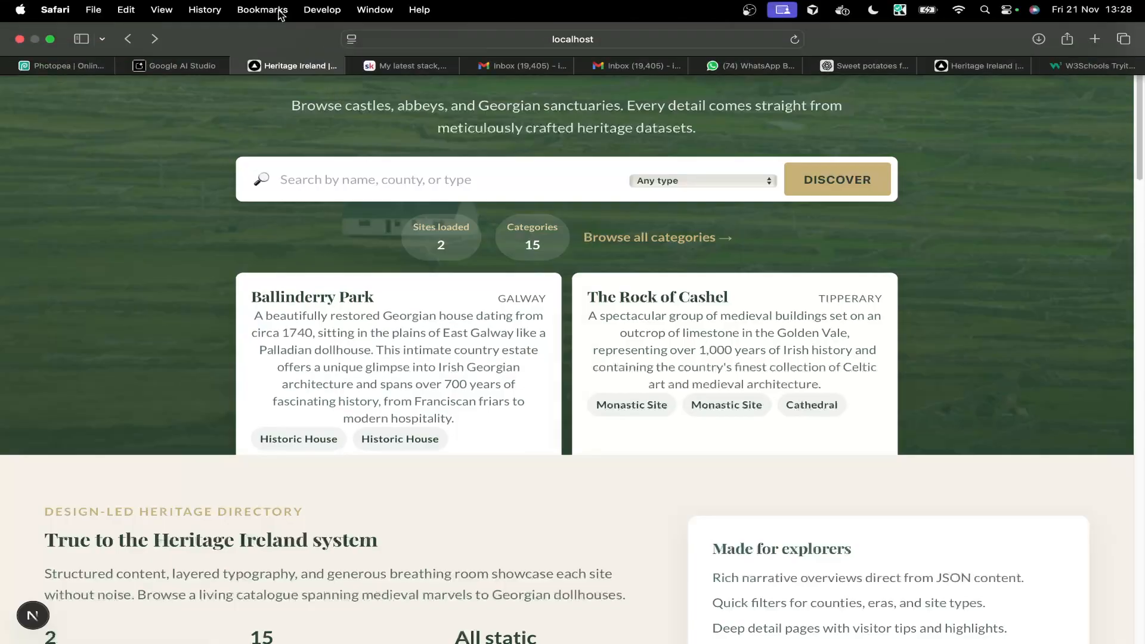
- Copy the generated homepage HTML from AI Studio and render it in the W3Schools Tryit Editor preview
click(174, 66)
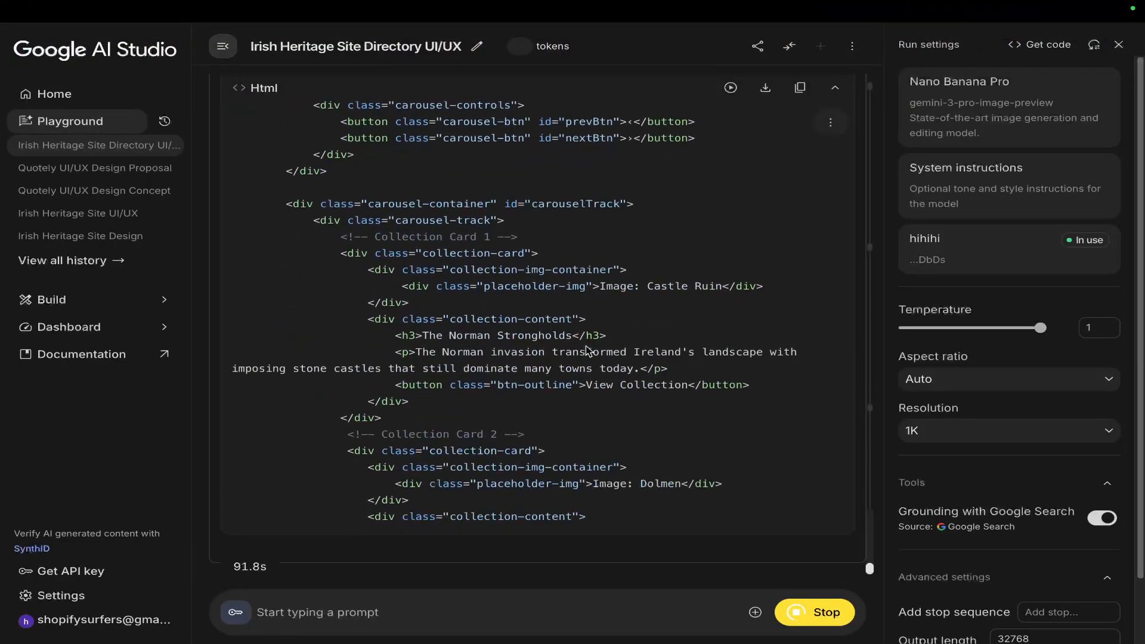
scroll(down, 3)
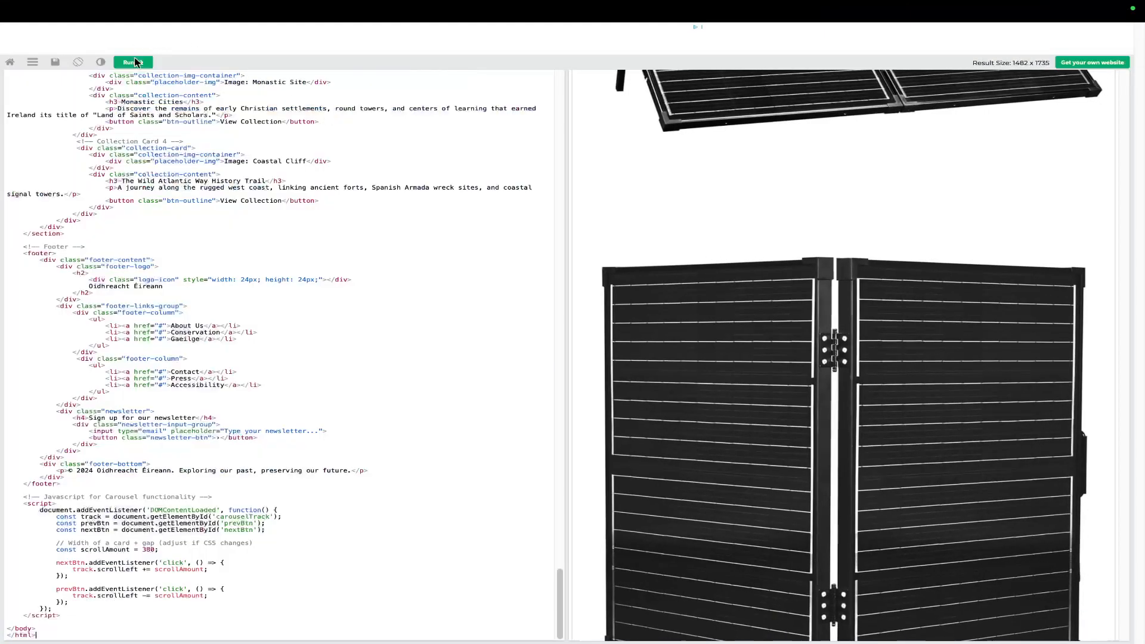
click(130, 60)
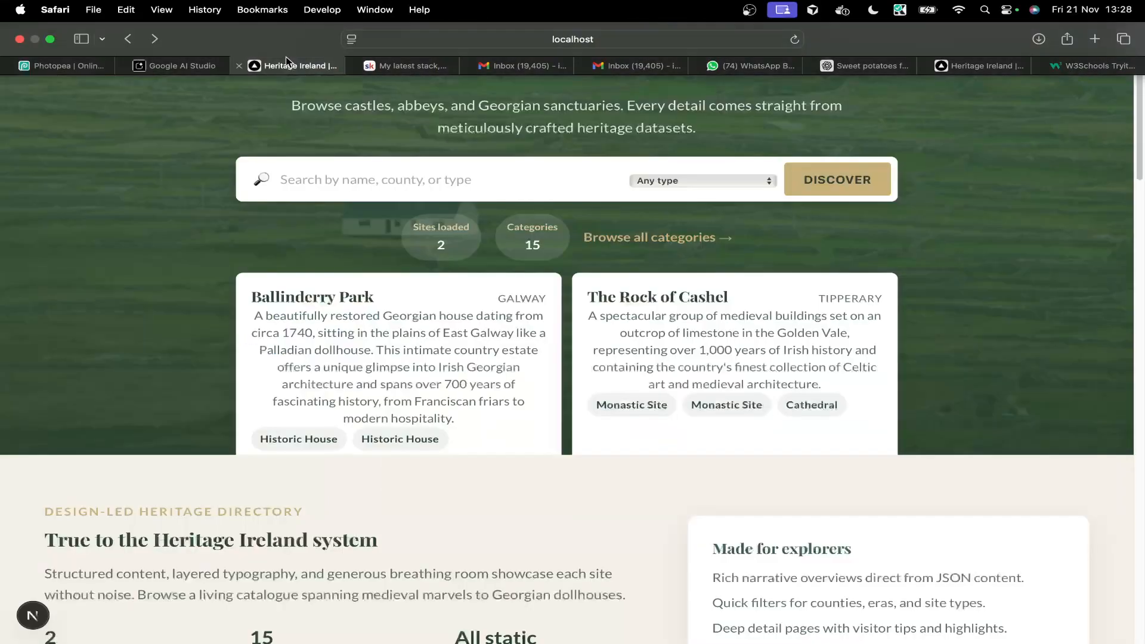
click(180, 65)
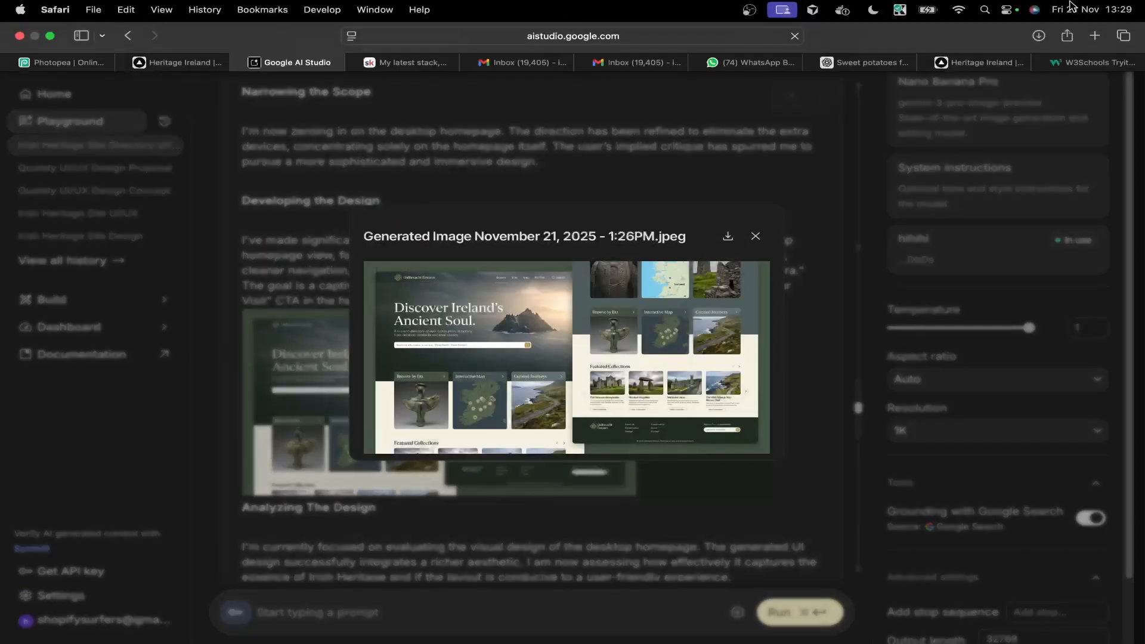
click(409, 64)
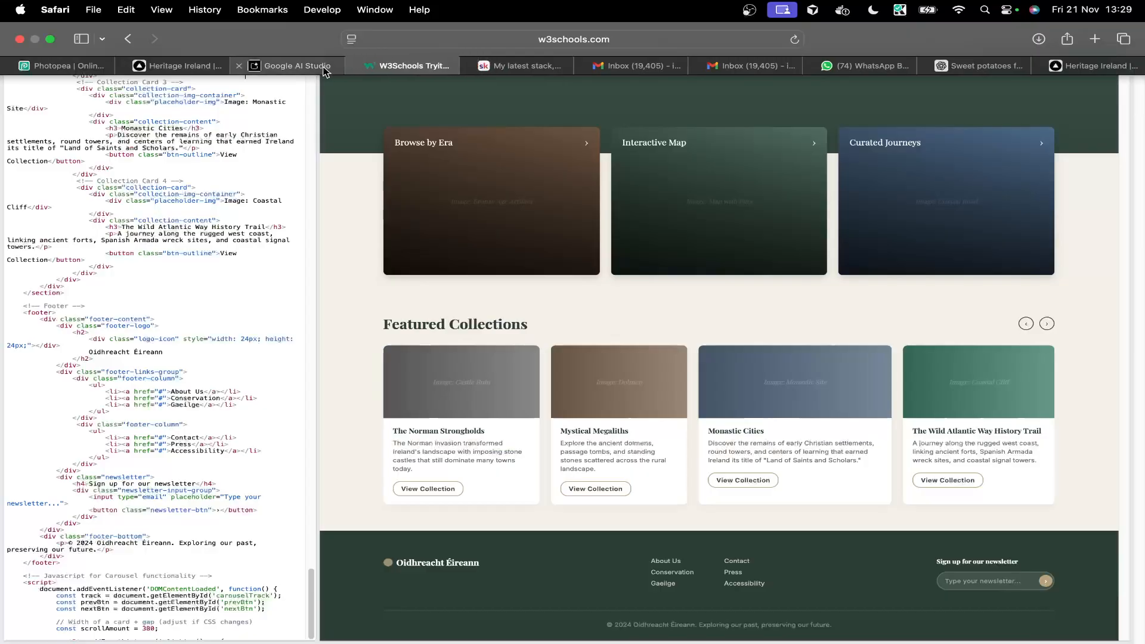
click(289, 65)
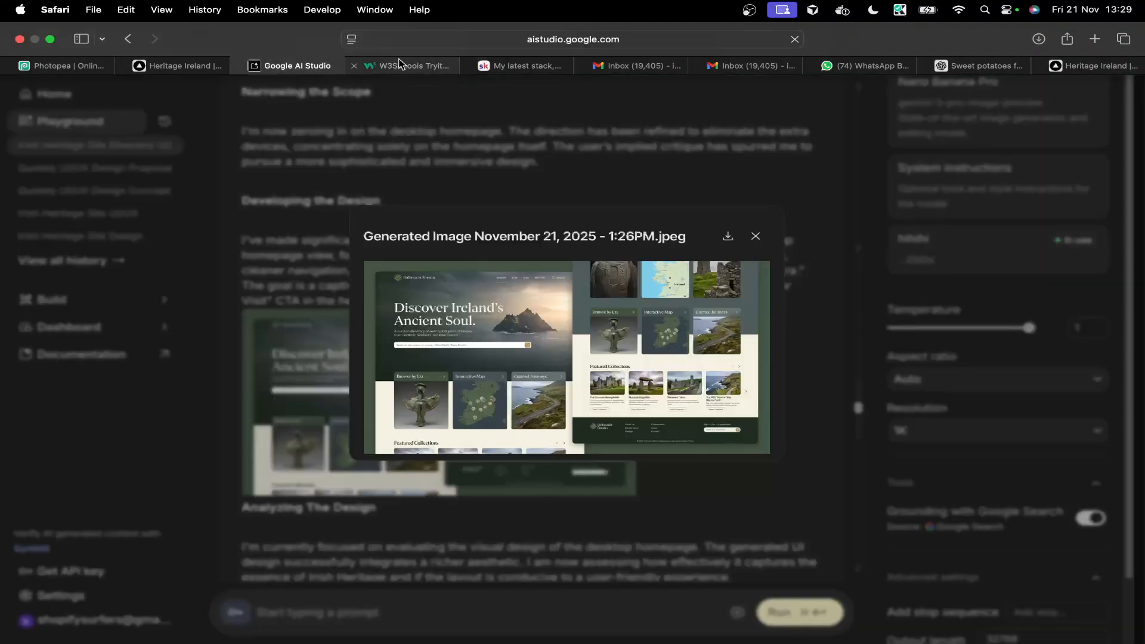
click(410, 65)
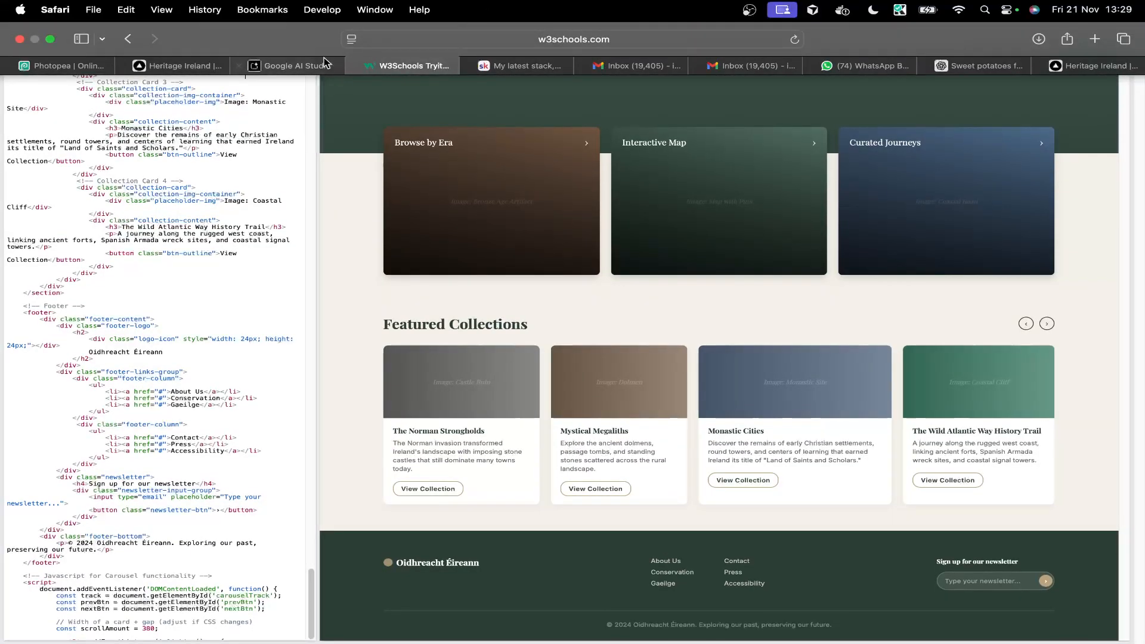
click(288, 65)
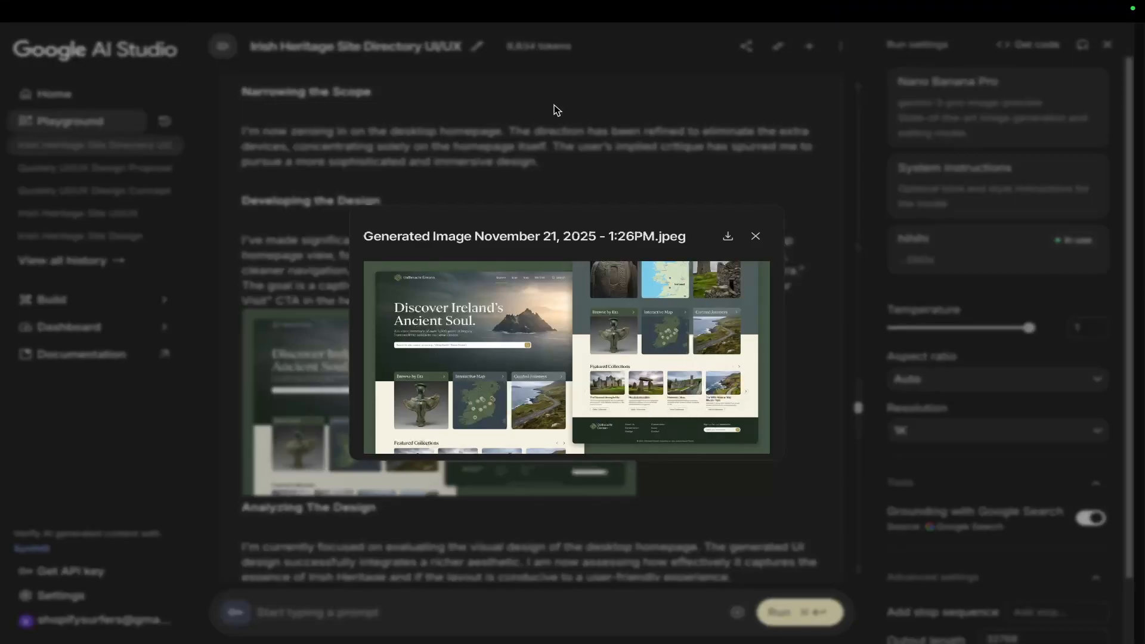
click(179, 66)
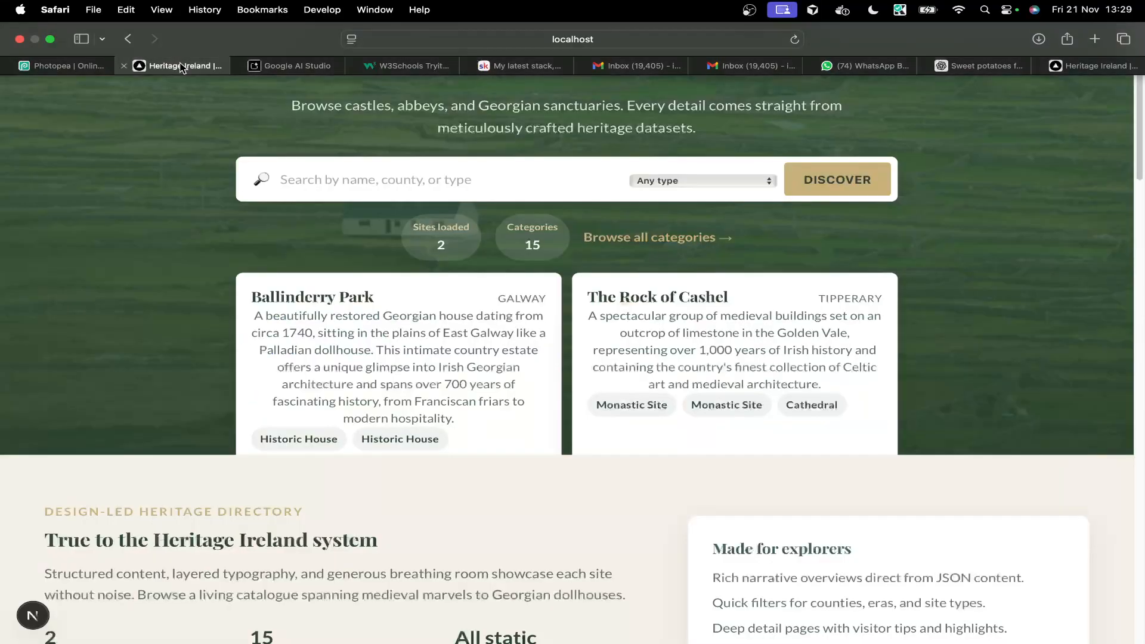
- Send a follow-up asking to redo the code with the small logo as a custom-made SVG
click(295, 65)
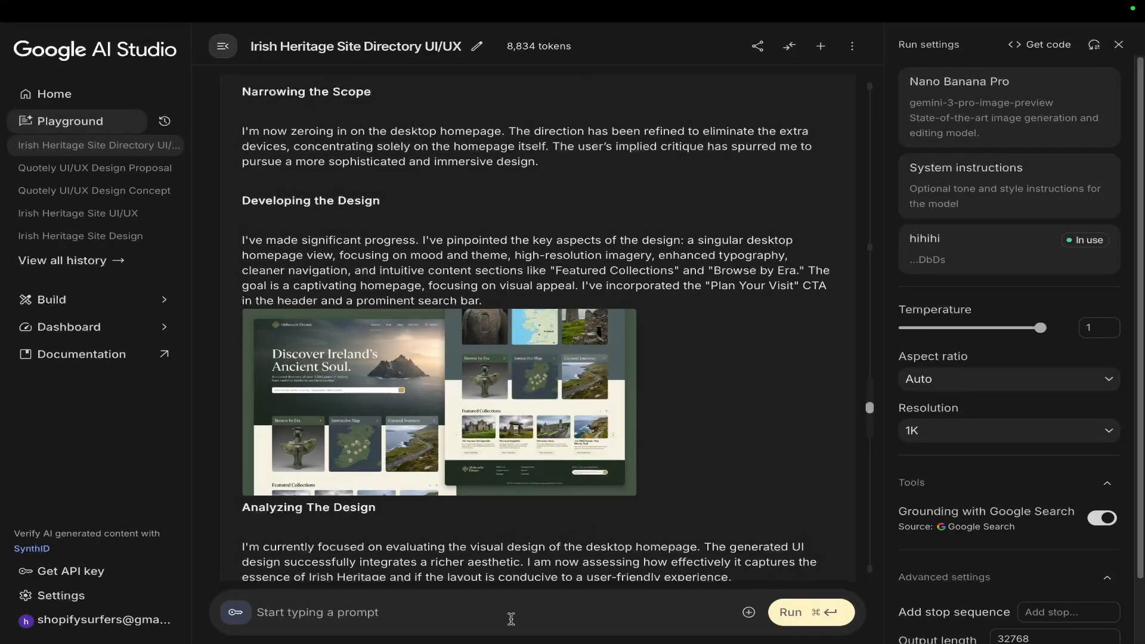
text(do this one more time but)
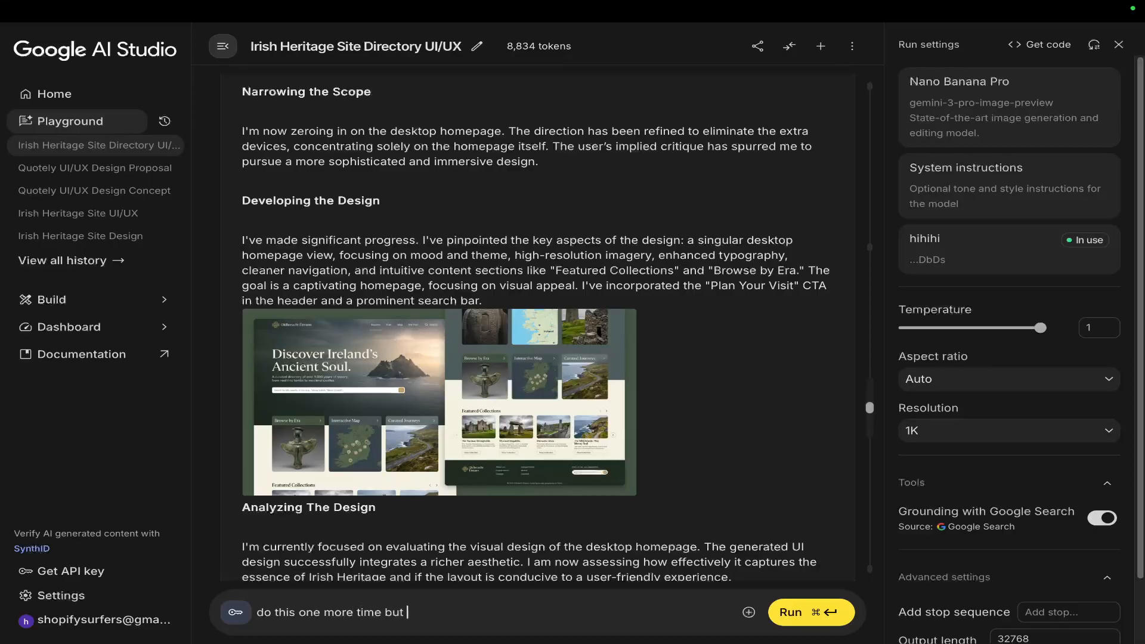
text(where there's a small)
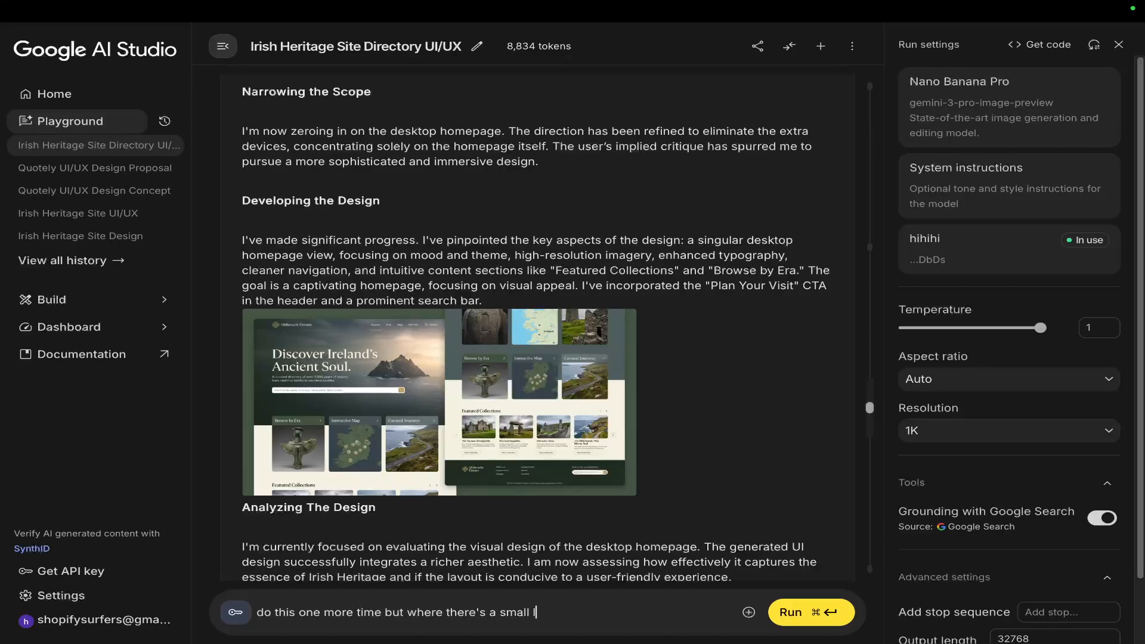
text(logo or something recreate with a)
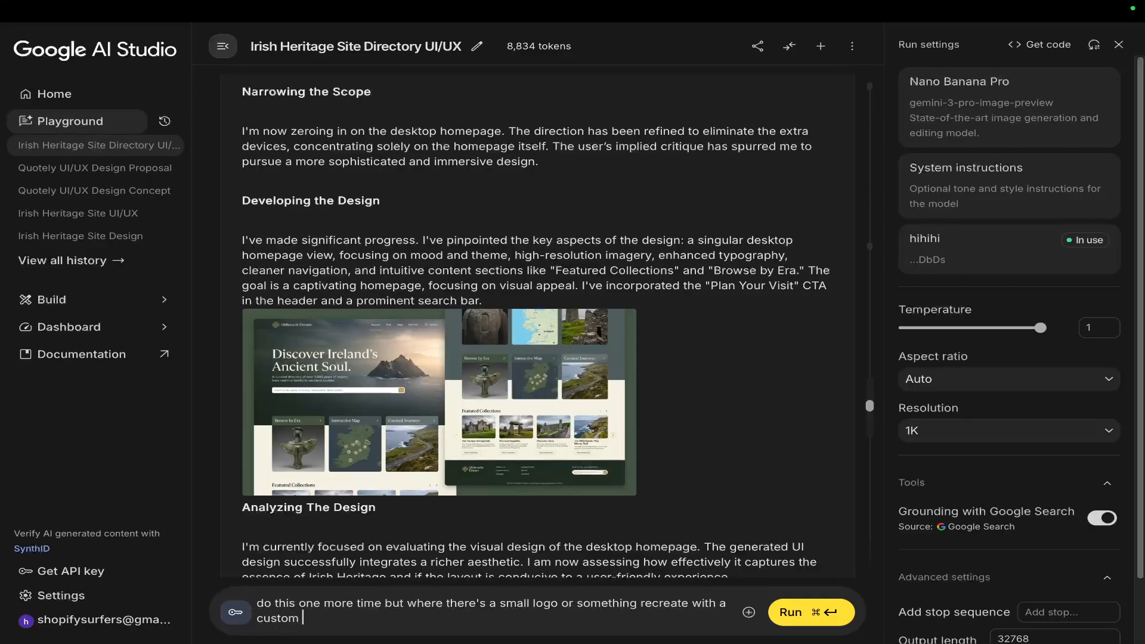
text(made svg)
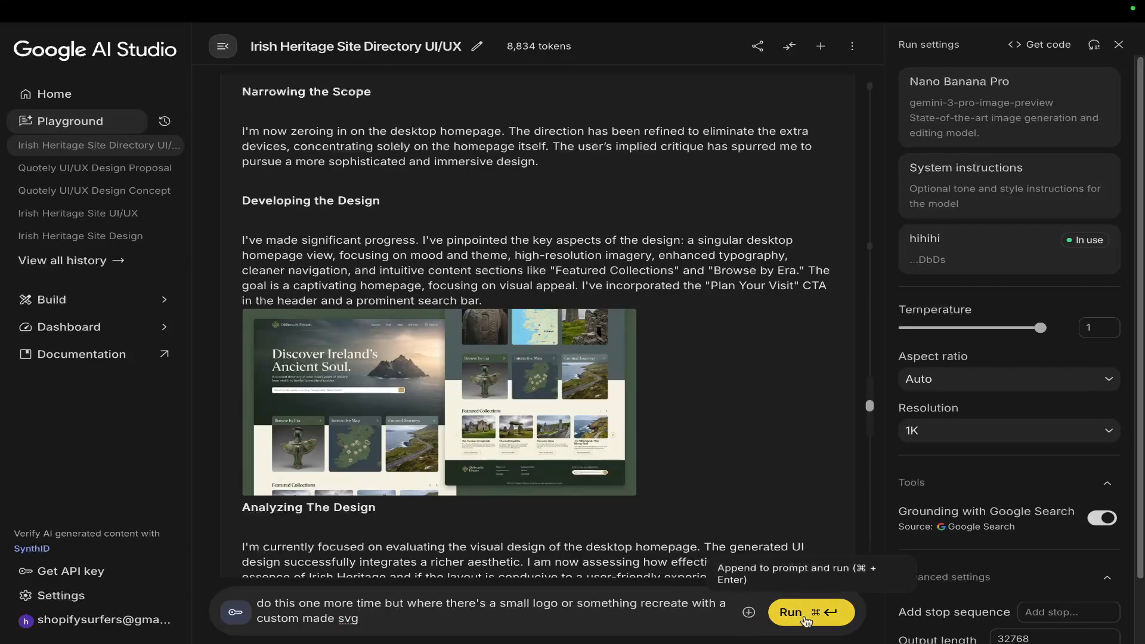
click(810, 612)
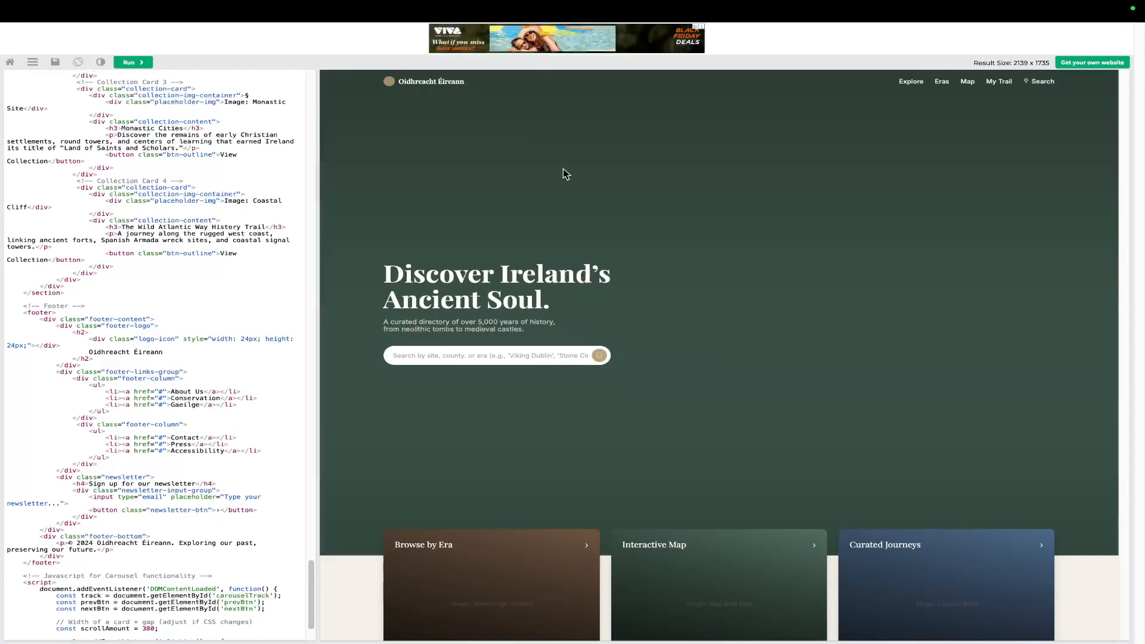
- Copy the regenerated homepage code with the custom SVG logo for previewing in the Tryit Editor
scroll(down, 3)
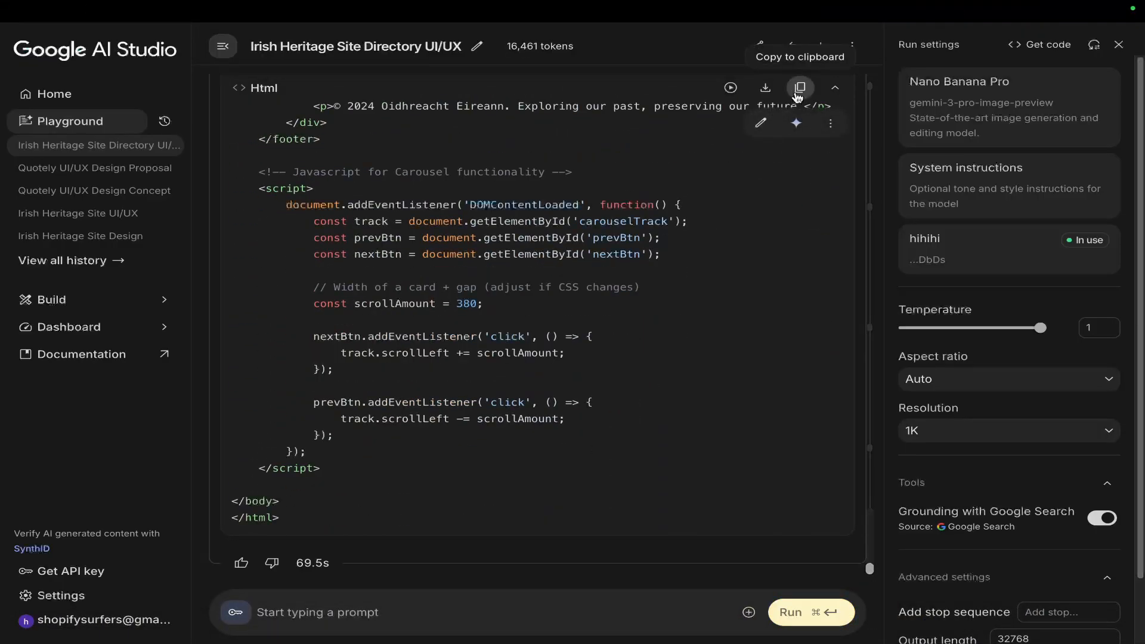
click(413, 66)
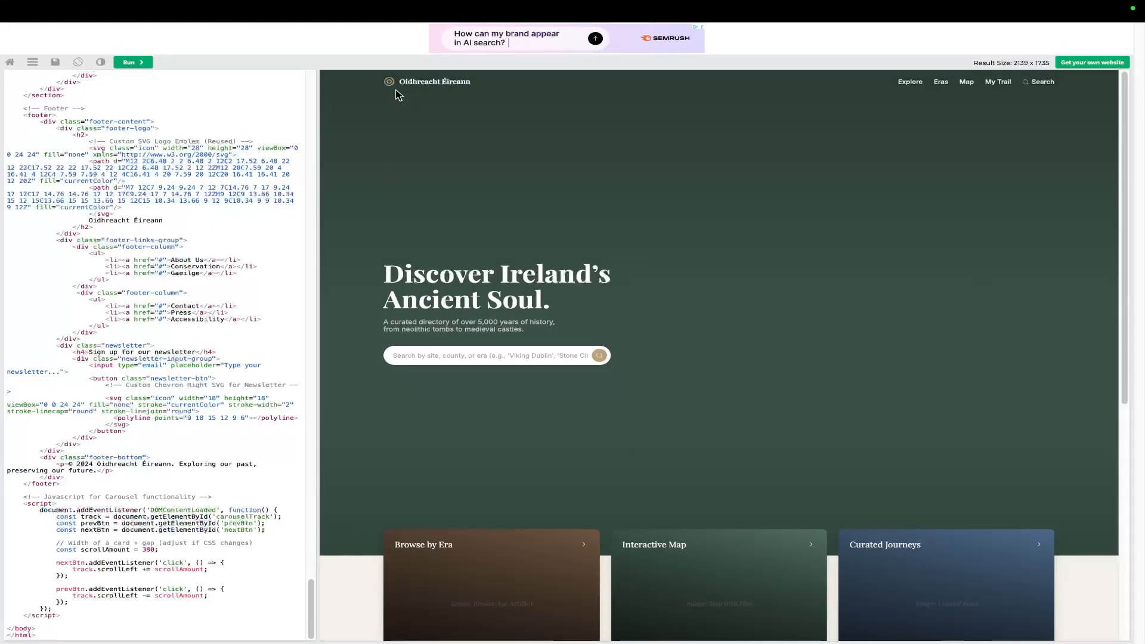
scroll(down, 3)
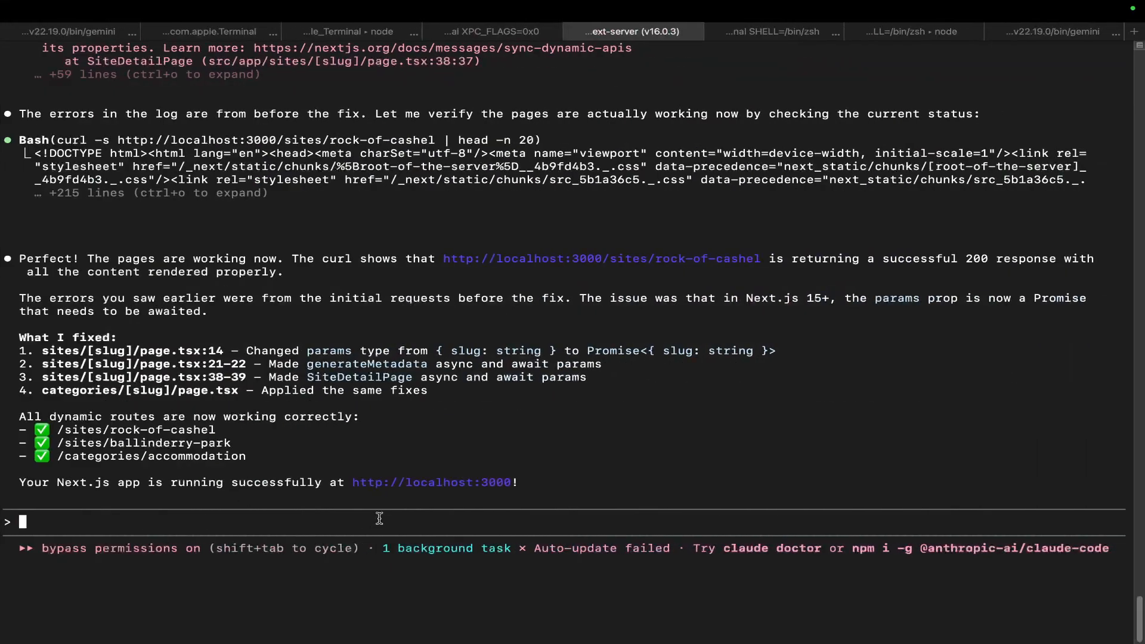
- Write the prompt asking for the exact reference html/css structure with placeholder stuff replaced by dynamic things from the build
text(ok this is)
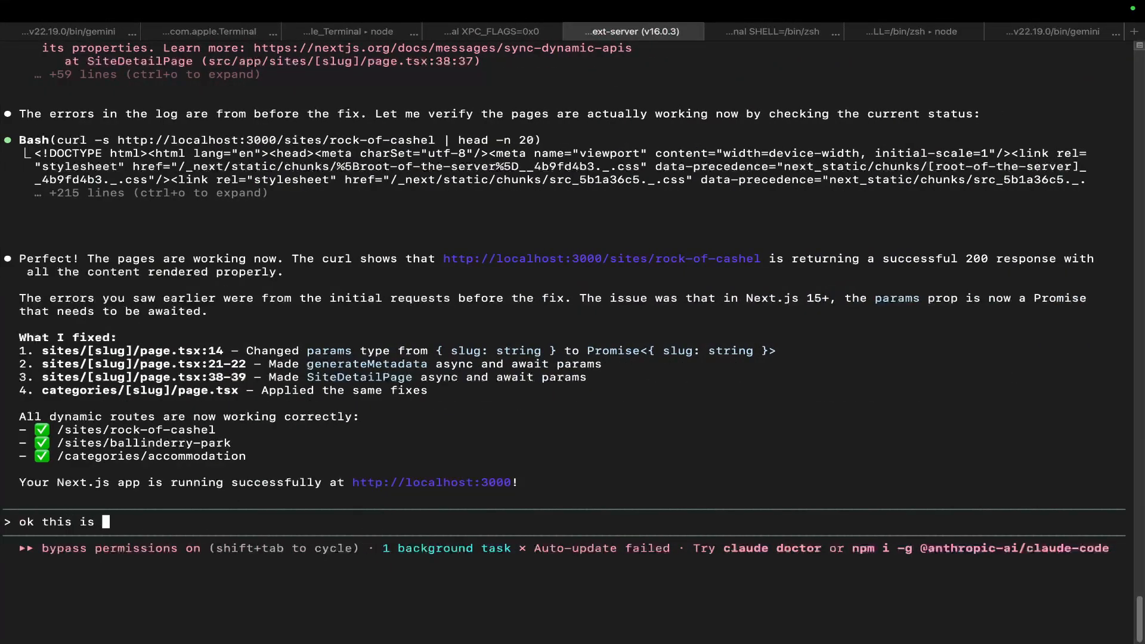
text(good but i want the design to follow this exactl)
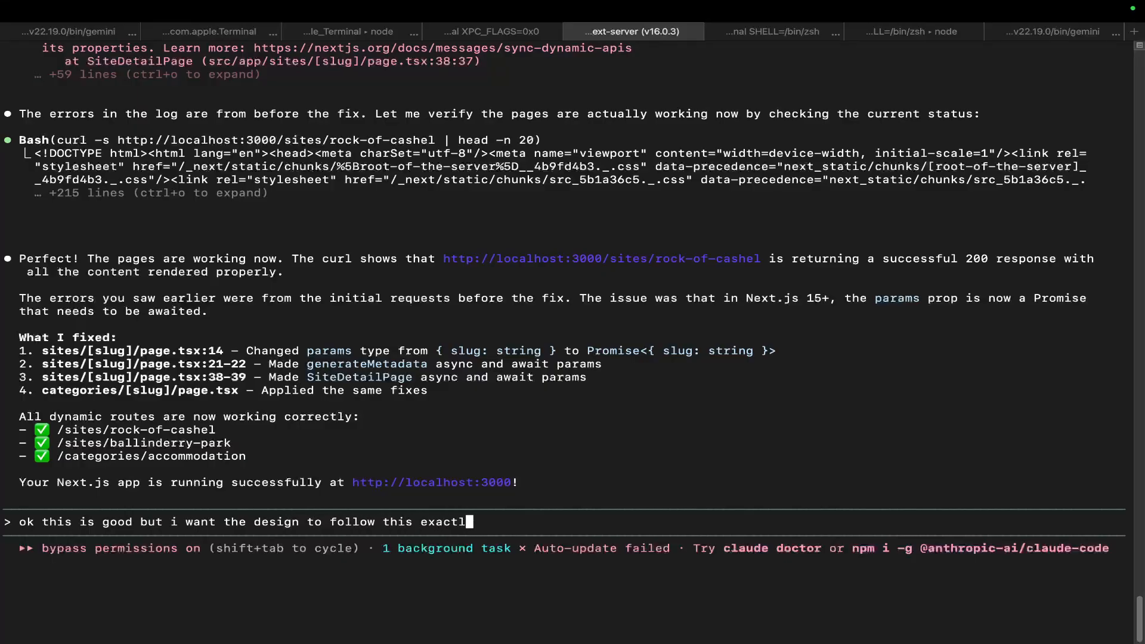
text(html/css)
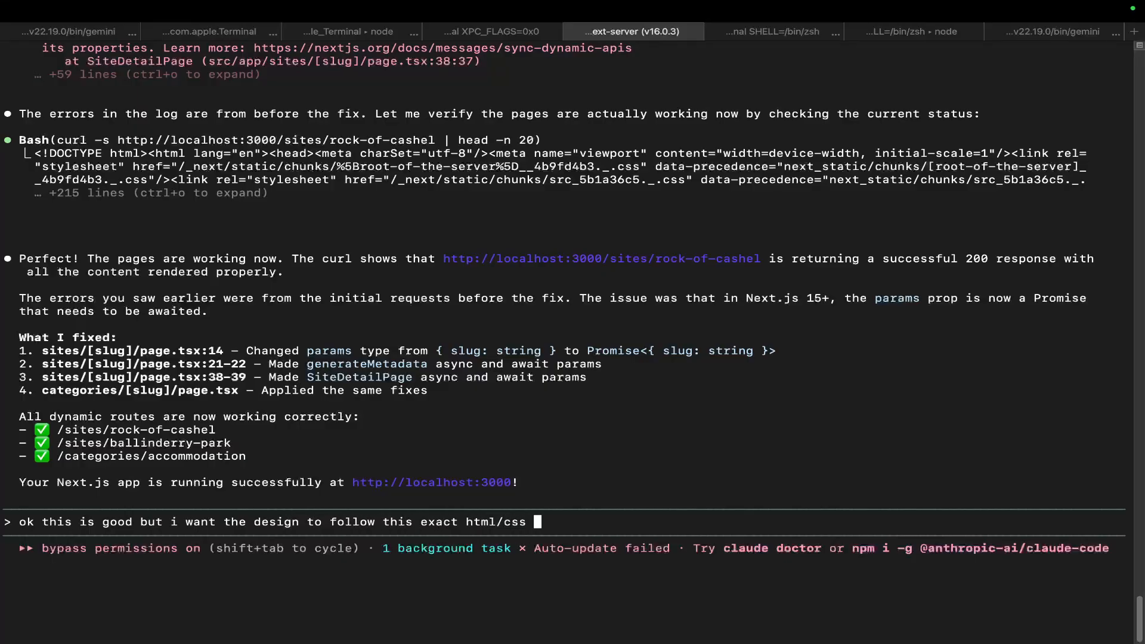
text(structure,)
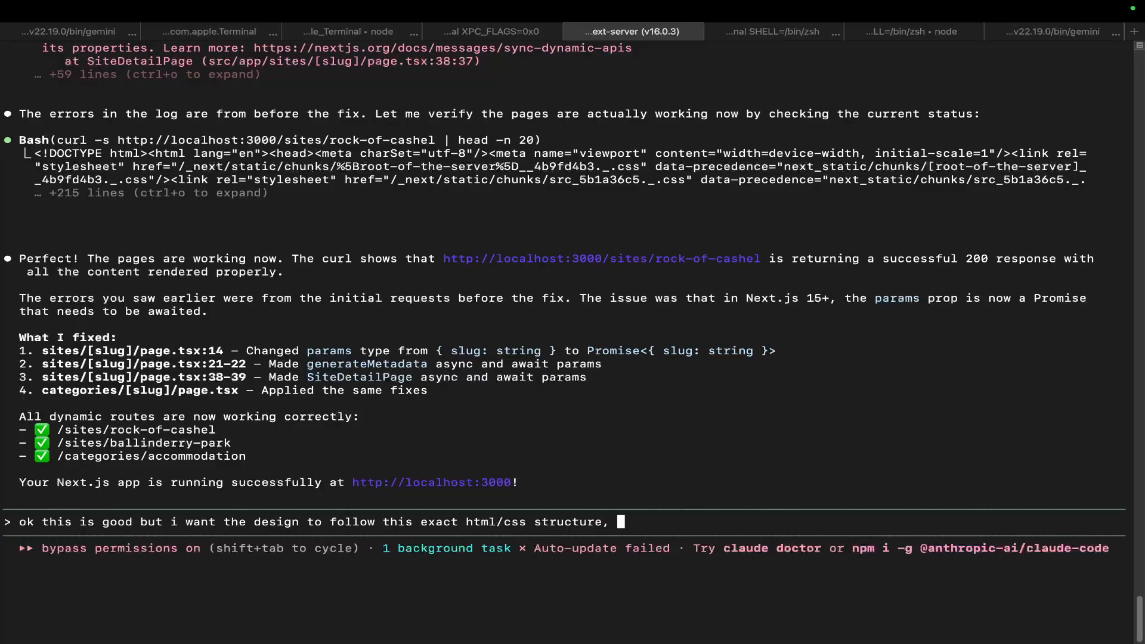
text(replacing)
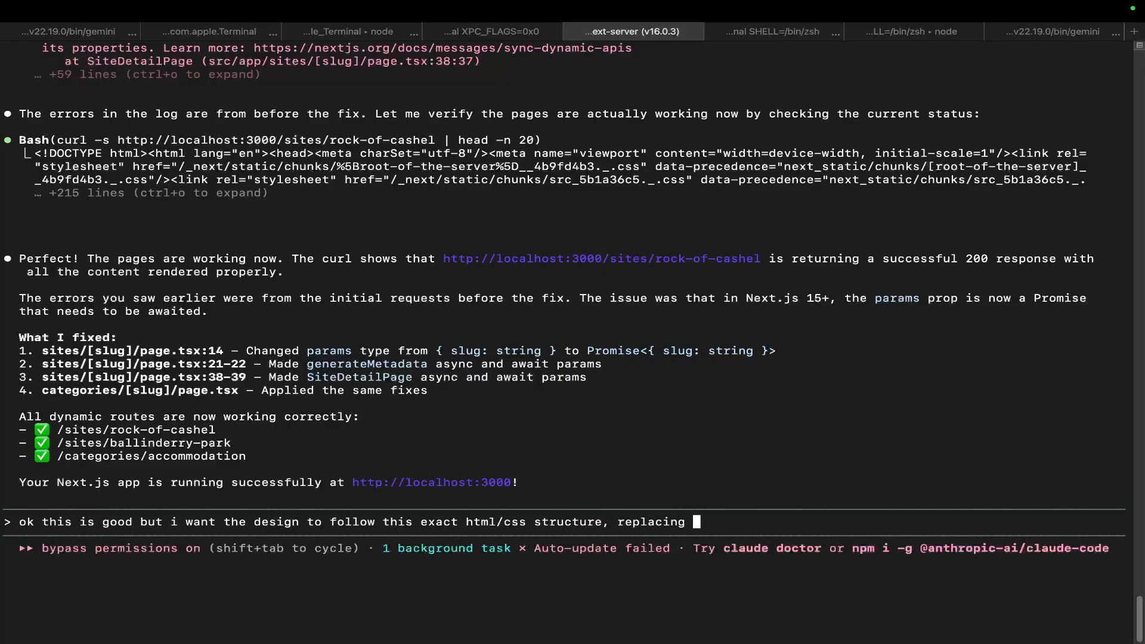
text(placeholder stuff with d)
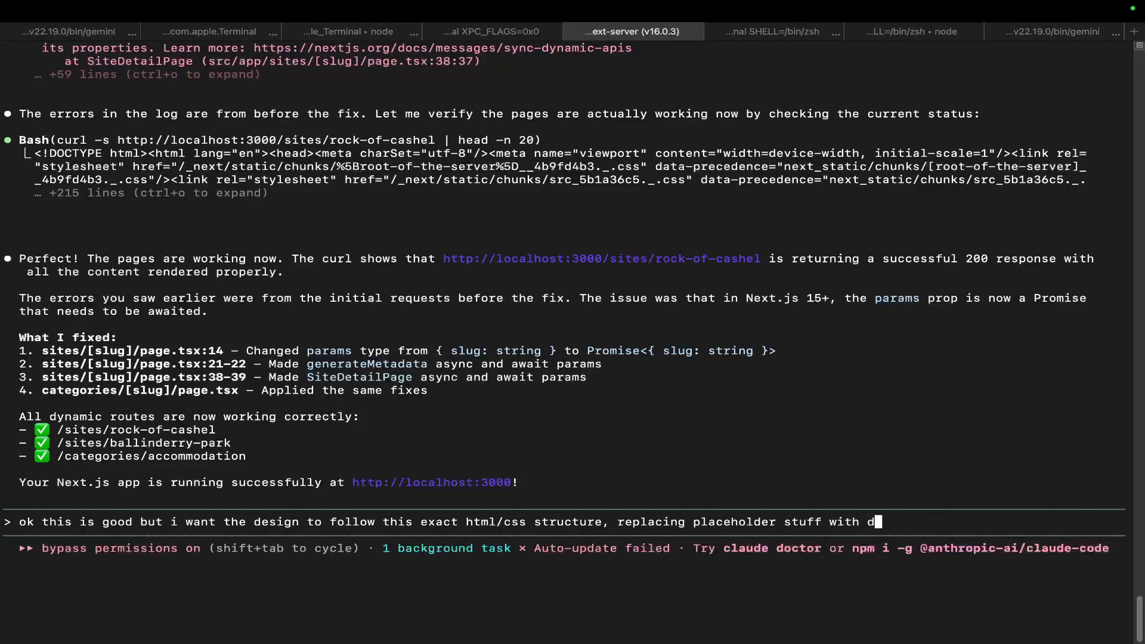
text(ynamic things from)
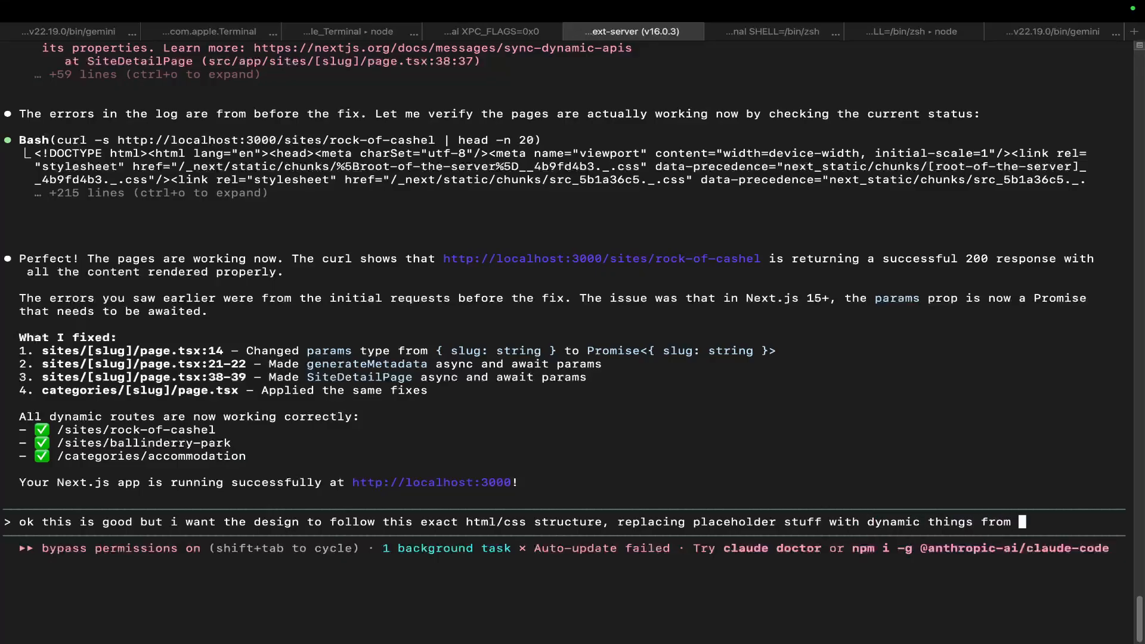
text(the build that w)
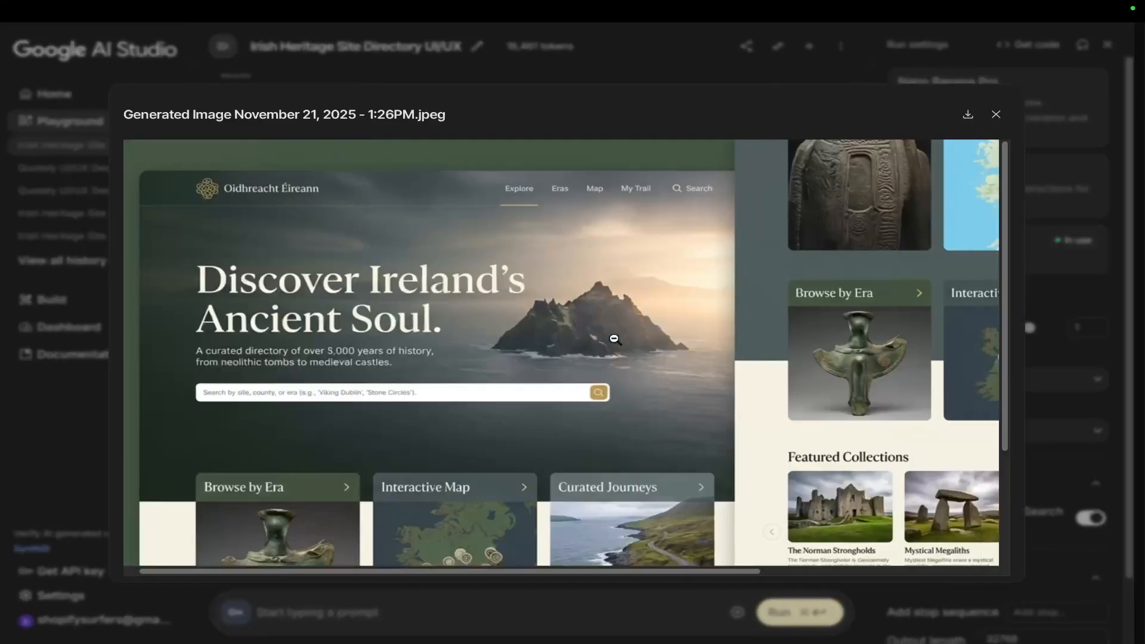
- Review the Discover Ireland's Ancient Soul mockup, then switch to the Heritage Ireland localhost tab
scroll(down, 3)
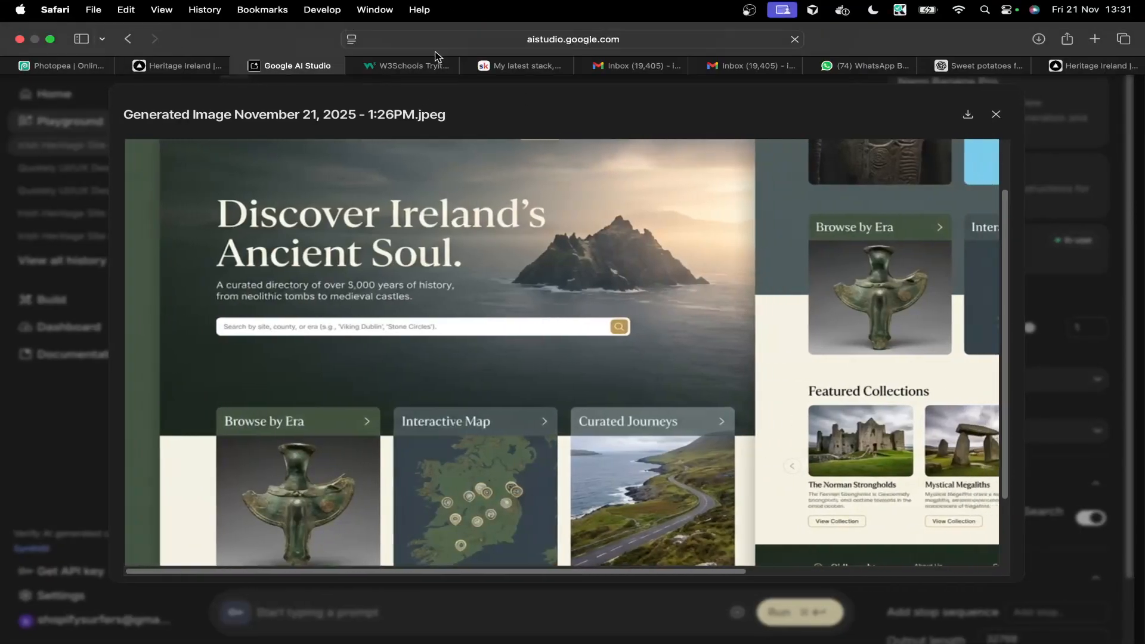
click(995, 115)
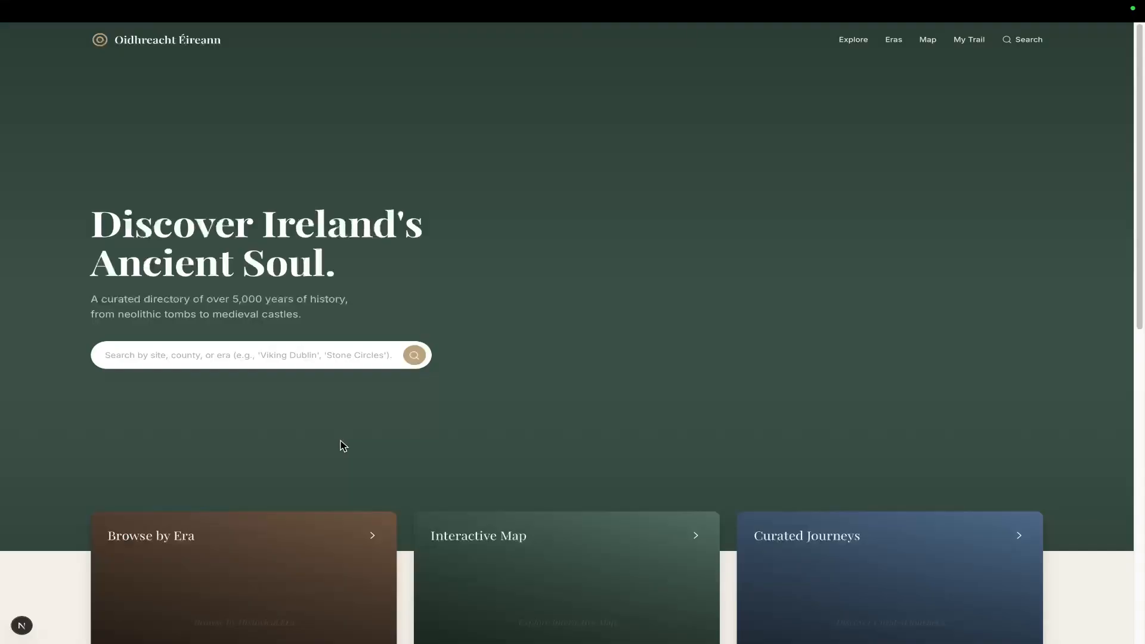
mouse_move(407, 401)
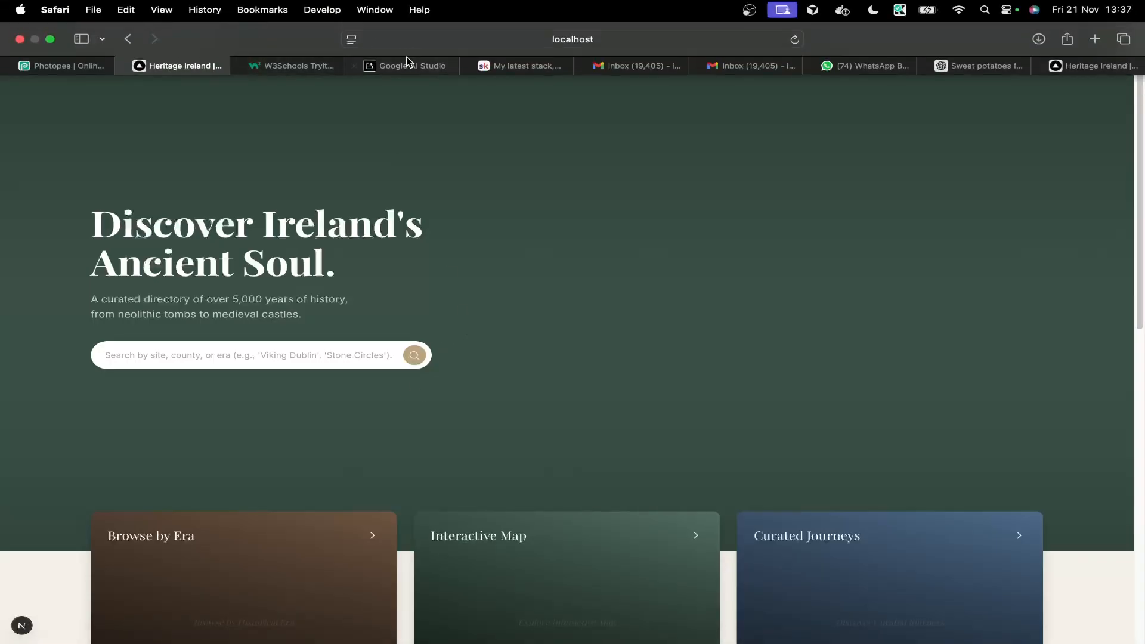
click(406, 65)
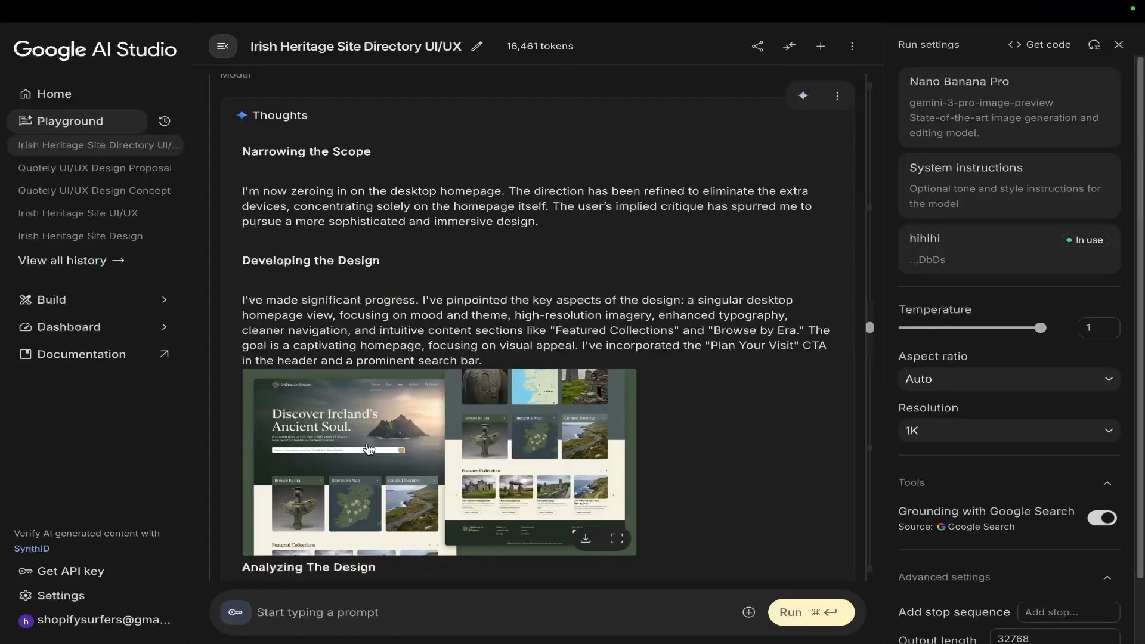
click(618, 539)
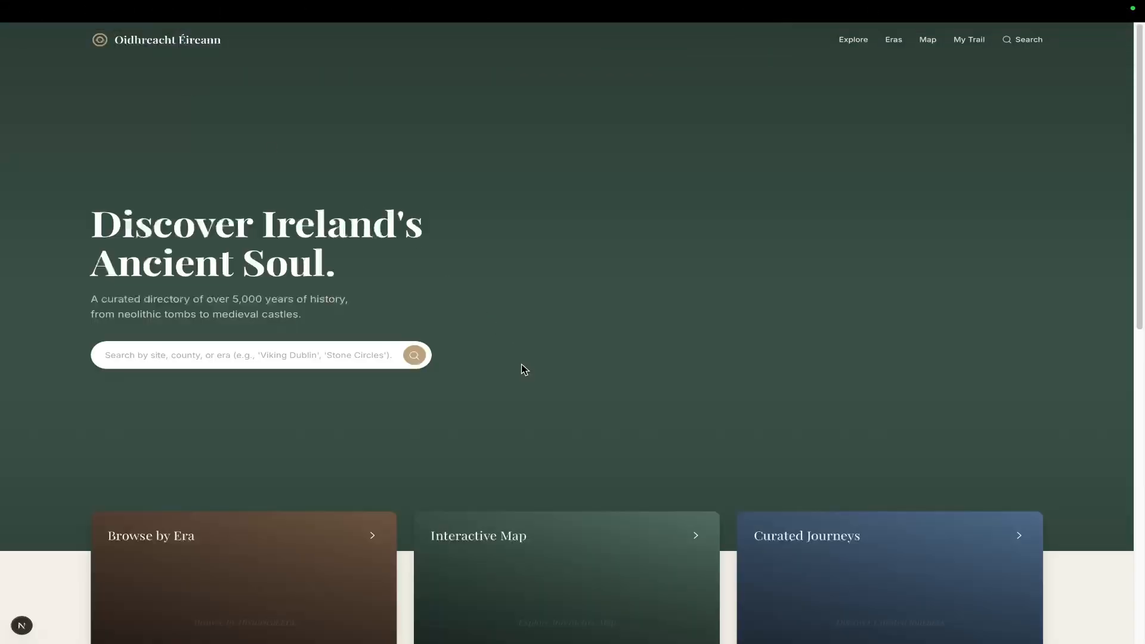
scroll(down, 3)
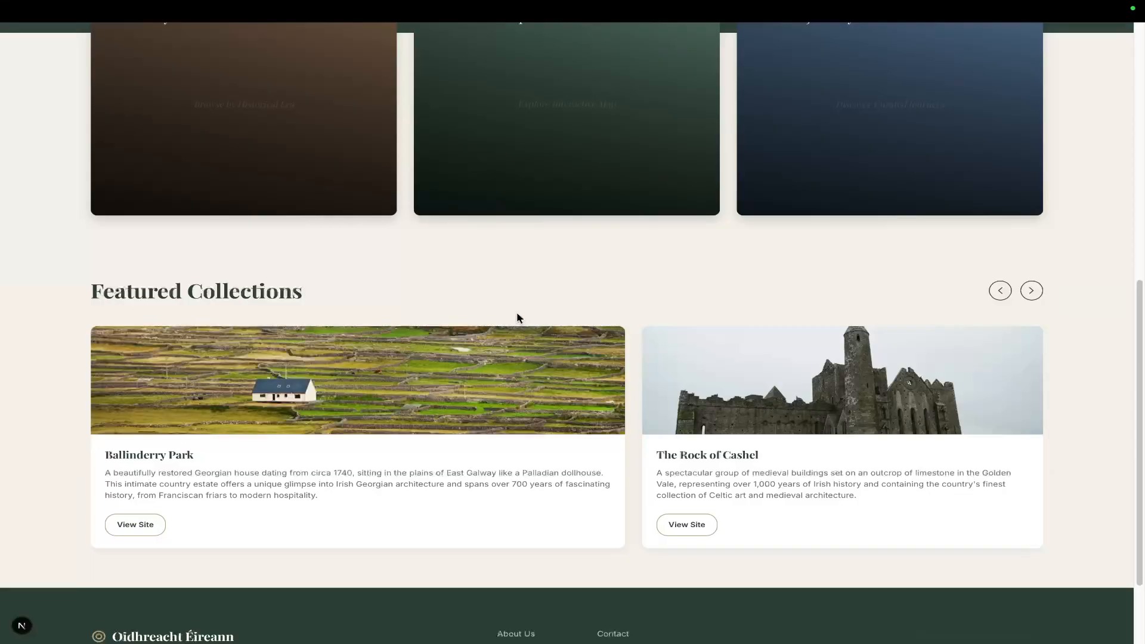
scroll(down, 3)
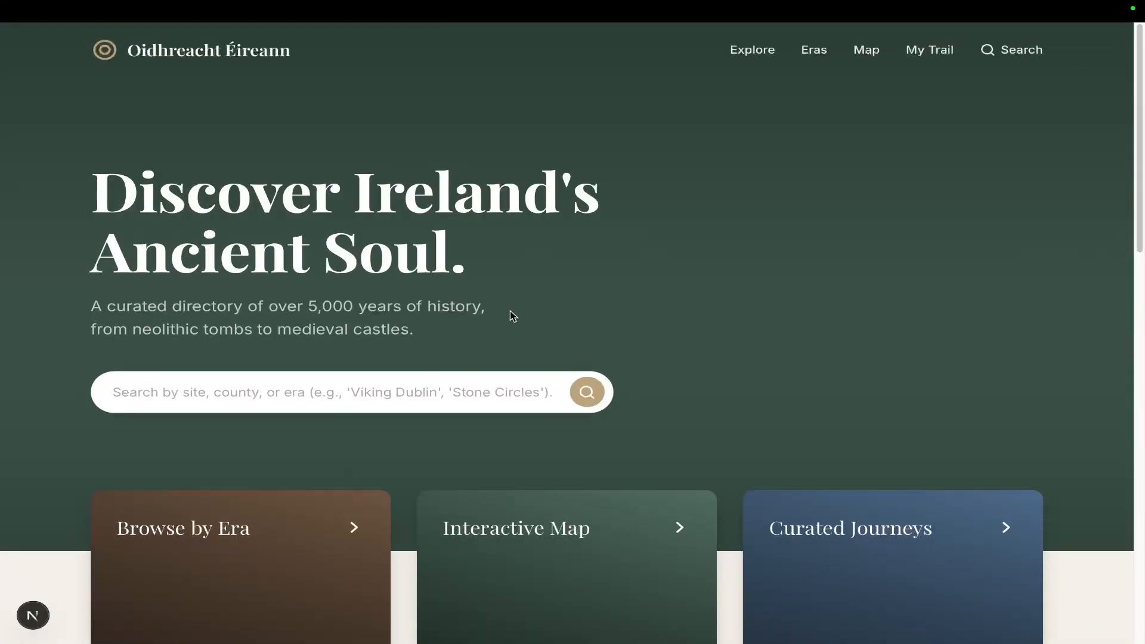
scroll(down, 3)
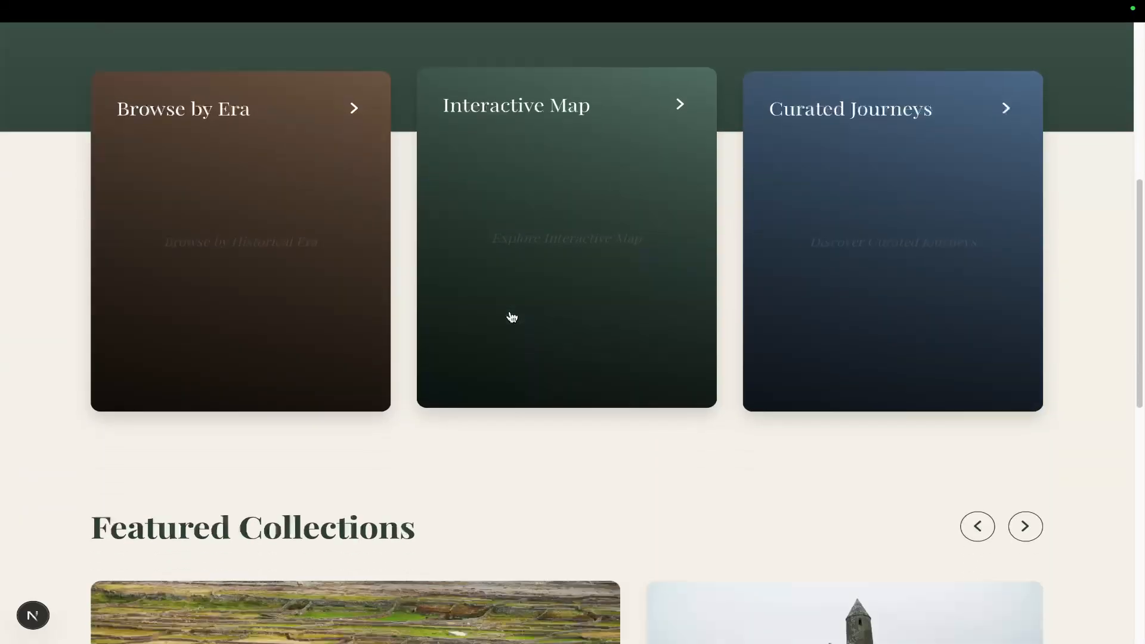
scroll(down, 3)
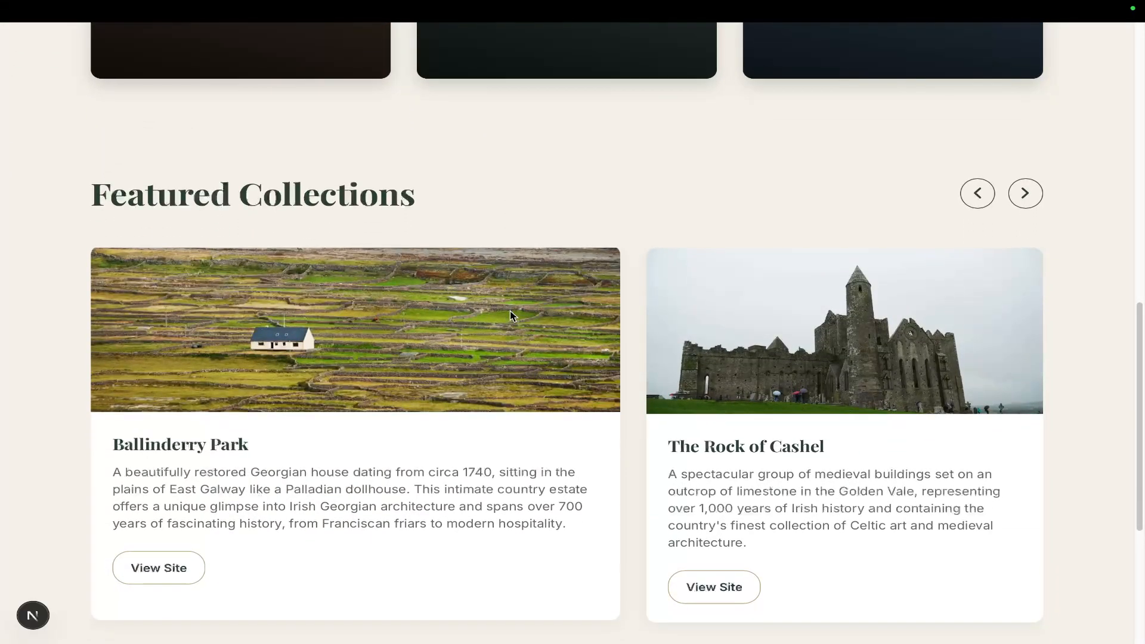
scroll(down, 3)
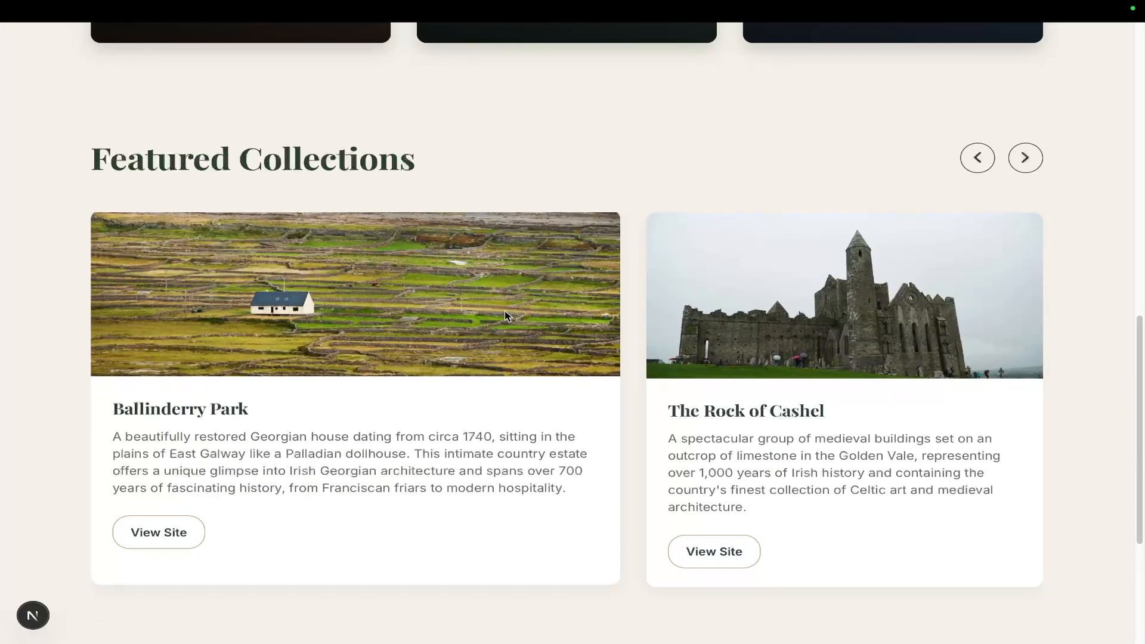
mouse_move(158, 532)
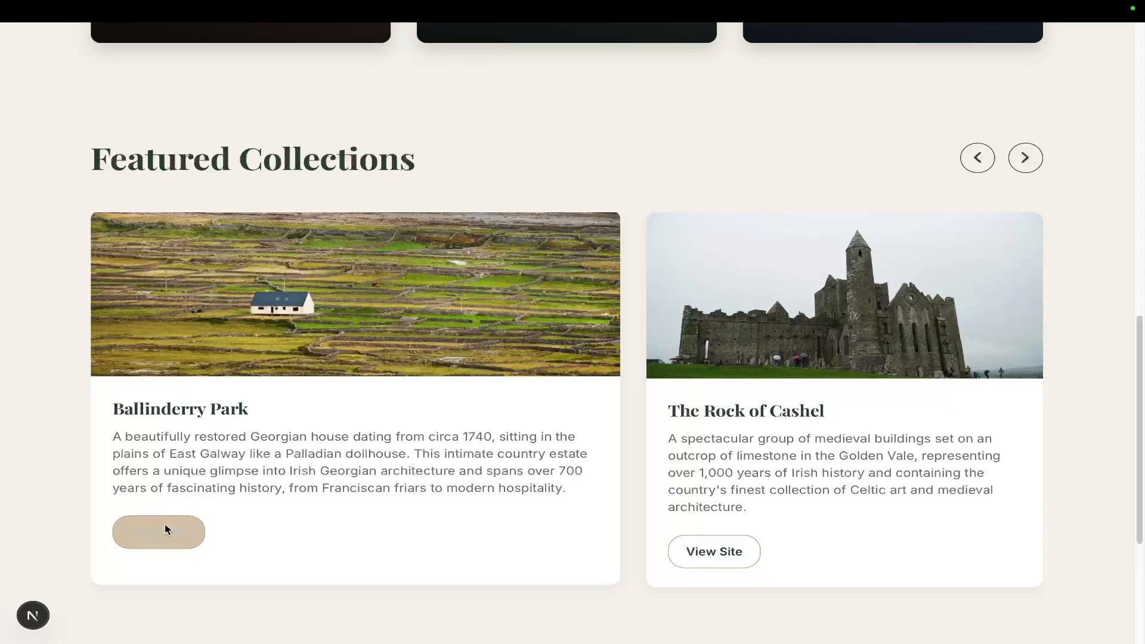
click(157, 531)
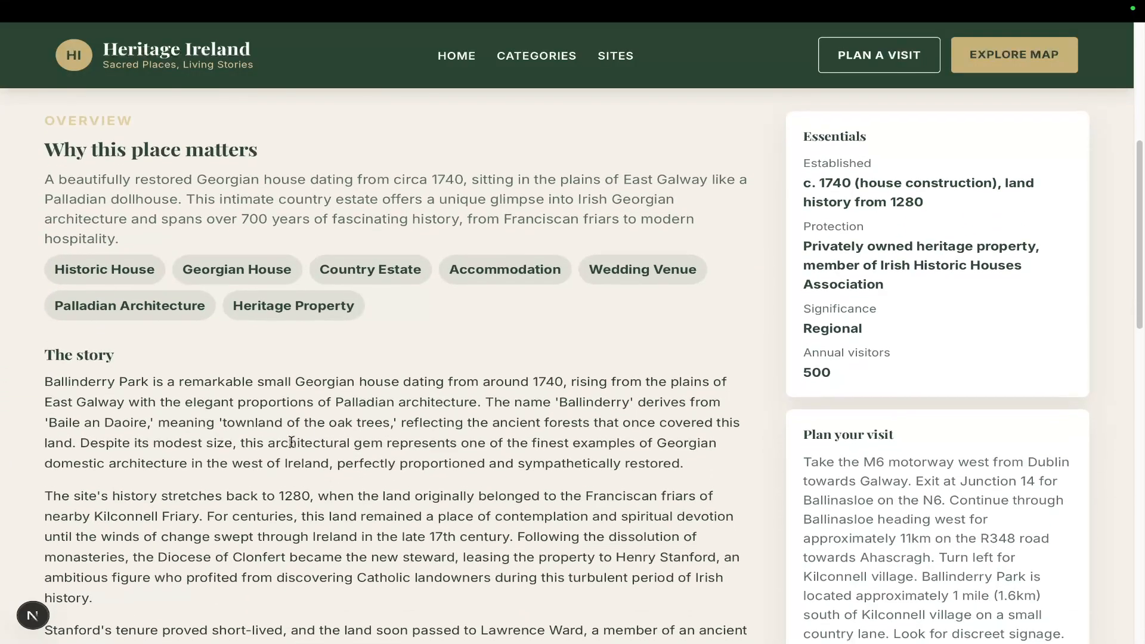
scroll(down, 3)
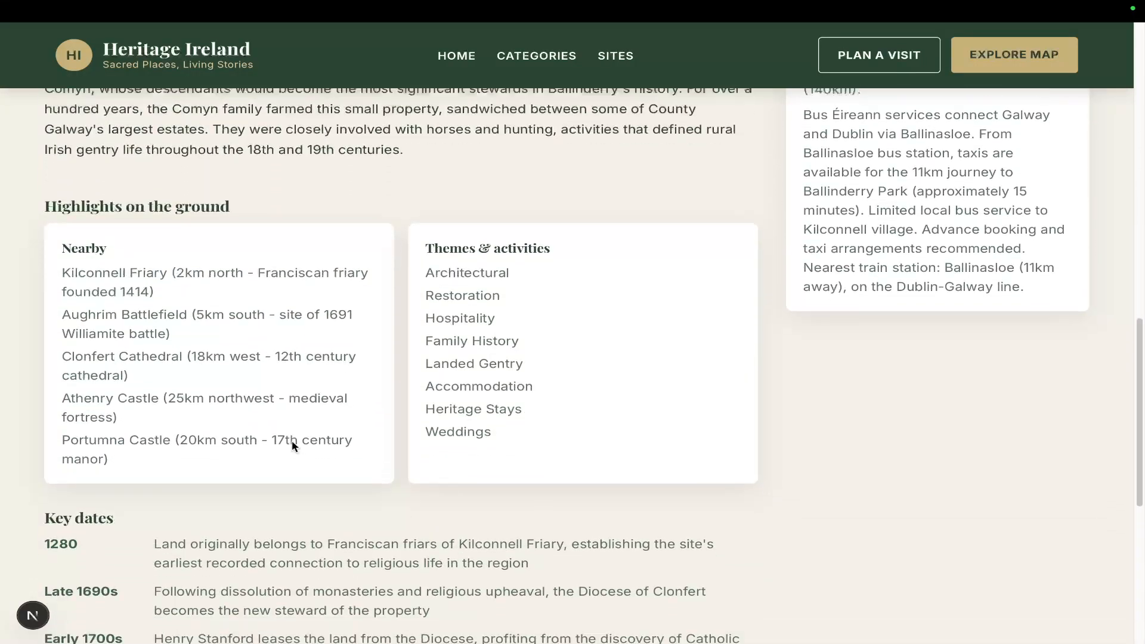
scroll(down, 3)
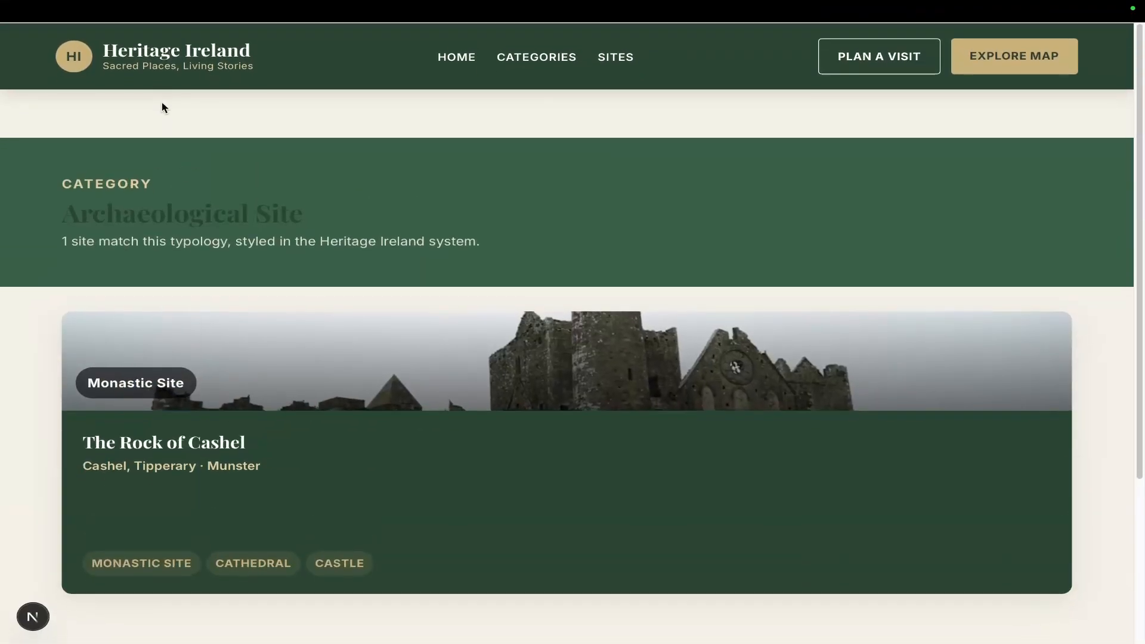
scroll(down, 3)
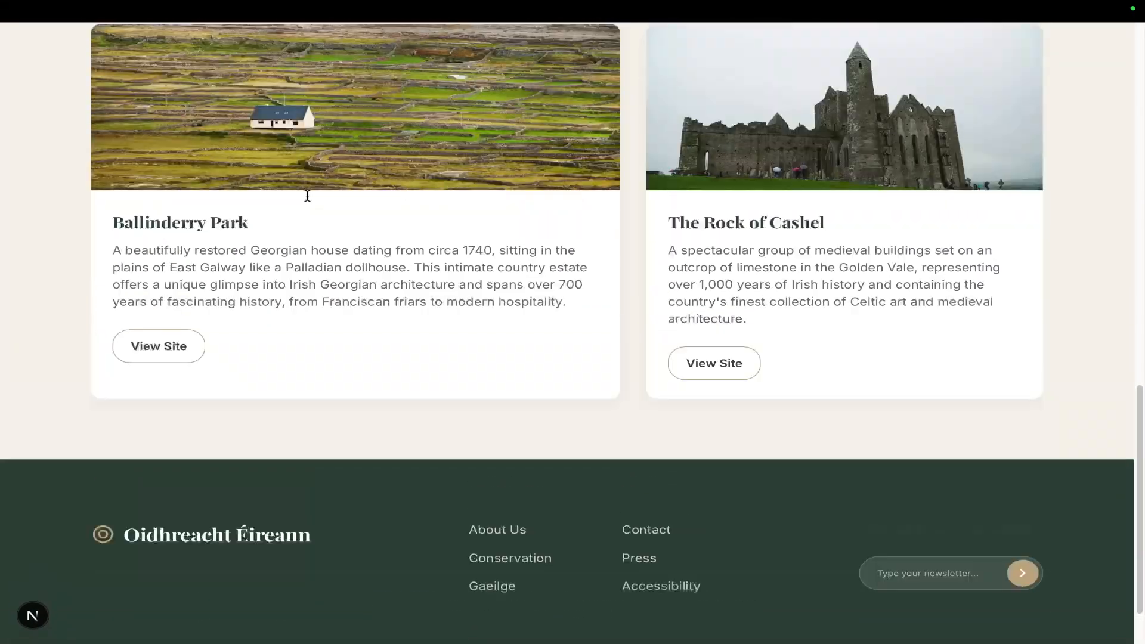
scroll(up, 3)
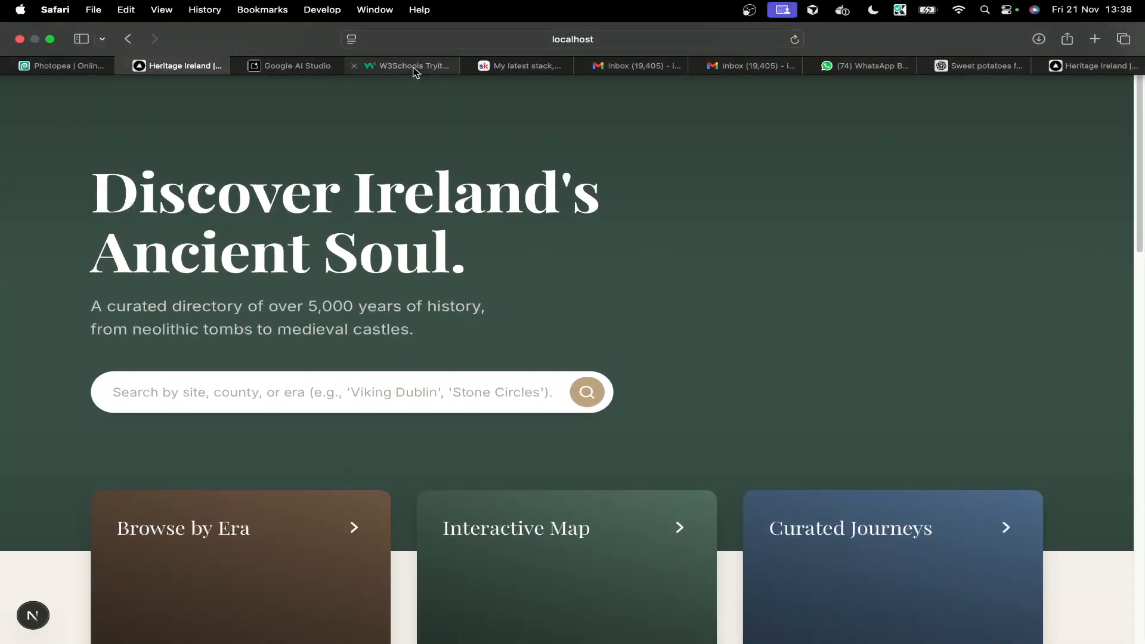
click(402, 66)
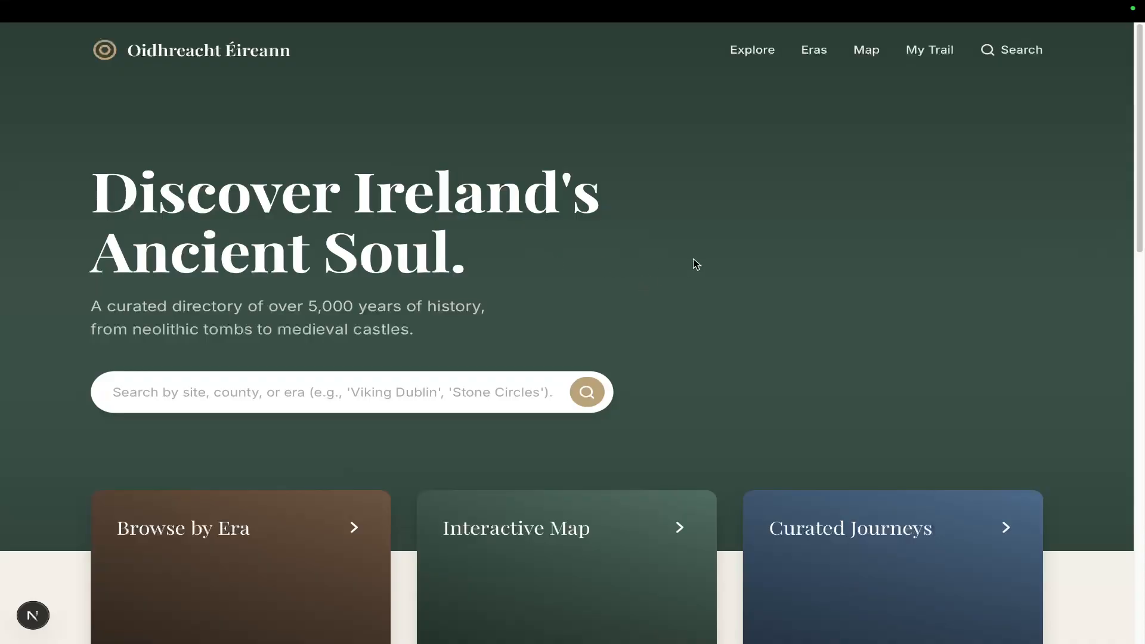
mouse_move(867, 361)
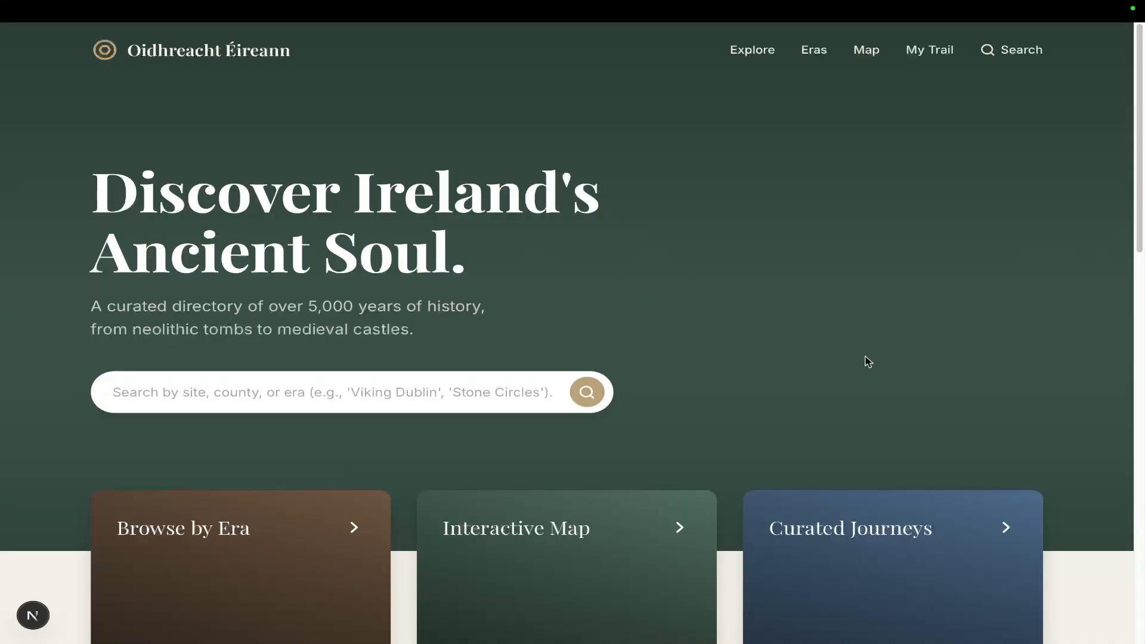